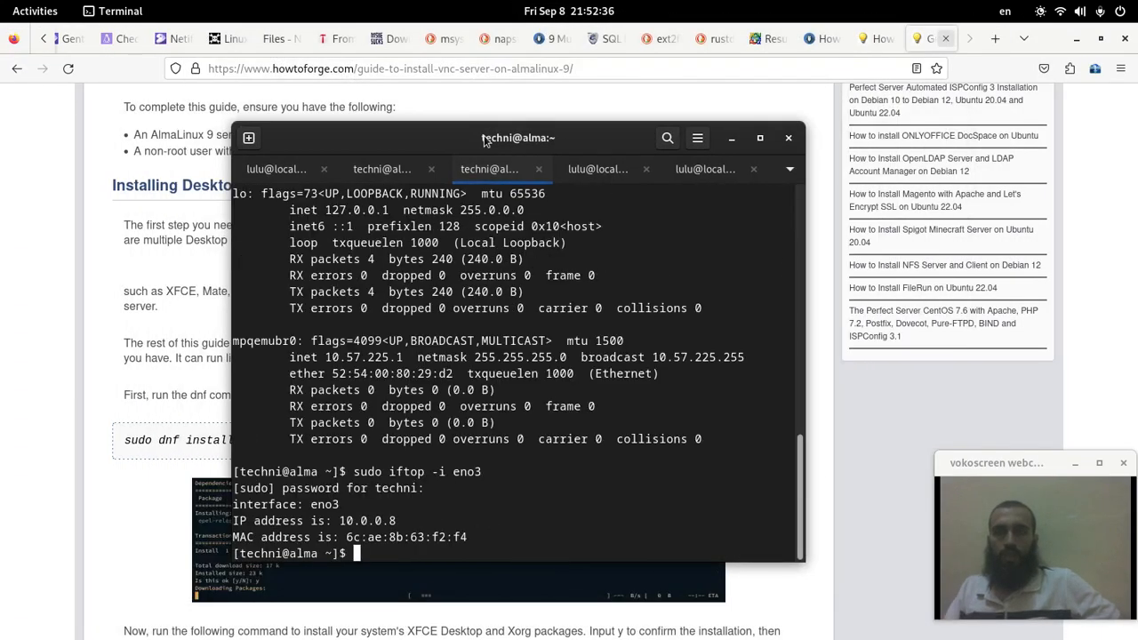
- Review the dropped viewer output for localhost:9901, decline reconnecting, and return to the alma shell
{"action": "left_click", "coordinate": [597, 169]}
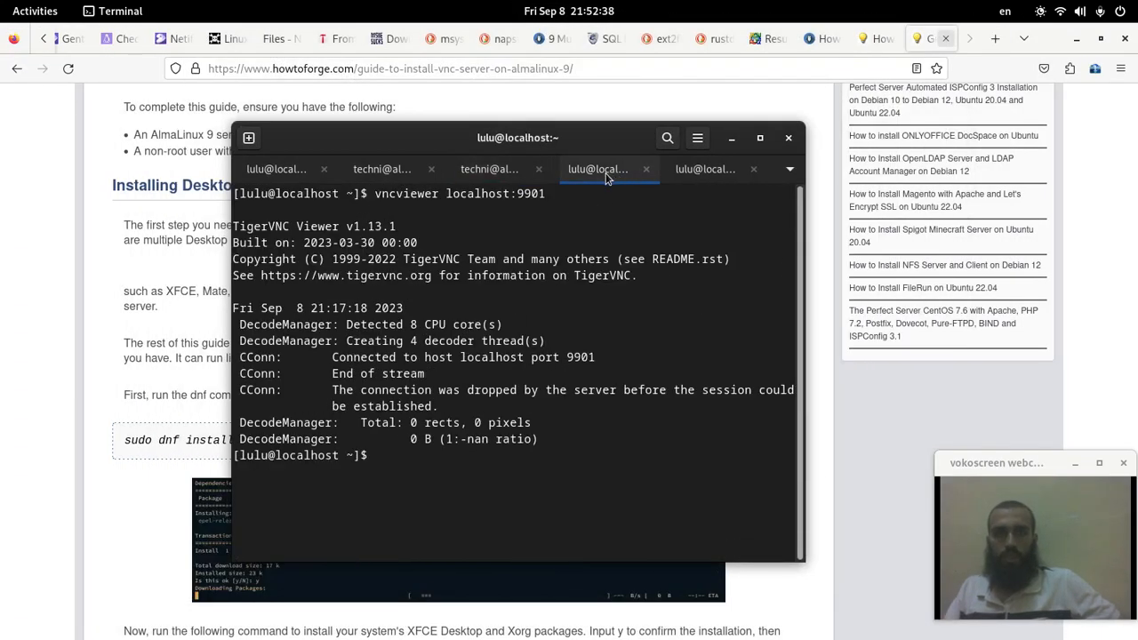
{"action": "mouse_move", "coordinate": [606, 175]}
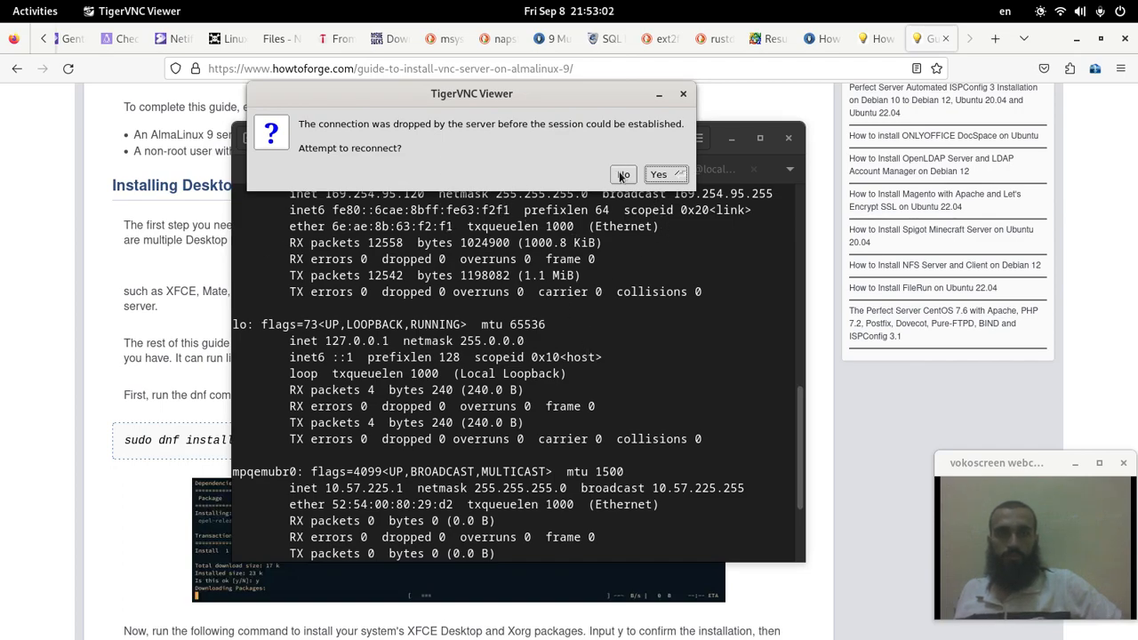
{"action": "left_click", "coordinate": [623, 174]}
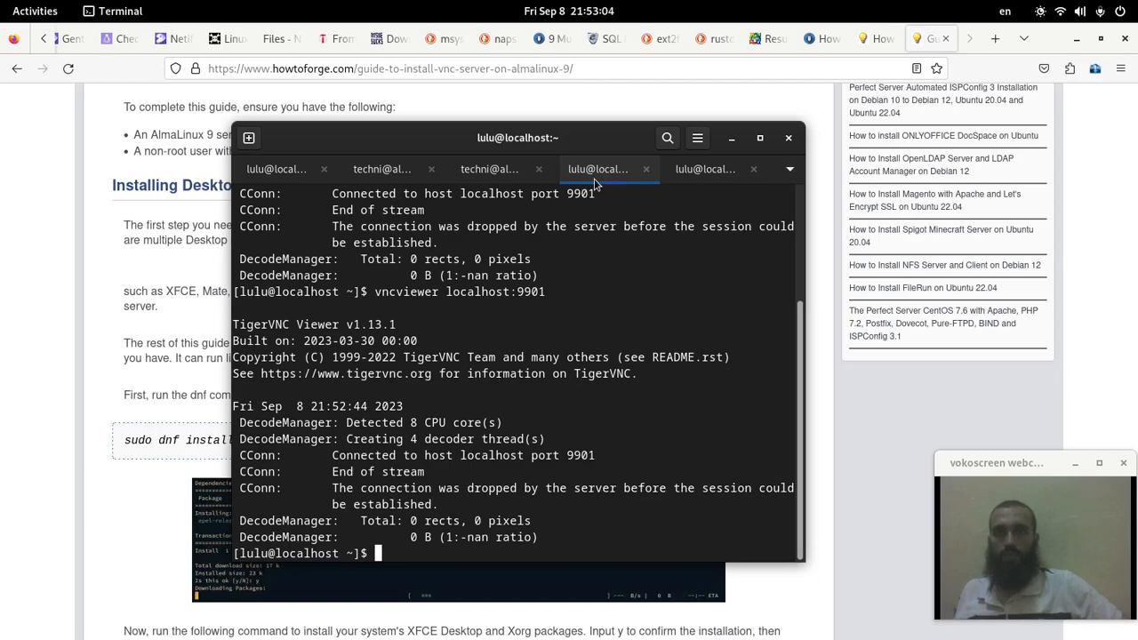
{"action": "left_click", "coordinate": [490, 169]}
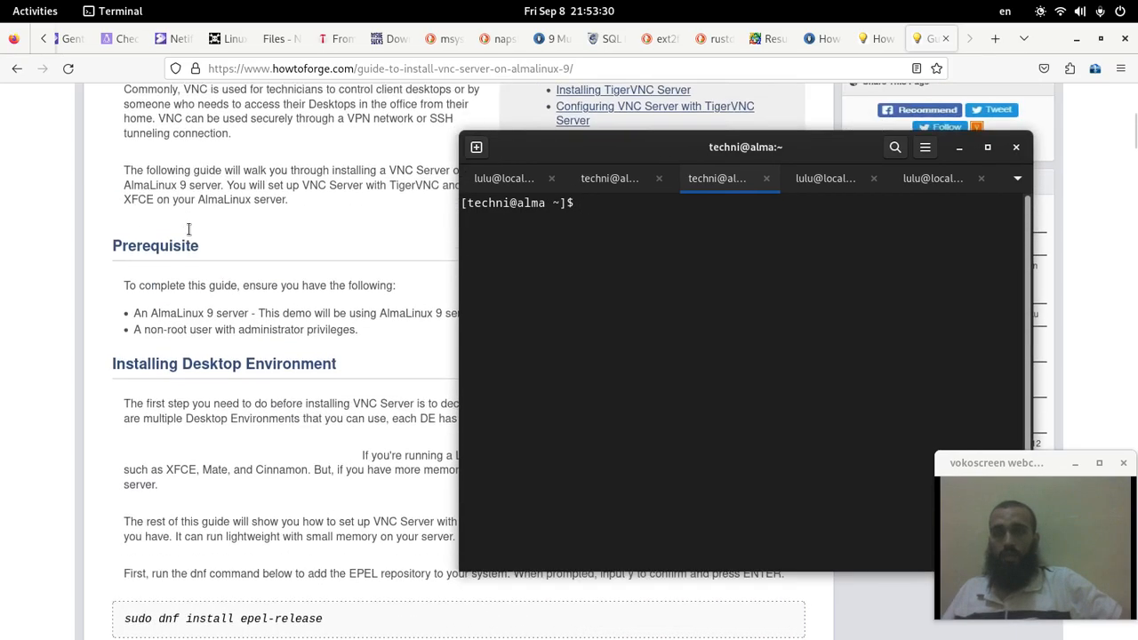
- Scroll the guide to the EPEL step and enter 'sudo dnf install epel-release' in the terminal
{"action": "scroll", "scroll_direction": "up", "scroll_amount": 3}
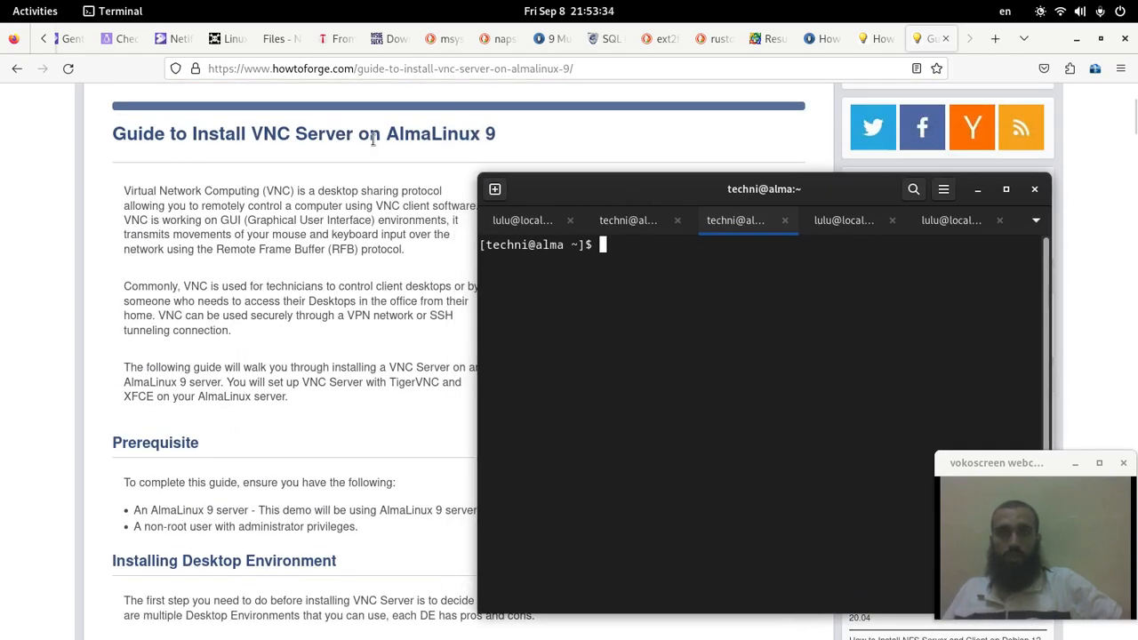
{"action": "scroll", "scroll_direction": "down", "scroll_amount": 3}
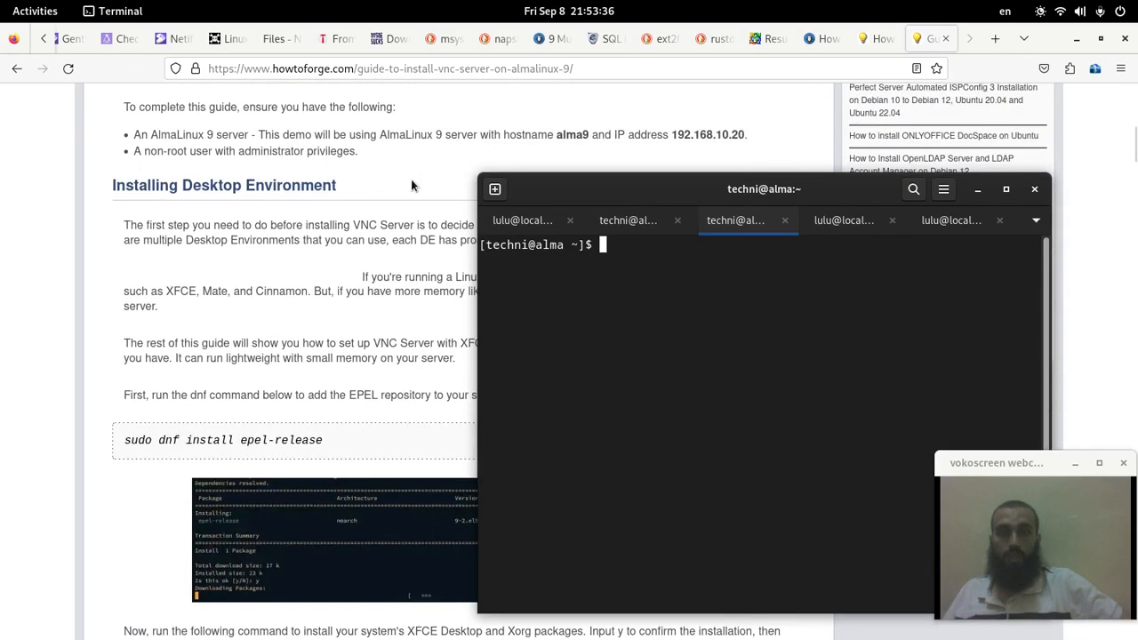
{"action": "scroll", "scroll_direction": "down", "scroll_amount": 3}
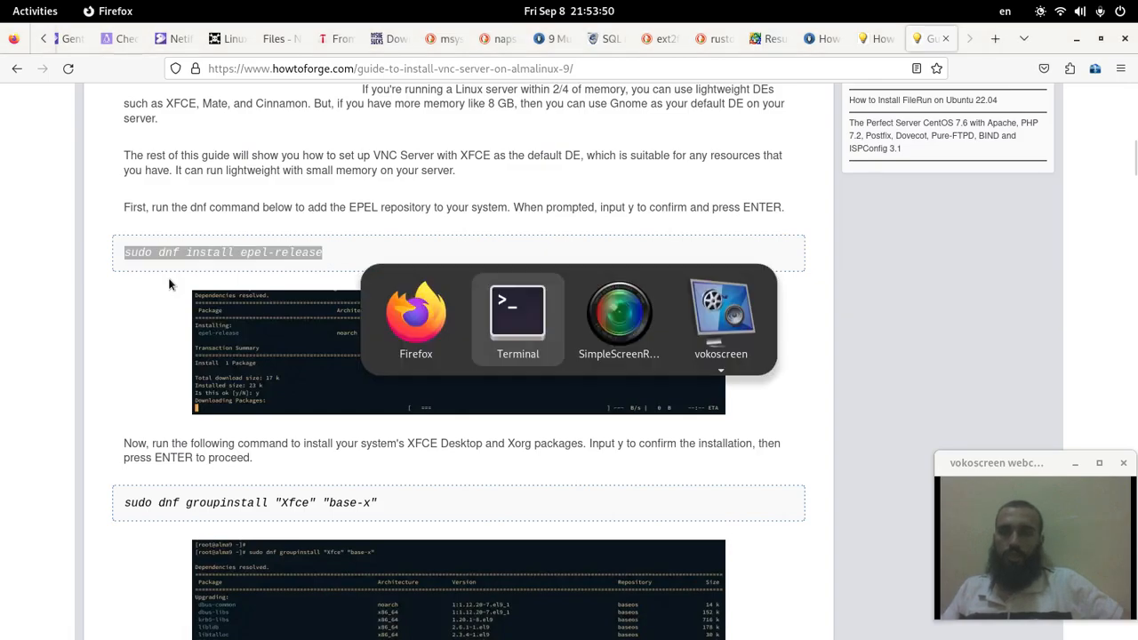
{"action": "left_click", "coordinate": [517, 318]}
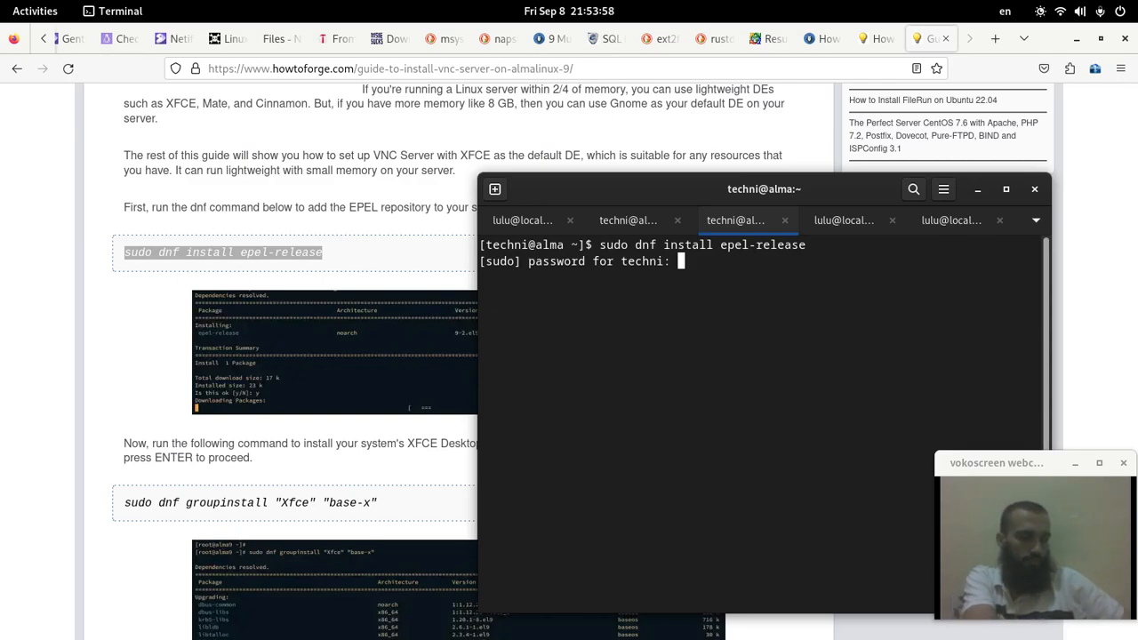
{"action": "mouse_move", "coordinate": [539, 256]}
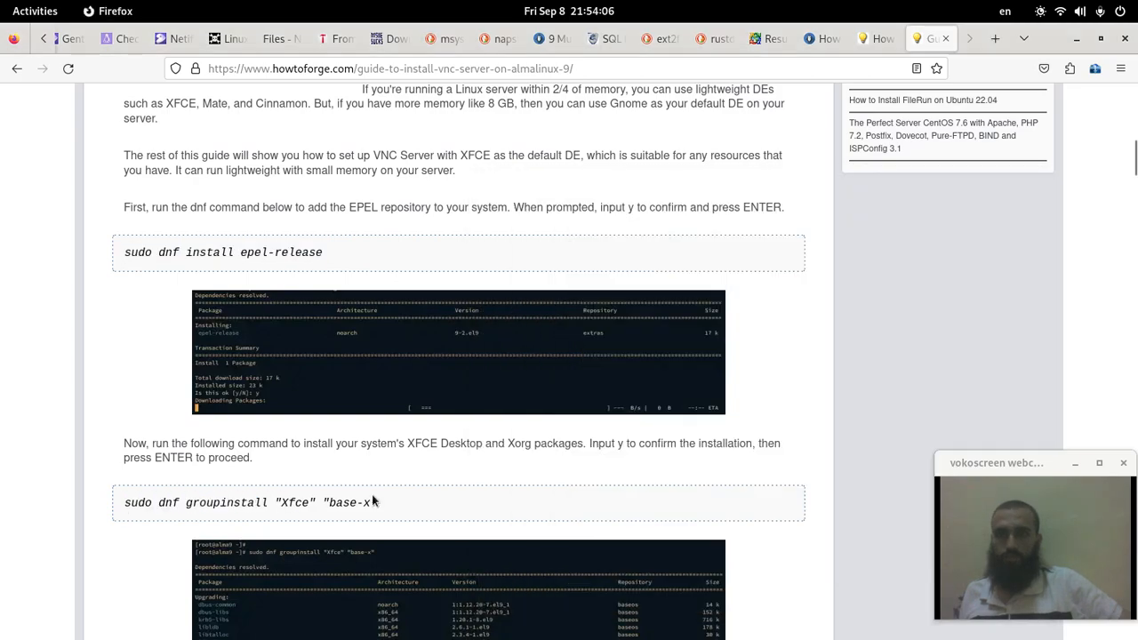
- Run 'sudo dnf groupinstall "Xfce" "base-x"' and decline the 75-package install with n
{"action": "triple_click", "coordinate": [249, 502]}
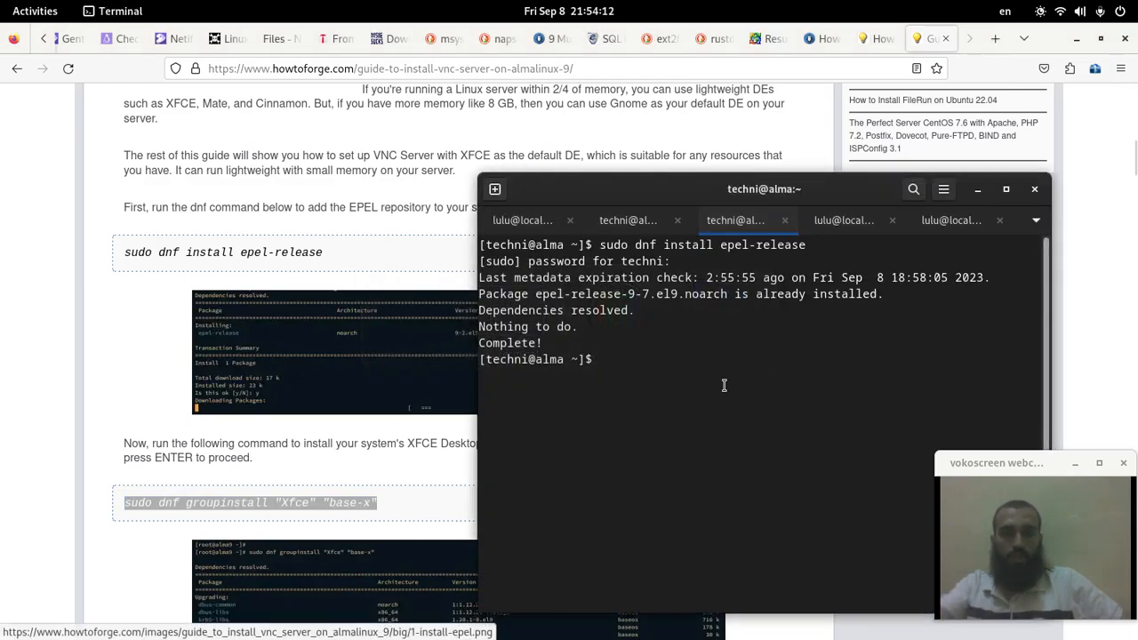
{"action": "type", "text": "sudo dnf groupinstall \"Xfce\" \"base-x\""}
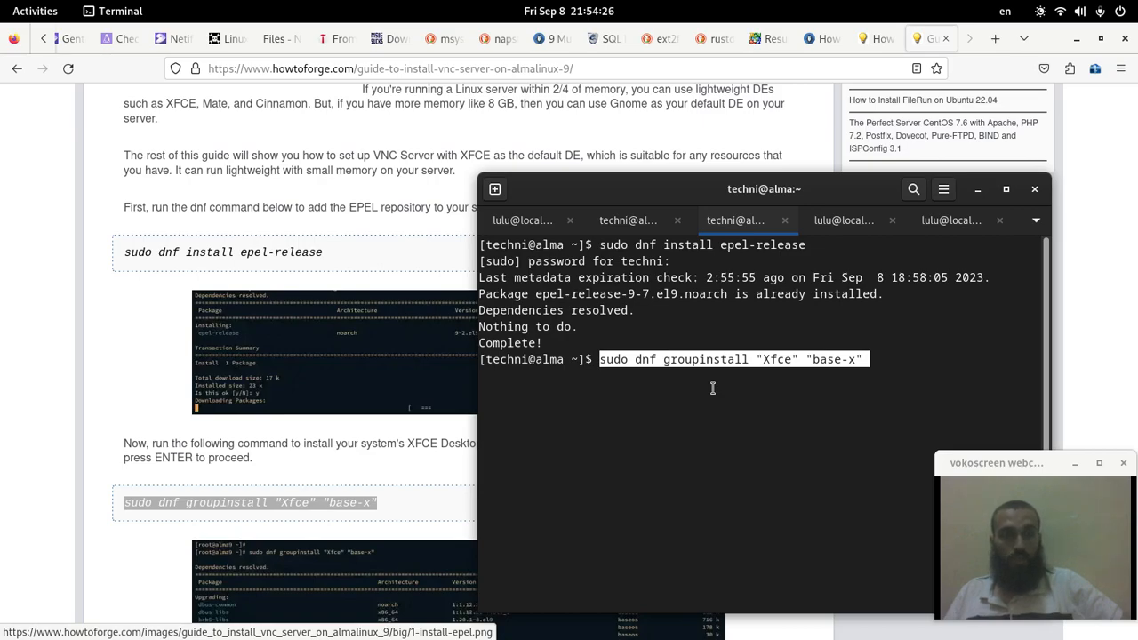
{"action": "mouse_move", "coordinate": [688, 383]}
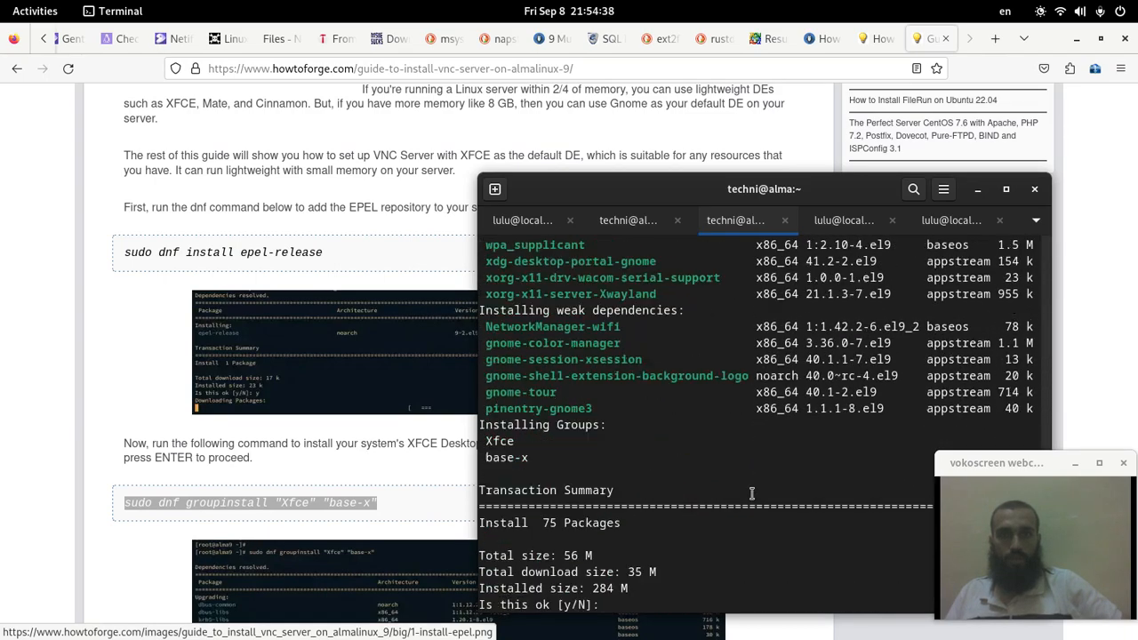
{"action": "type", "text": "n"}
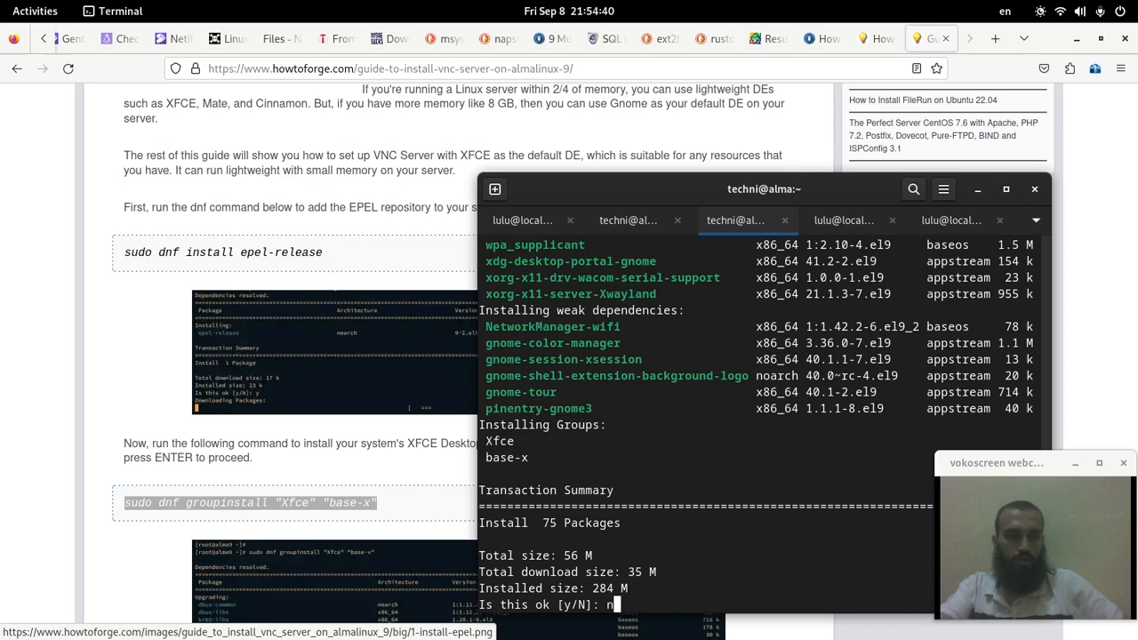
{"action": "key", "text": "Return"}
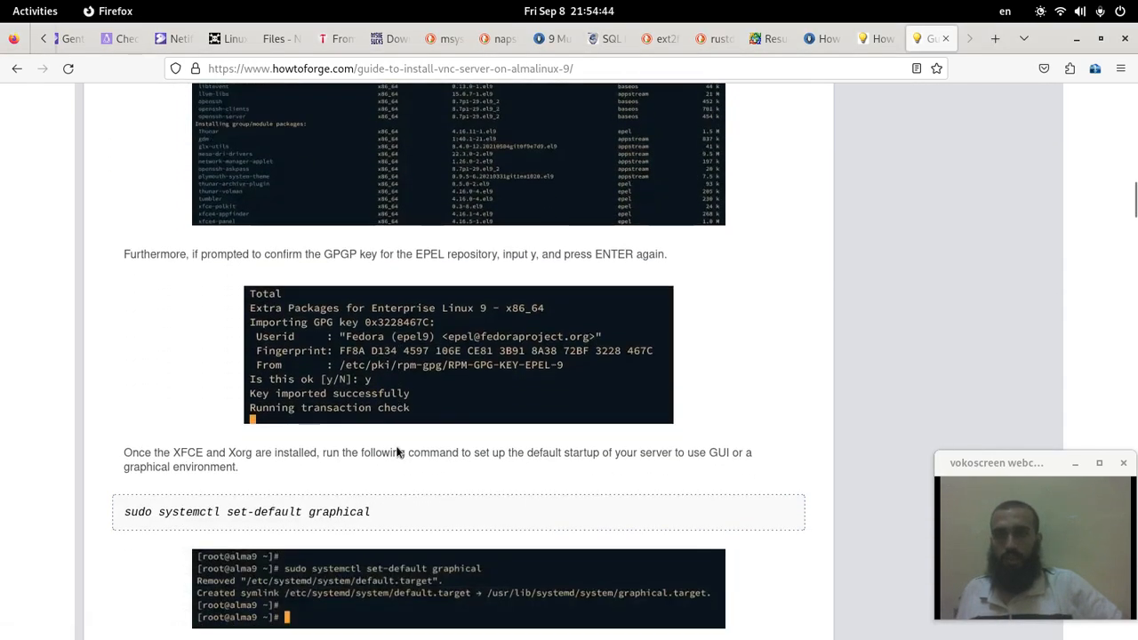
- Scroll the guide past the desktop and new-user sections to the TigerVNC Server install command
{"action": "scroll", "scroll_direction": "down", "scroll_amount": 3}
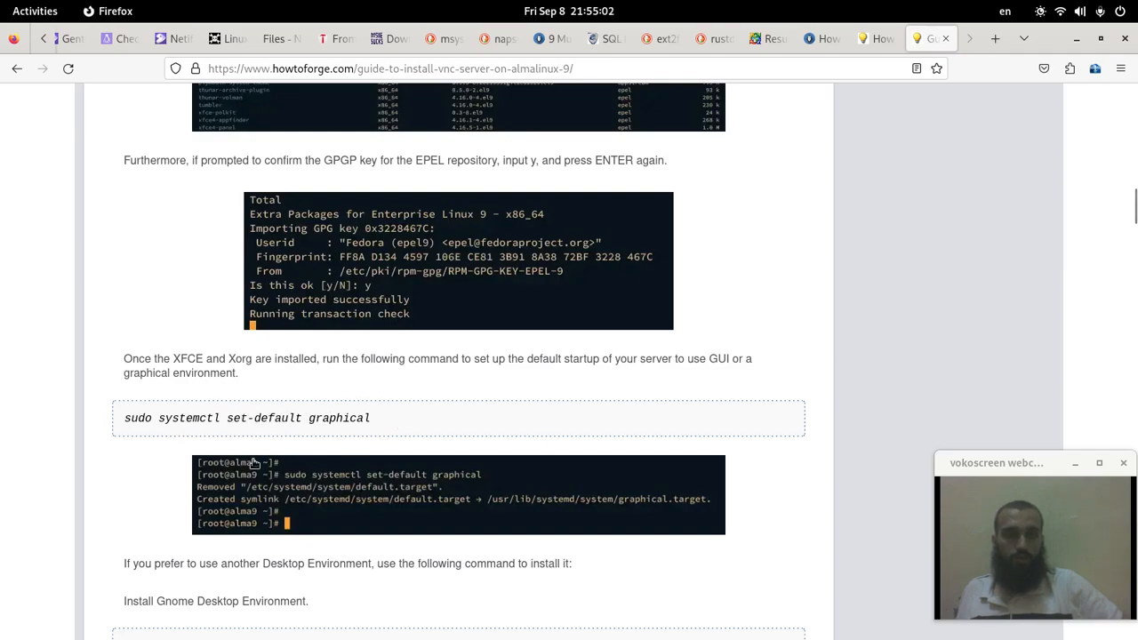
{"action": "mouse_move", "coordinate": [415, 470]}
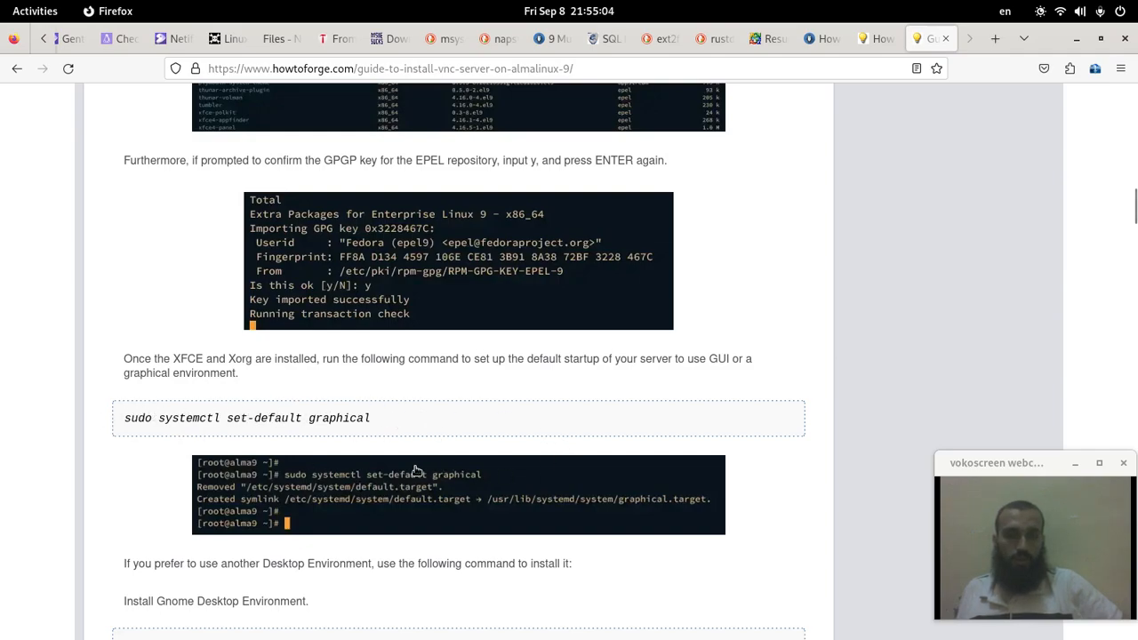
{"action": "mouse_move", "coordinate": [547, 472]}
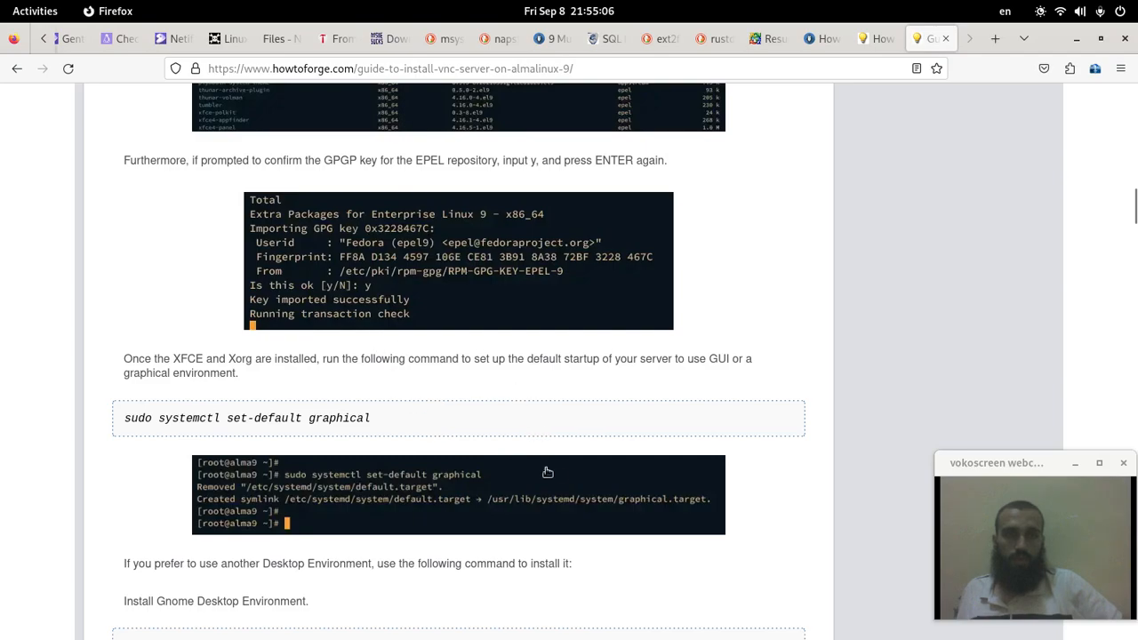
{"action": "scroll", "scroll_direction": "down", "scroll_amount": 3}
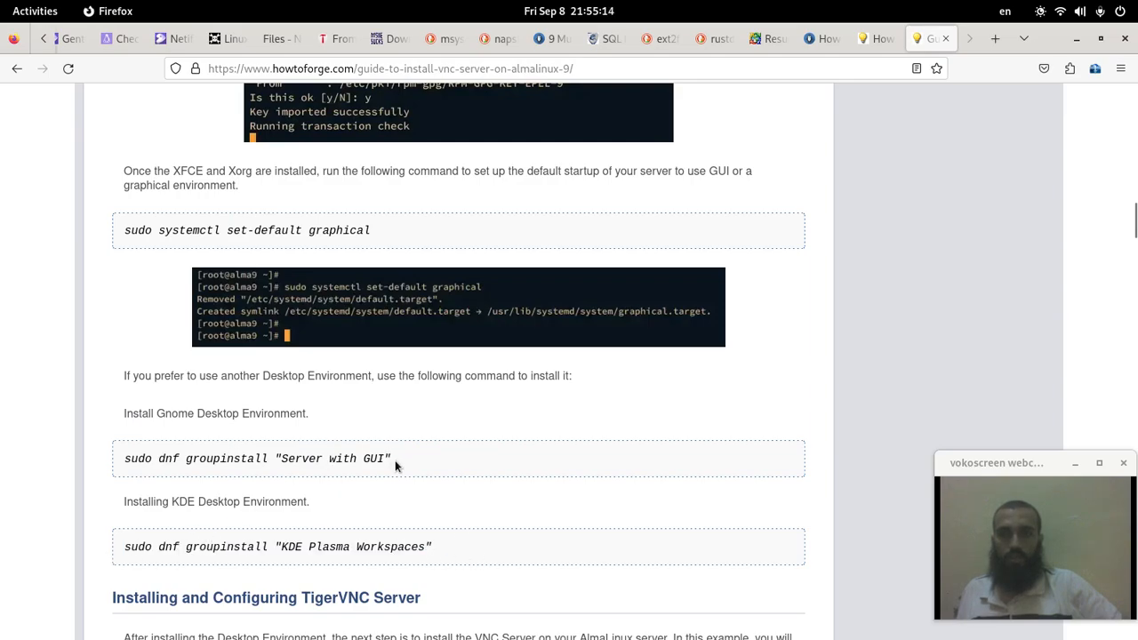
{"action": "mouse_move", "coordinate": [278, 481]}
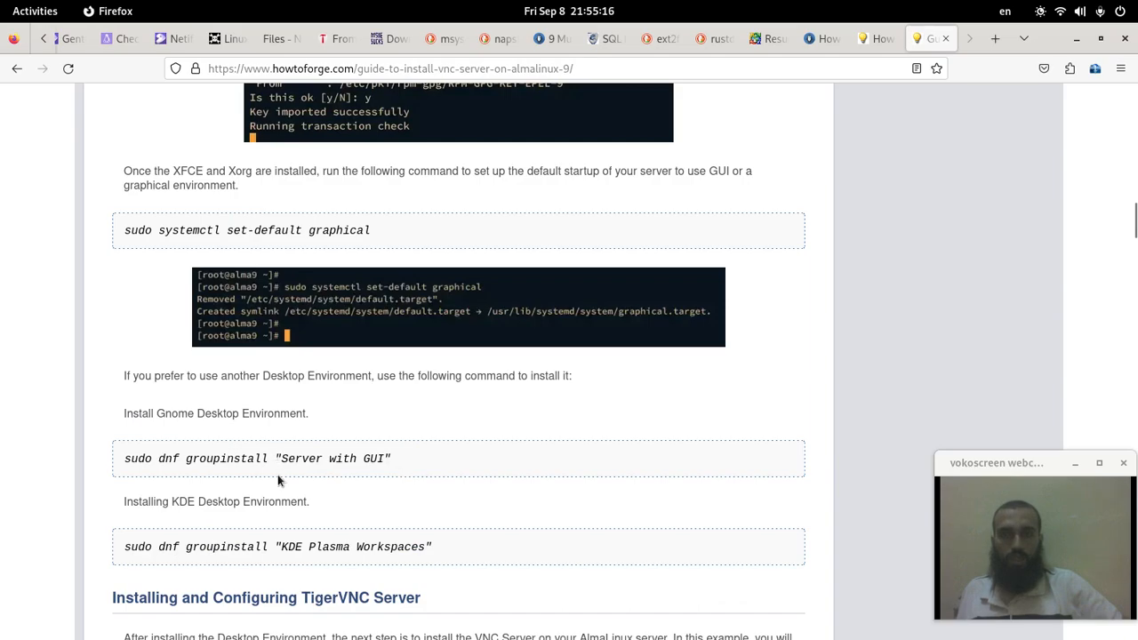
{"action": "scroll", "scroll_direction": "down", "scroll_amount": 3}
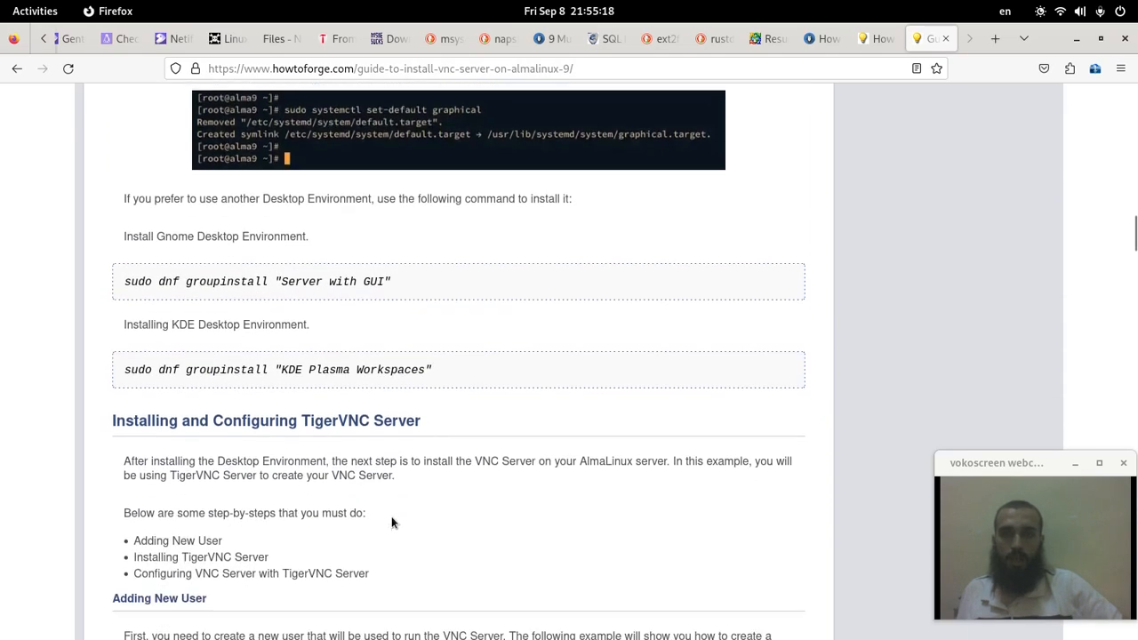
{"action": "scroll", "scroll_direction": "down", "scroll_amount": 3}
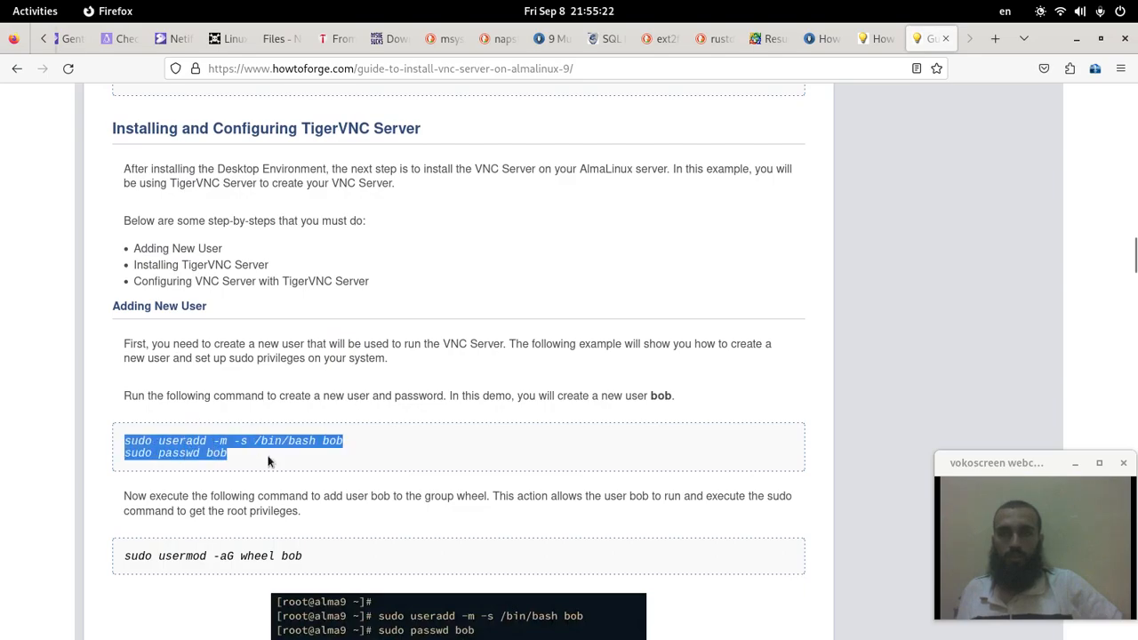
{"action": "left_click", "coordinate": [269, 462]}
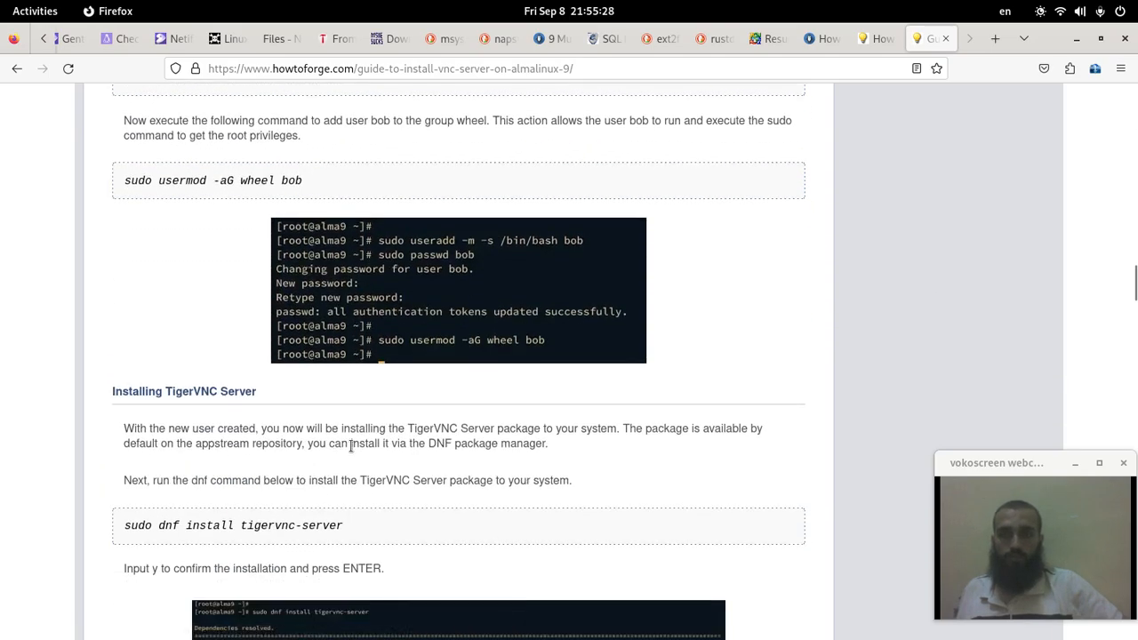
{"action": "mouse_move", "coordinate": [155, 542]}
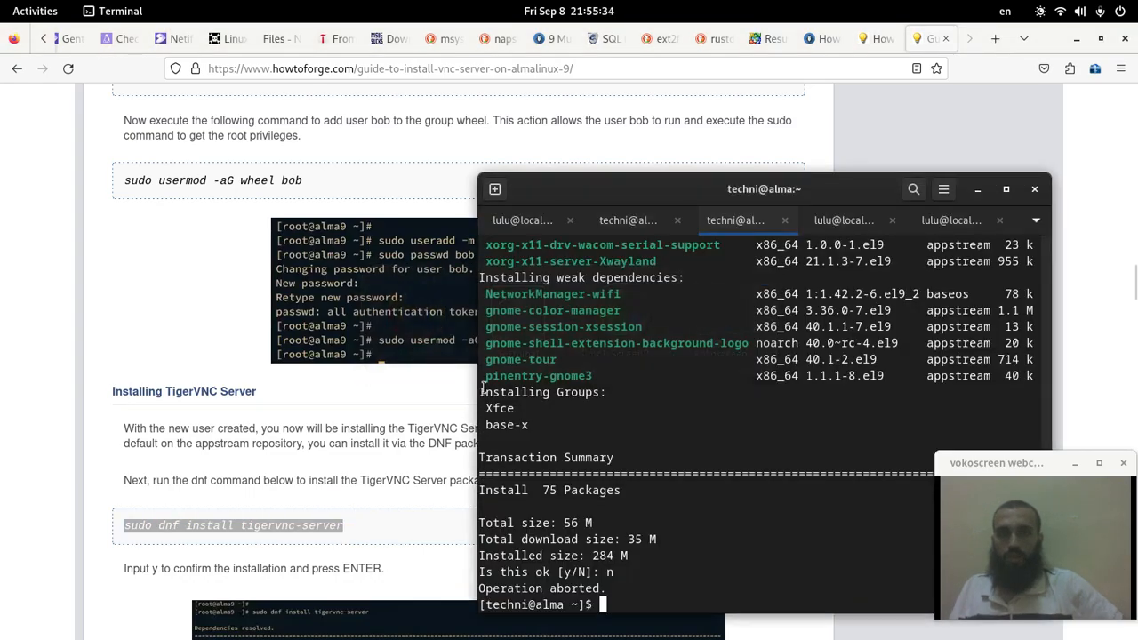
- Install tigervnc-server with dnf, confirming with y
{"action": "type", "text": "sudo dnf install tigervnc-server"}
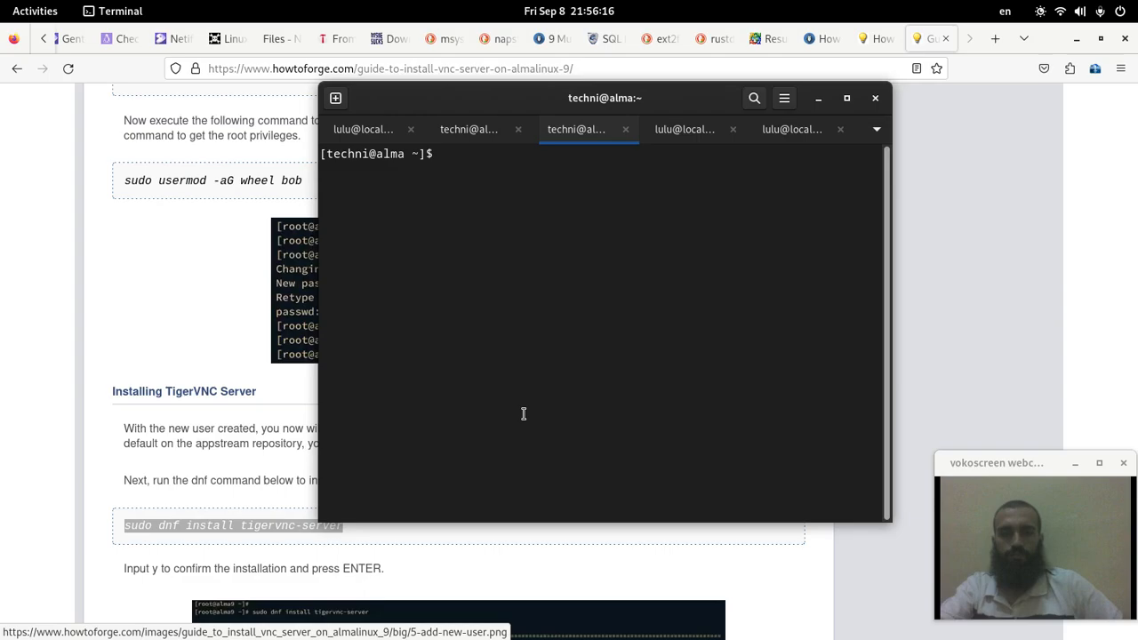
{"action": "type", "text": "sudo dnf install tigervnc-server"}
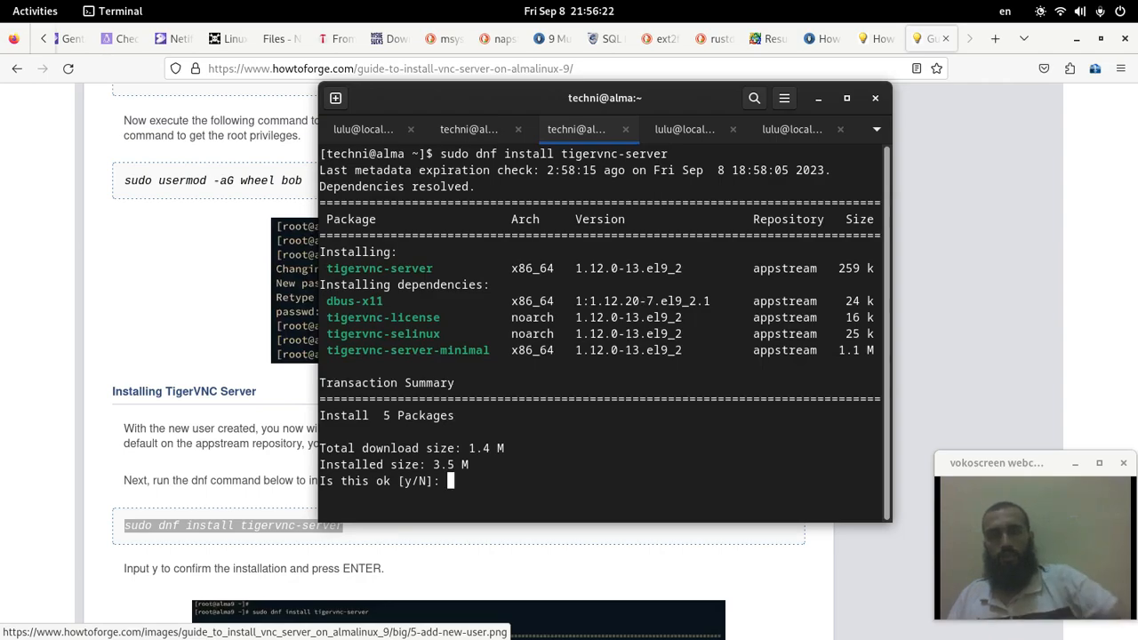
{"action": "type", "text": "y"}
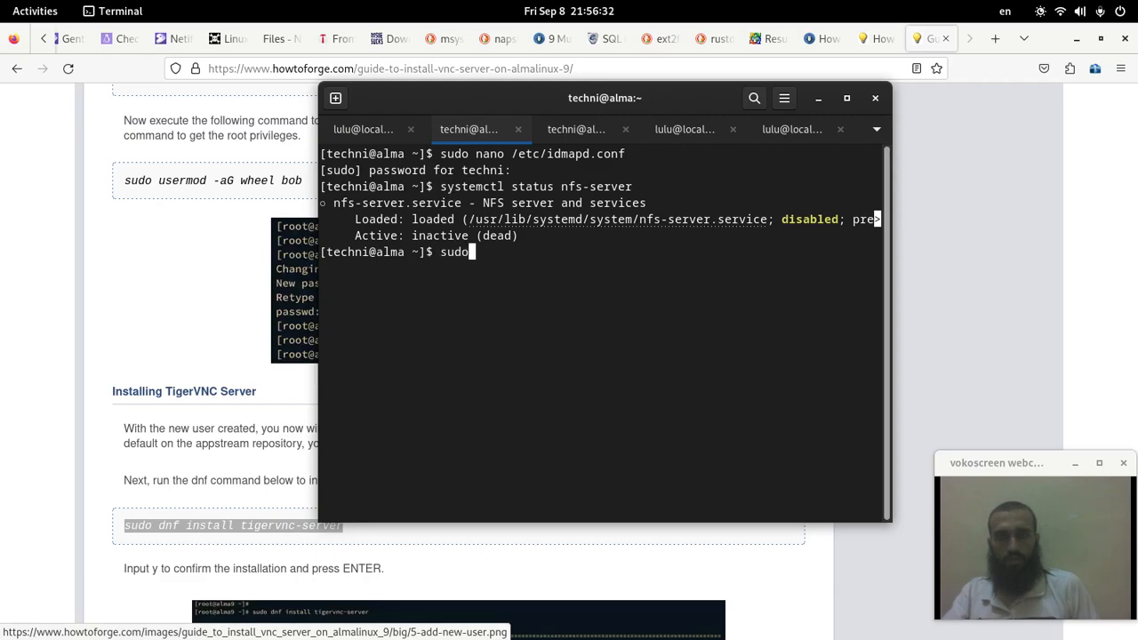
- Disable the x11vnc service with sudo systemctl, then clear the shell
{"action": "type", "text": "sys"}
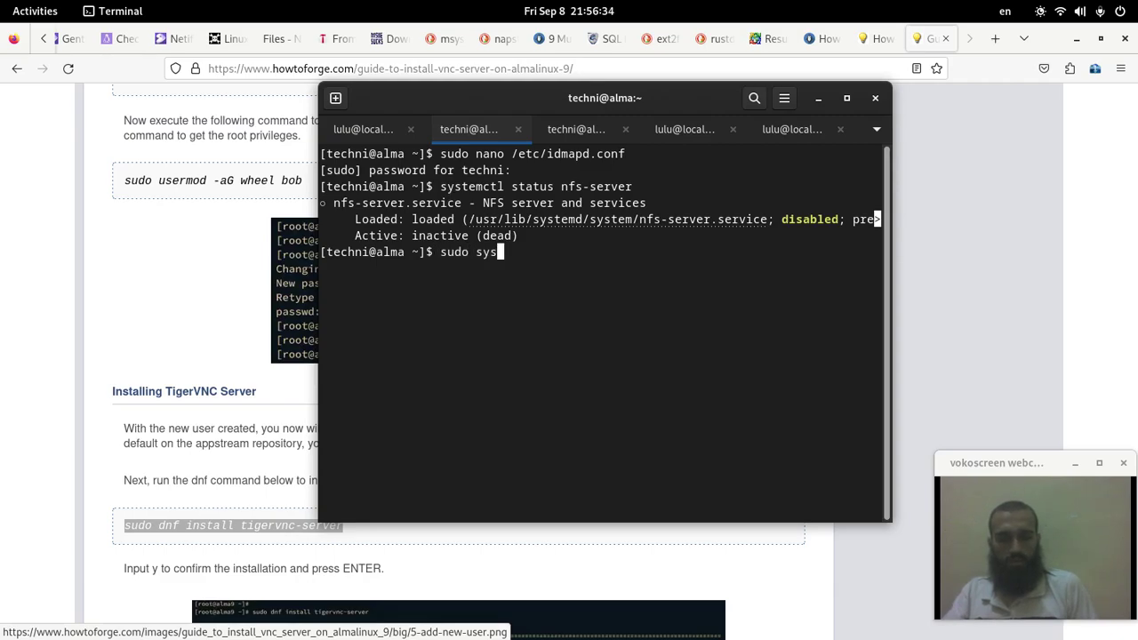
{"action": "type", "text": "temctl"}
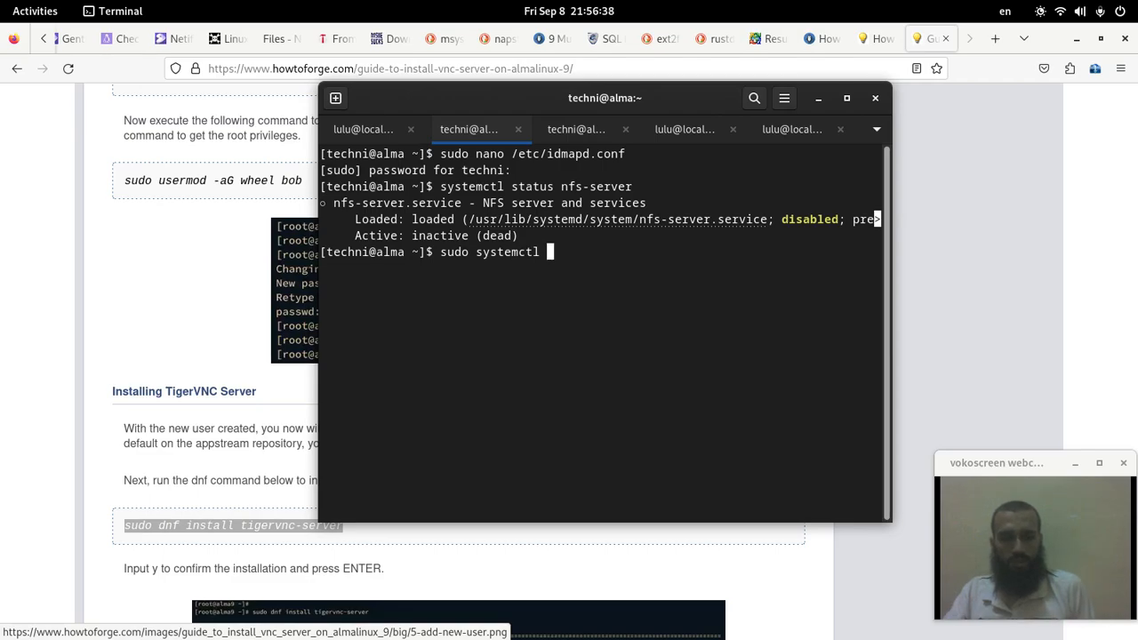
{"action": "type", "text": "disable x11vnc"}
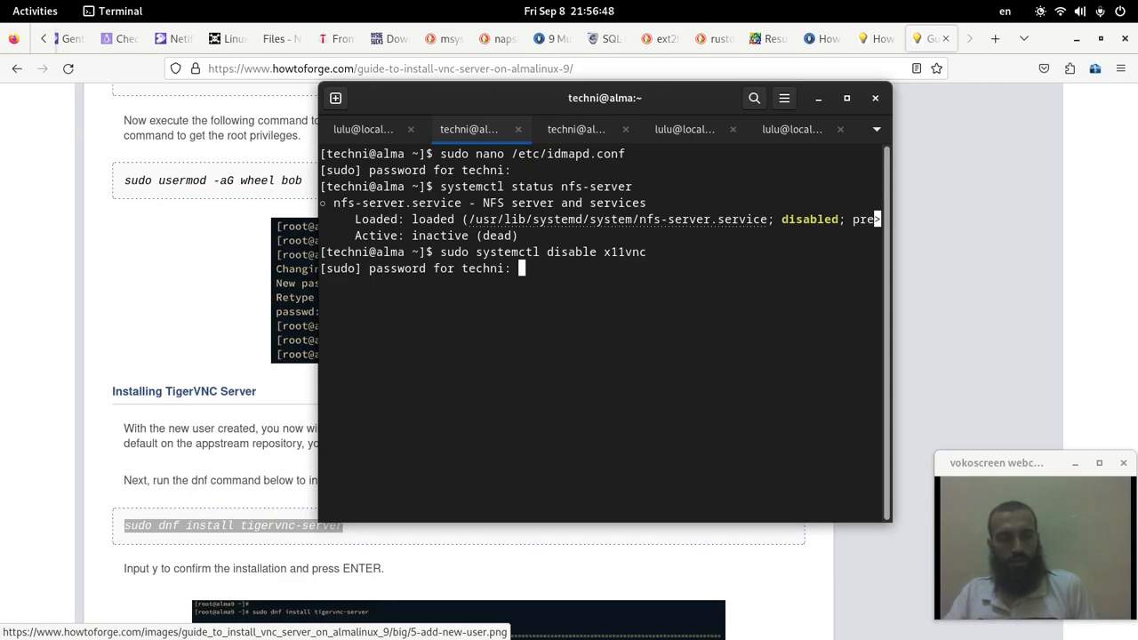
{"action": "key", "text": "Return"}
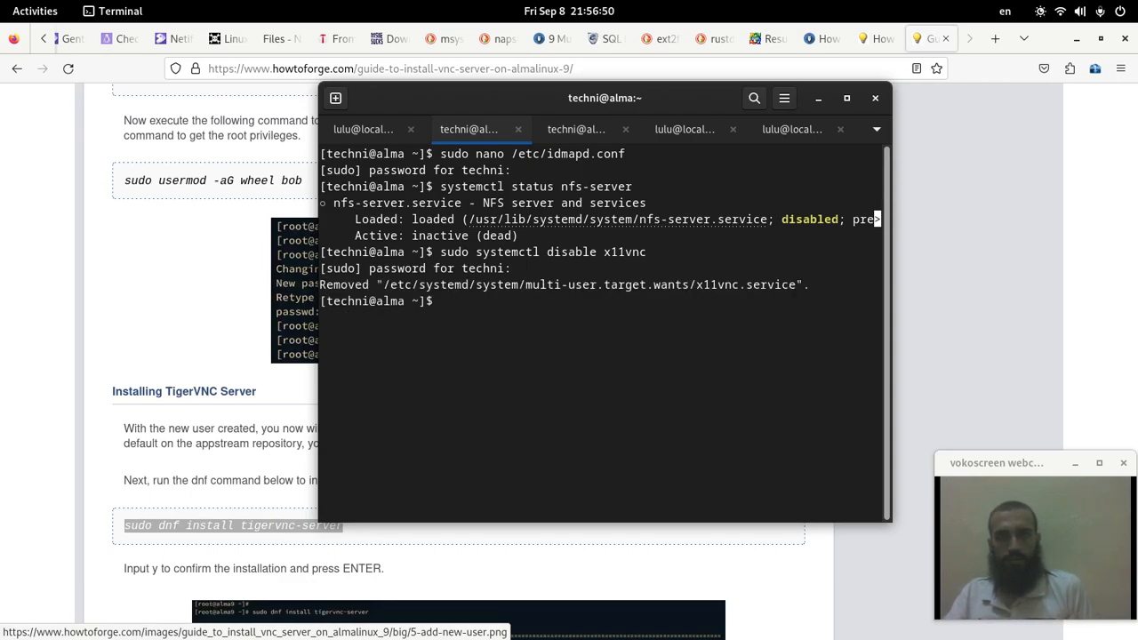
{"action": "type", "text": "clea"}
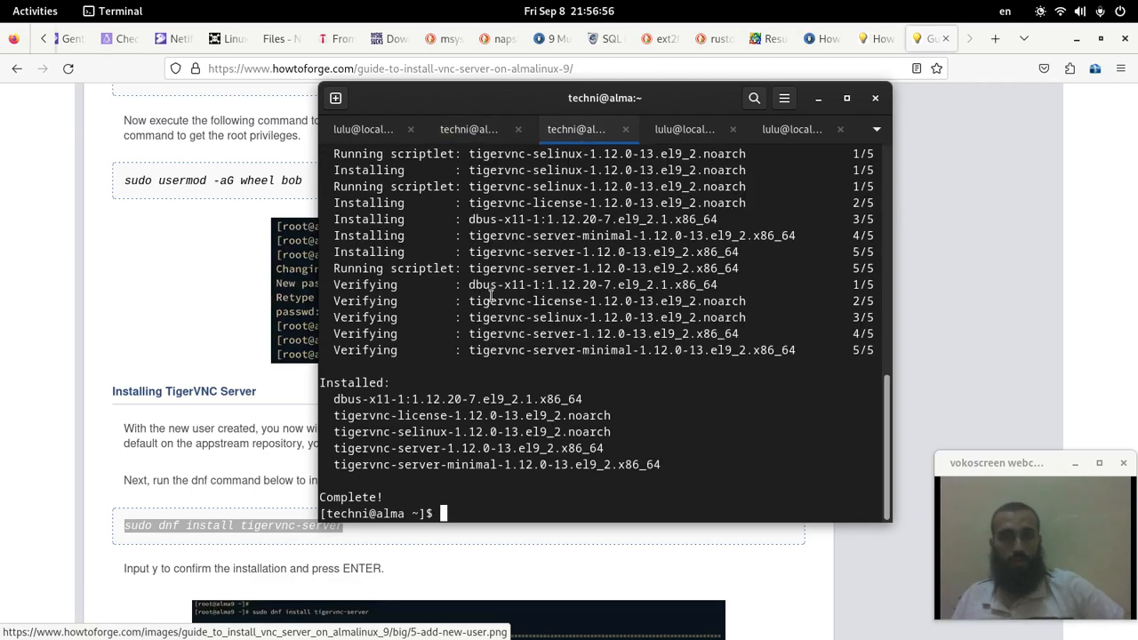
- Copy the 'mkdir -p ~/.vnc/' directory-creation command from the guide
{"action": "left_click", "coordinate": [845, 99]}
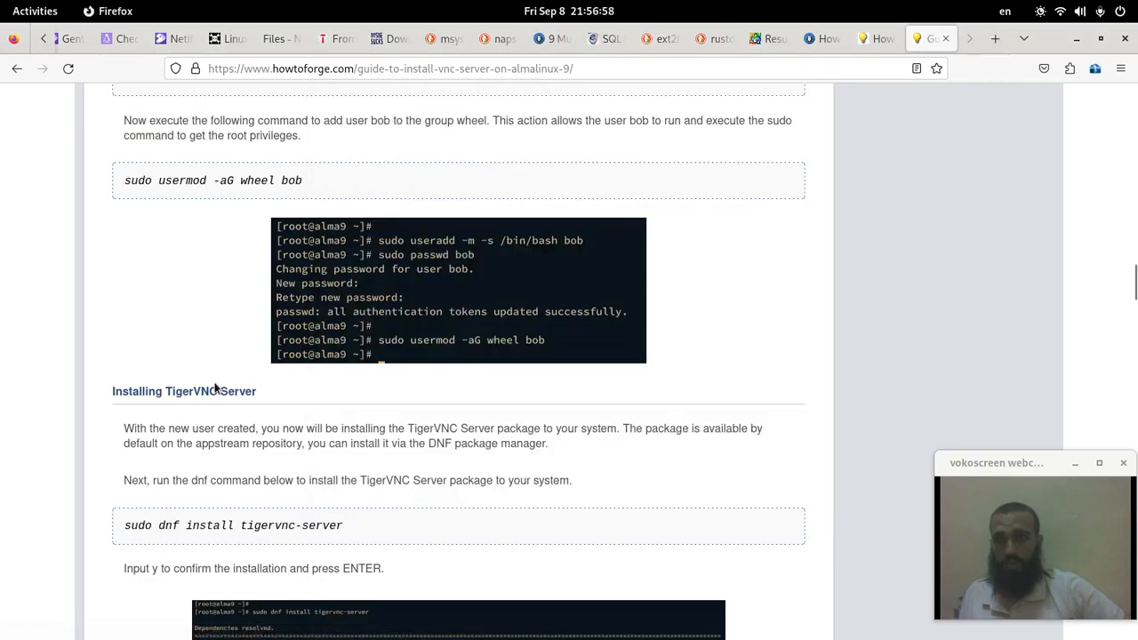
{"action": "scroll", "scroll_direction": "down", "scroll_amount": 3}
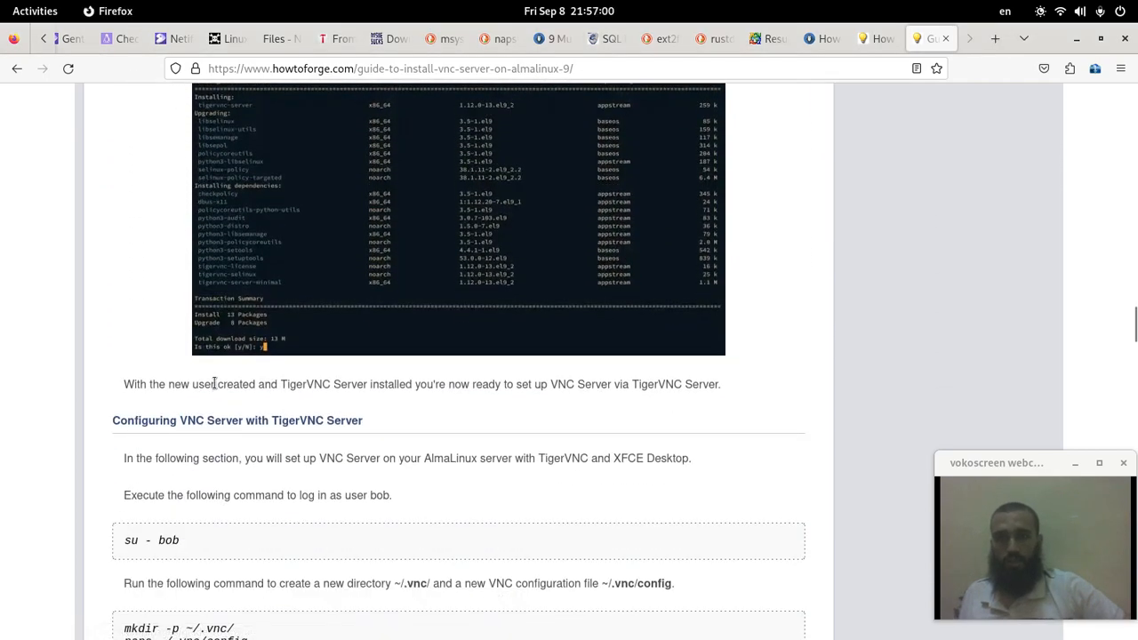
{"action": "scroll", "scroll_direction": "down", "scroll_amount": 3}
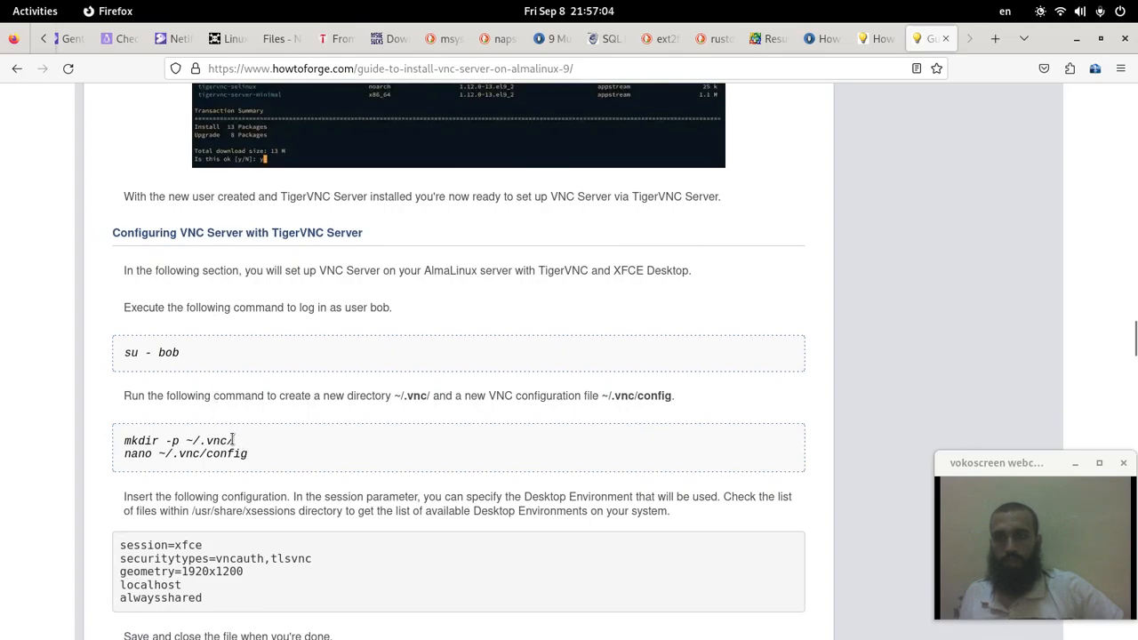
{"action": "triple_click", "coordinate": [178, 440]}
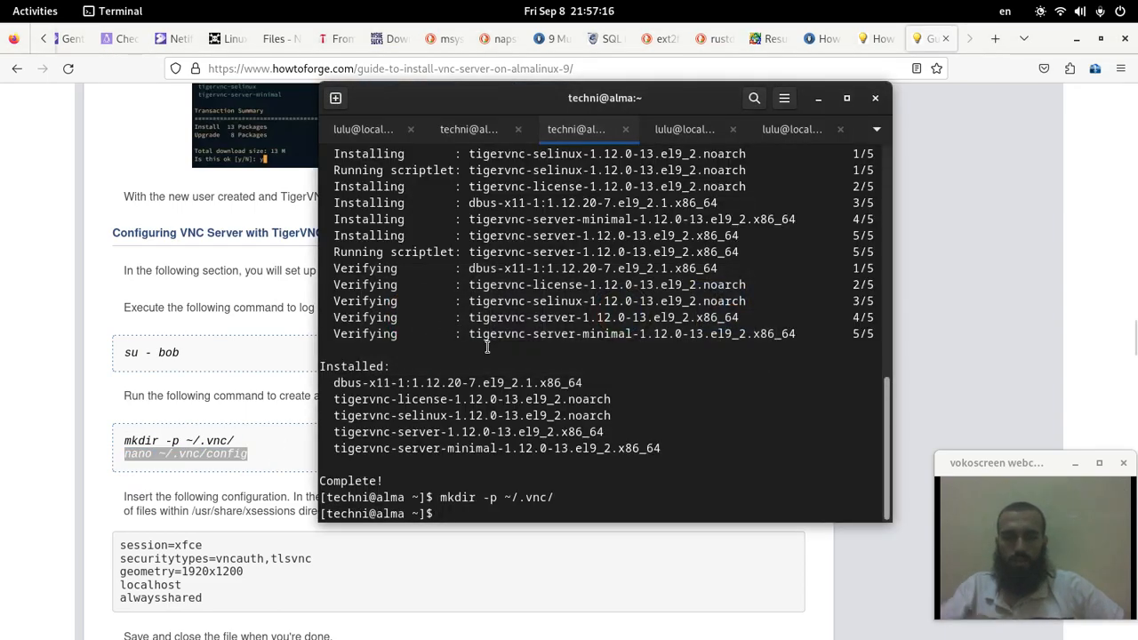
- Write the Xfce VNC settings into ~/.vnc/config in nano and save it
{"action": "type", "text": "nano ~/.vnc/config"}
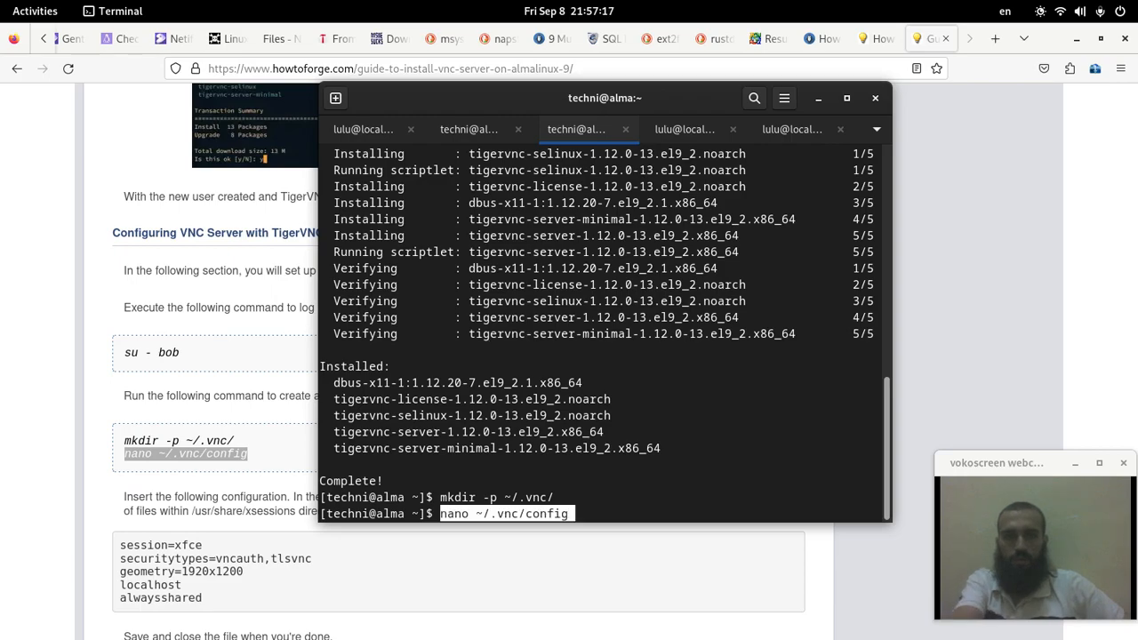
{"action": "key", "text": "Return"}
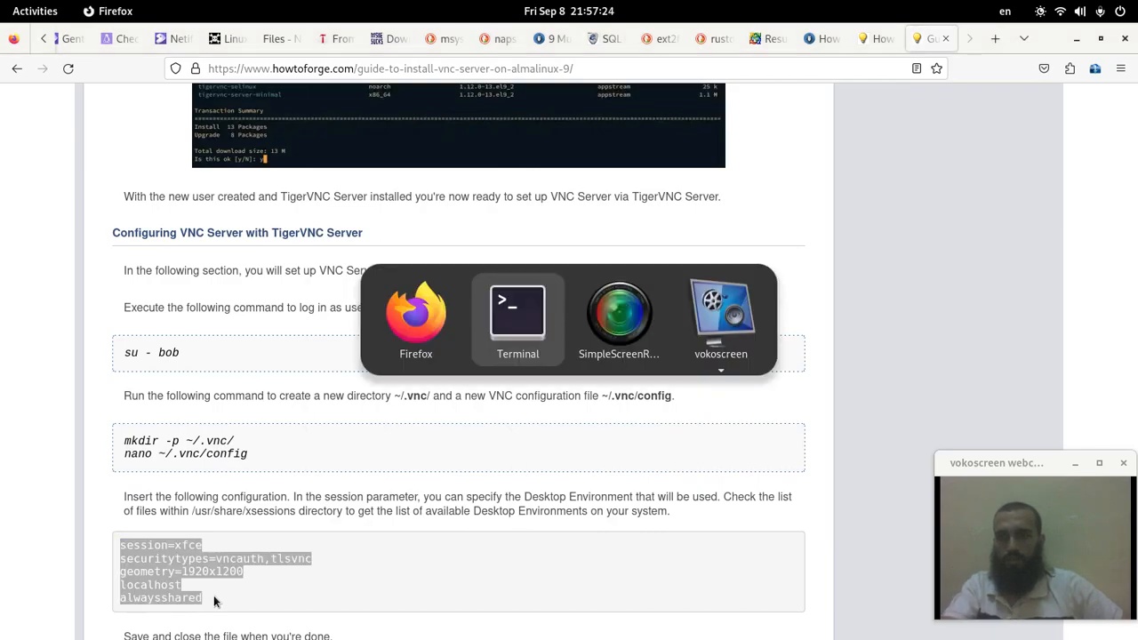
{"action": "left_click", "coordinate": [517, 320]}
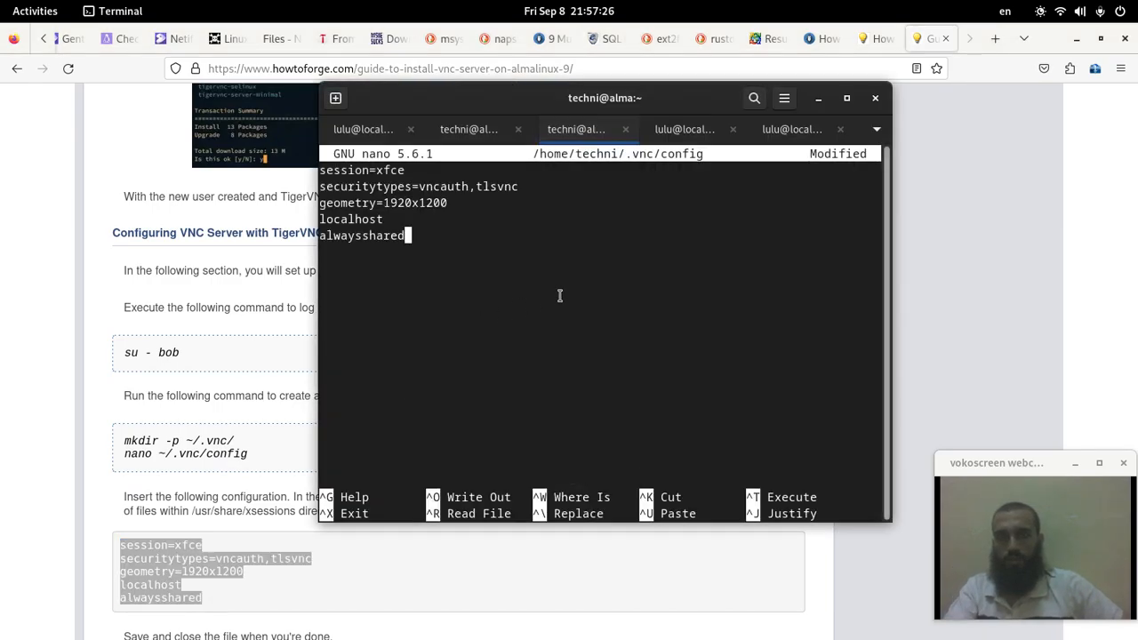
{"action": "key", "text": "ctrl+o"}
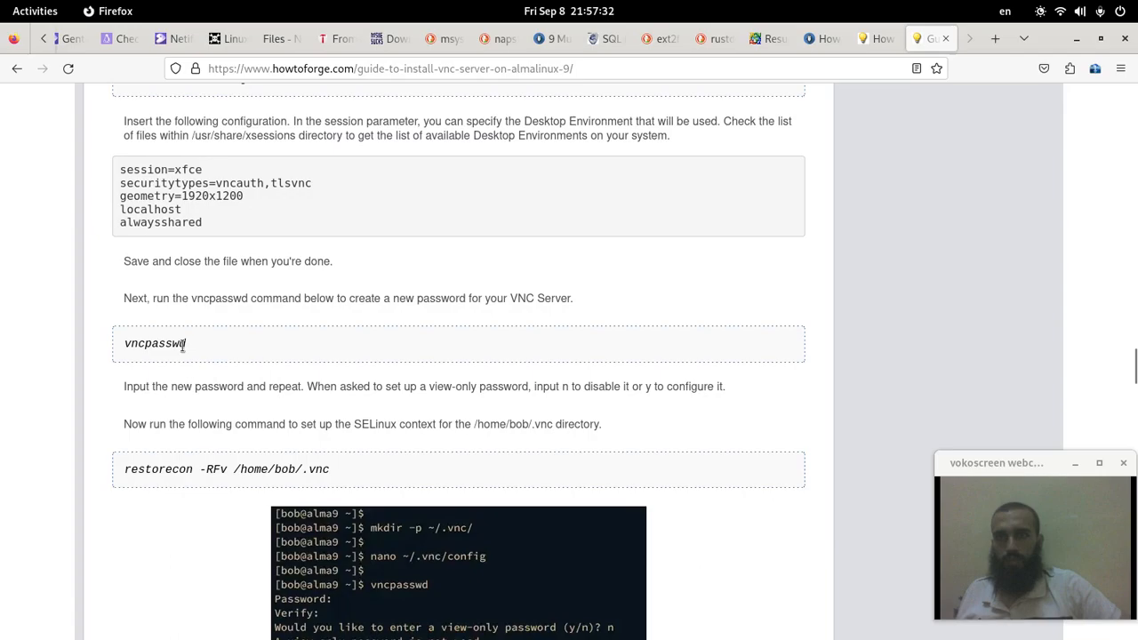
- Set a VNC password without view-only access and run restorecon -RFv on /home/bob/.vnc
{"action": "double_click", "coordinate": [153, 344]}
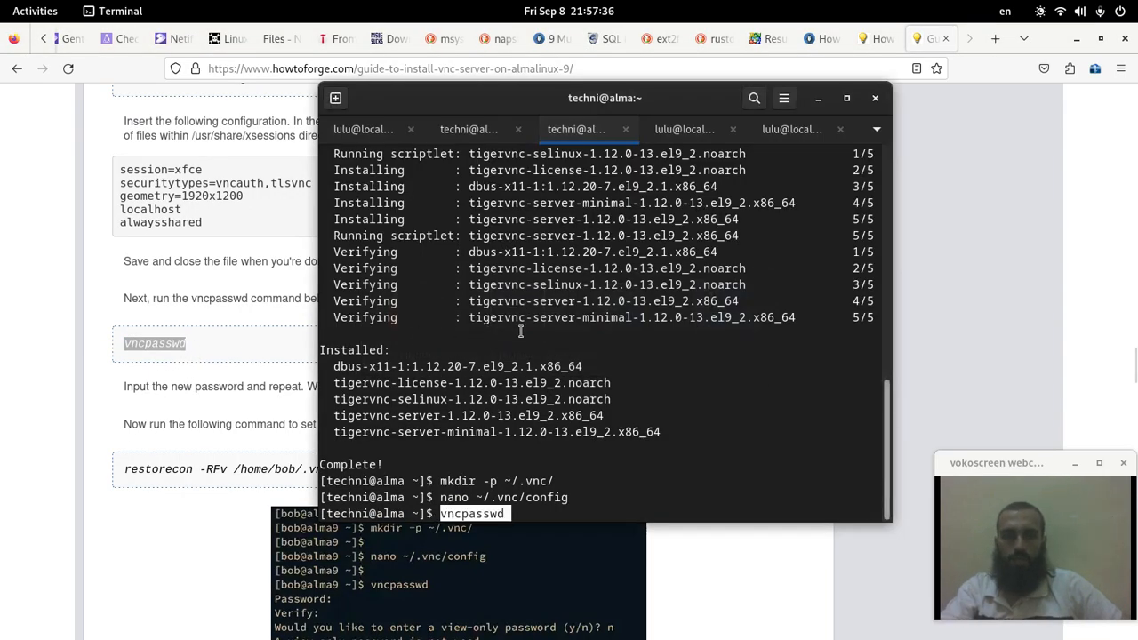
{"action": "key", "text": "Return"}
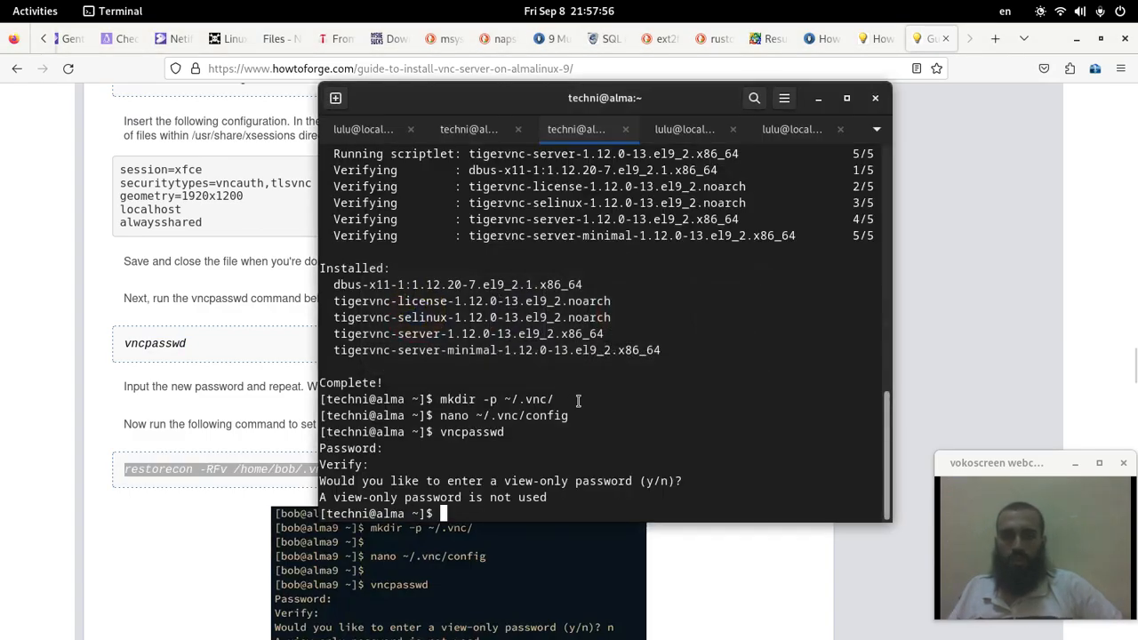
{"action": "type", "text": "restorecon -RFv /home/bob/.vnc"}
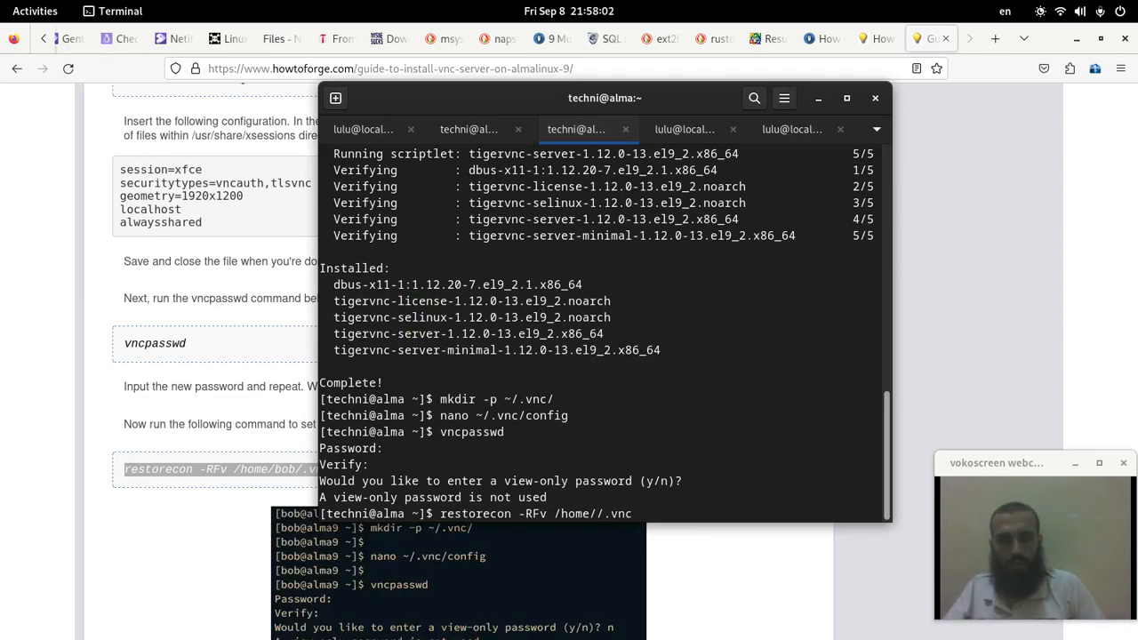
{"action": "key", "text": "Return"}
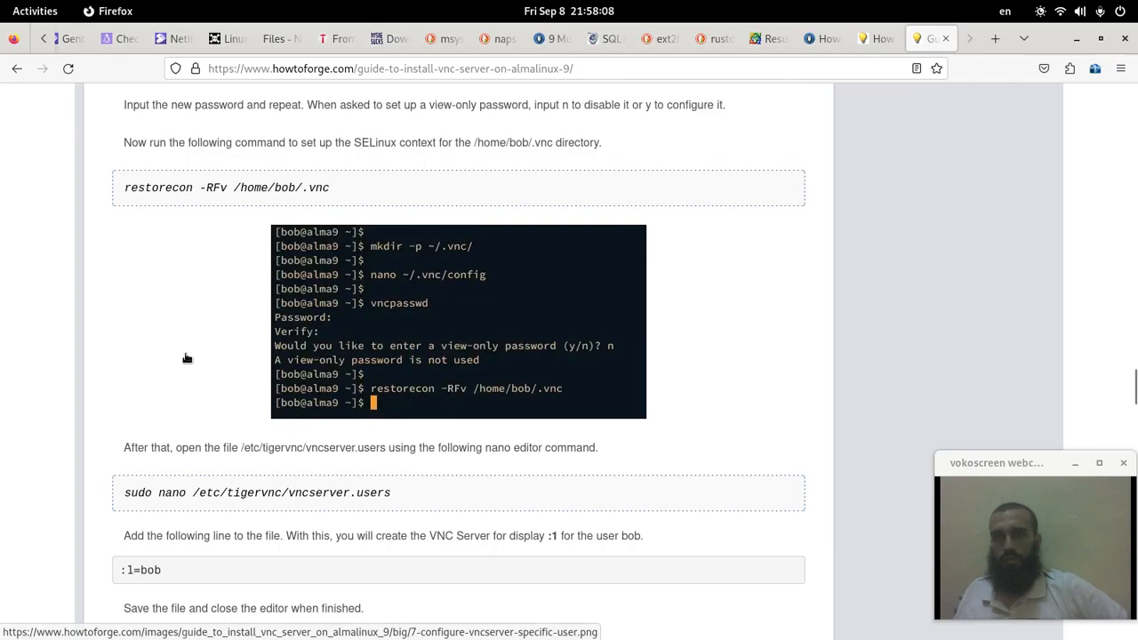
- Add ':1=techni' to /etc/tigervnc/vncserver.users and save
{"action": "scroll", "scroll_direction": "down", "scroll_amount": 3}
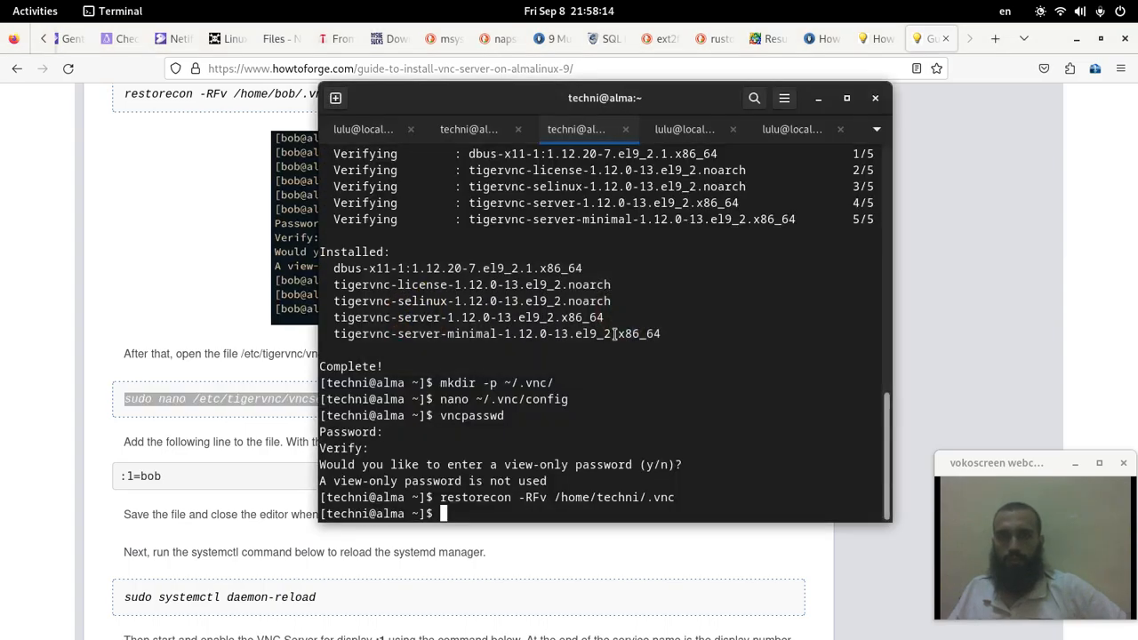
{"action": "type", "text": "sudo nano /etc/tigervnc/vncserver.users"}
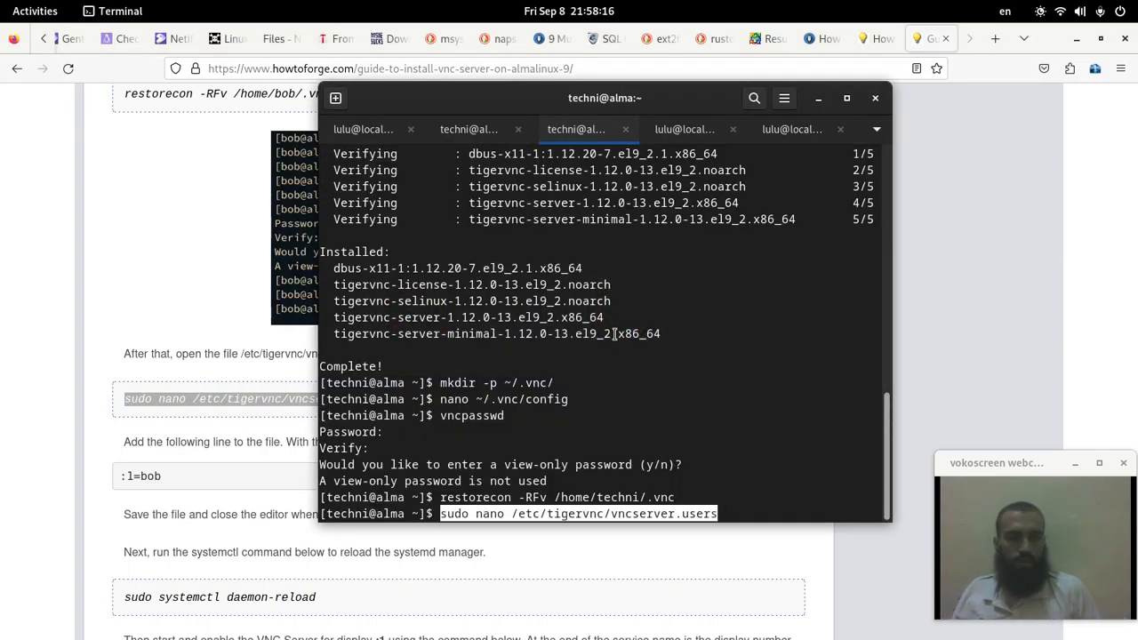
{"action": "key", "text": "Return"}
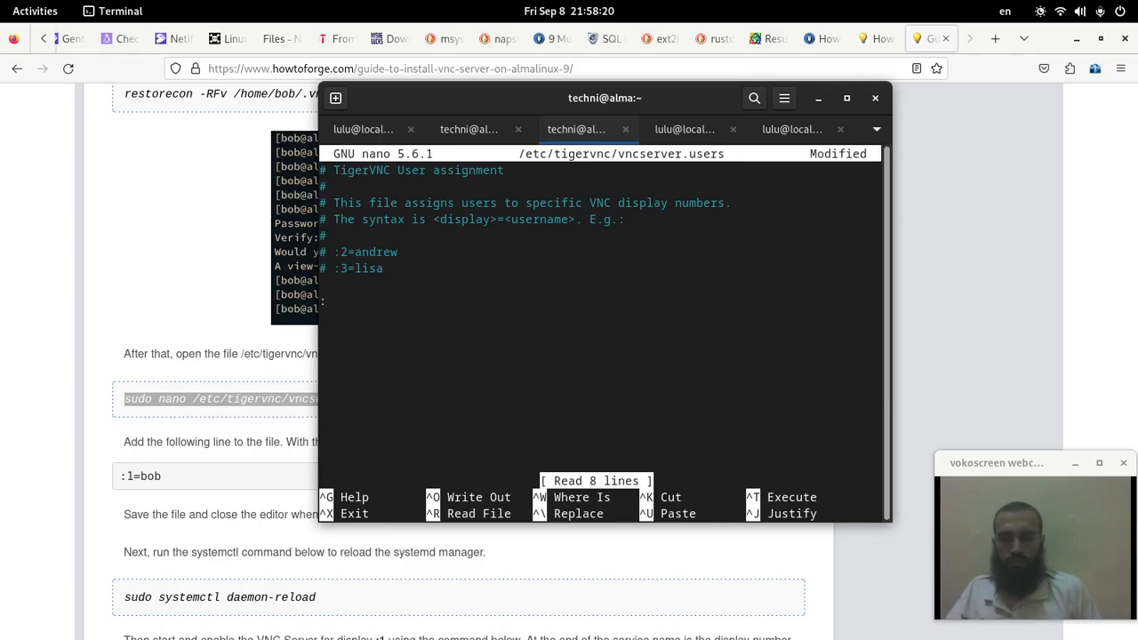
{"action": "type", "text": ":1=te"}
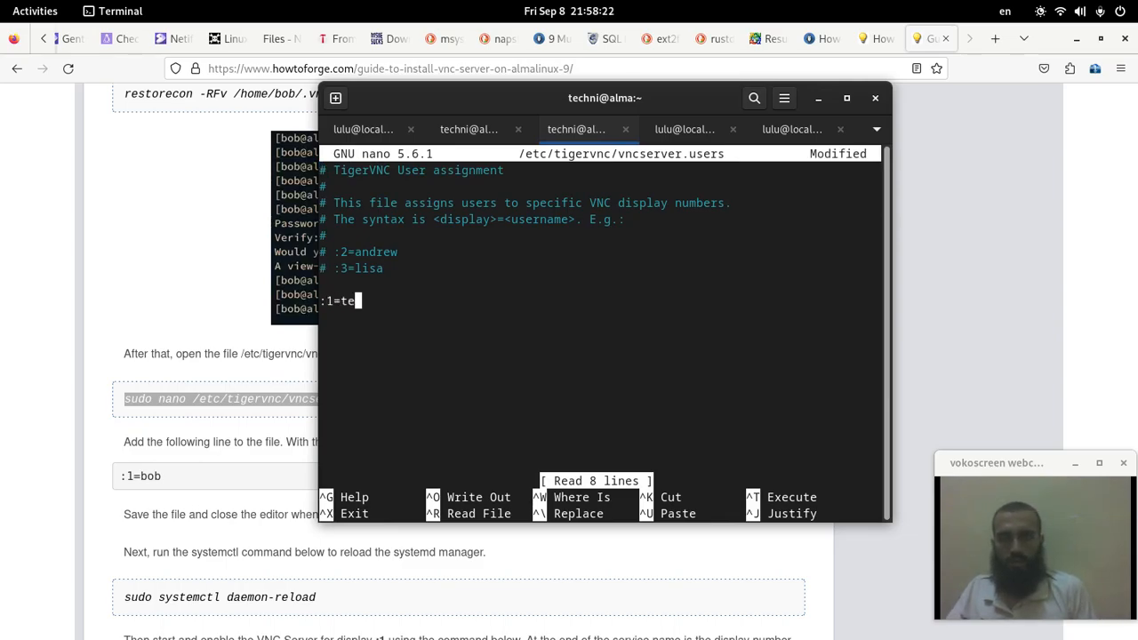
{"action": "type", "text": "chni"}
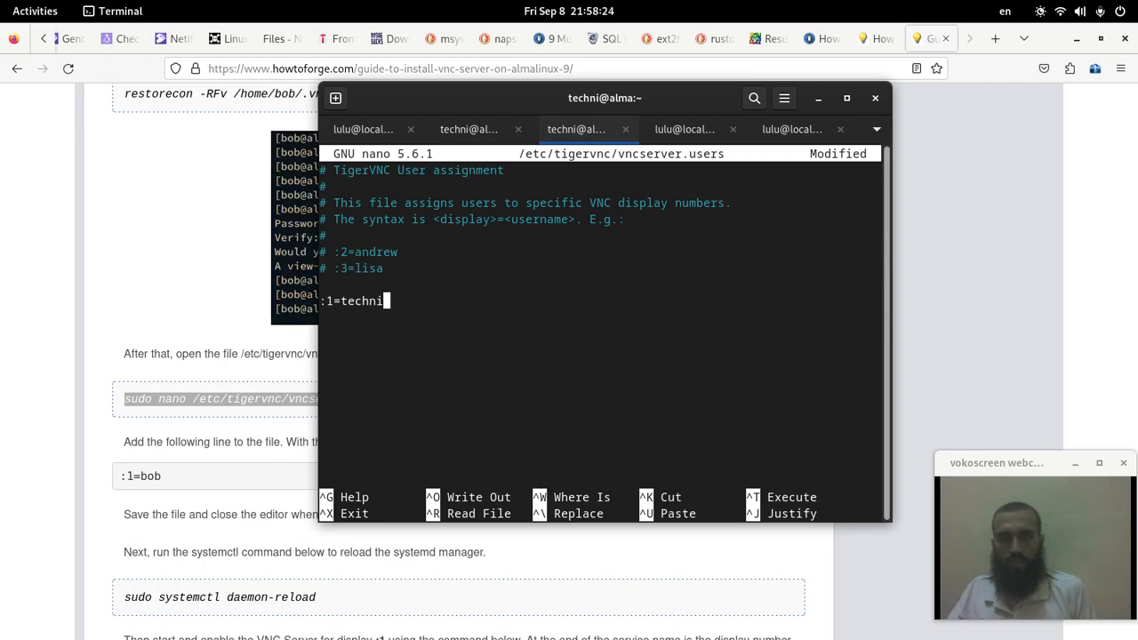
{"action": "key", "text": "ctrl+x"}
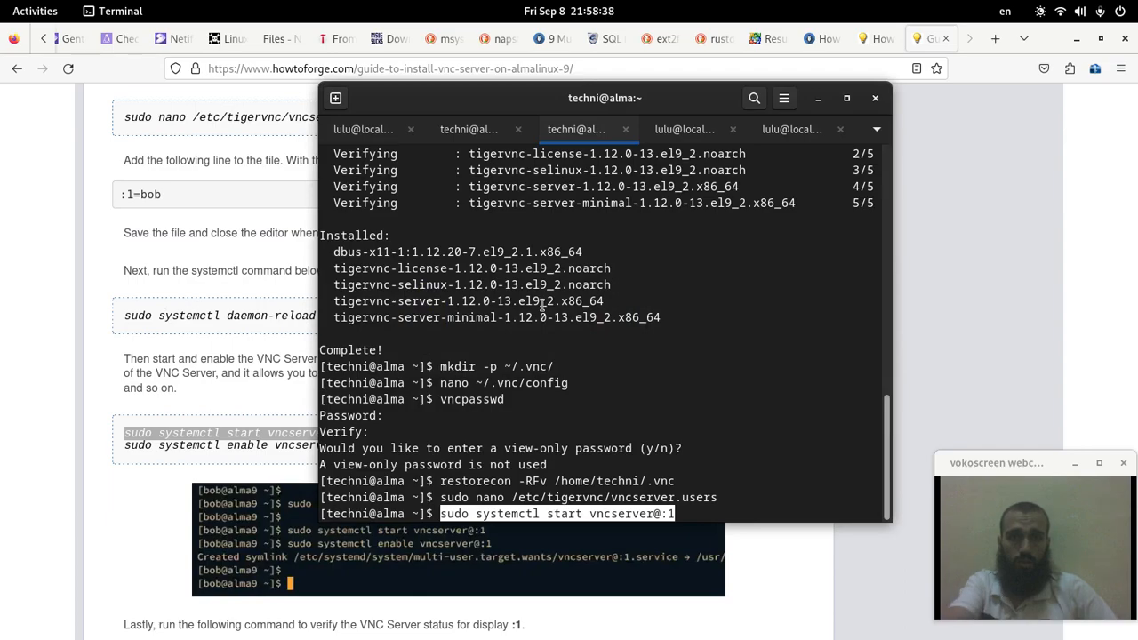
- Start the vncserver@:1 service and confirm it is running
{"action": "key", "text": "Return"}
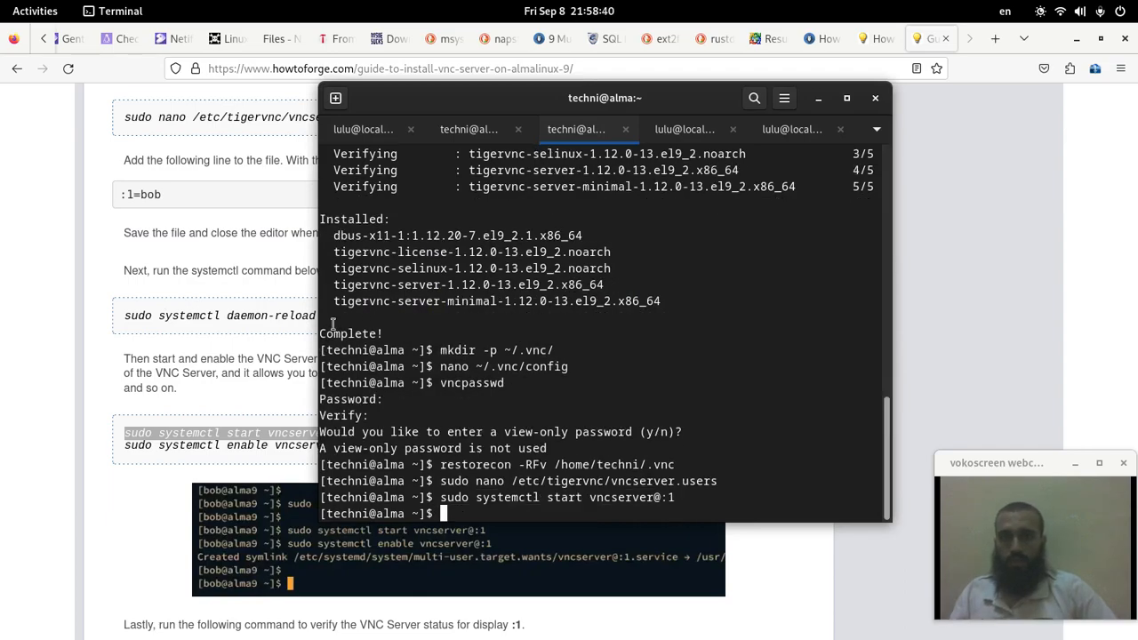
{"action": "type", "text": "sudo systemctl start vncserver@:1"}
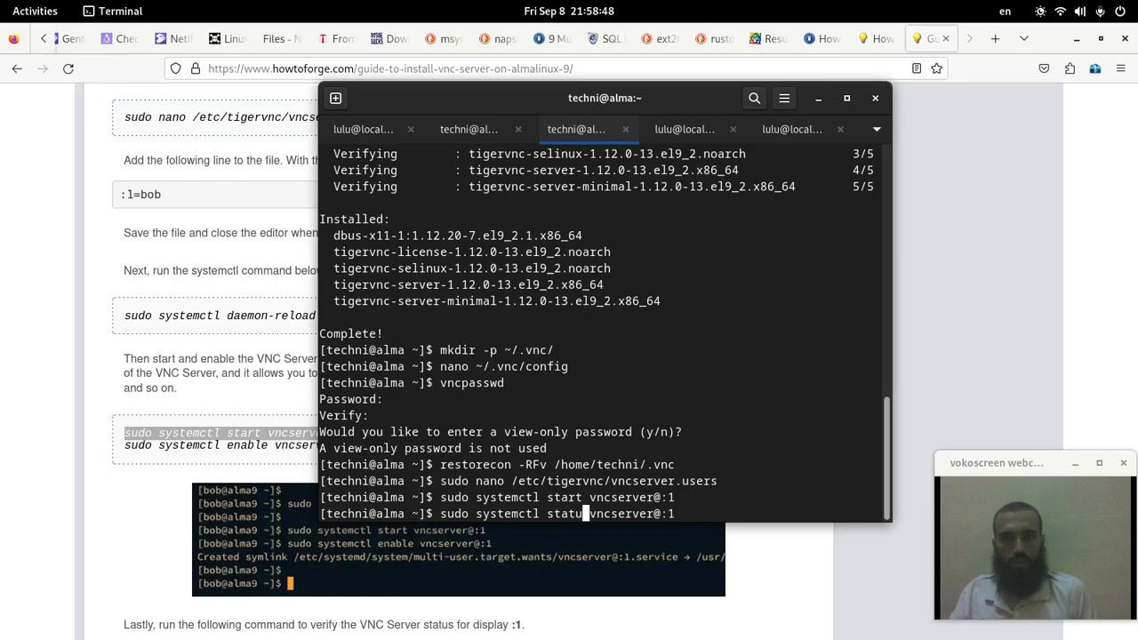
{"action": "key", "text": "Return"}
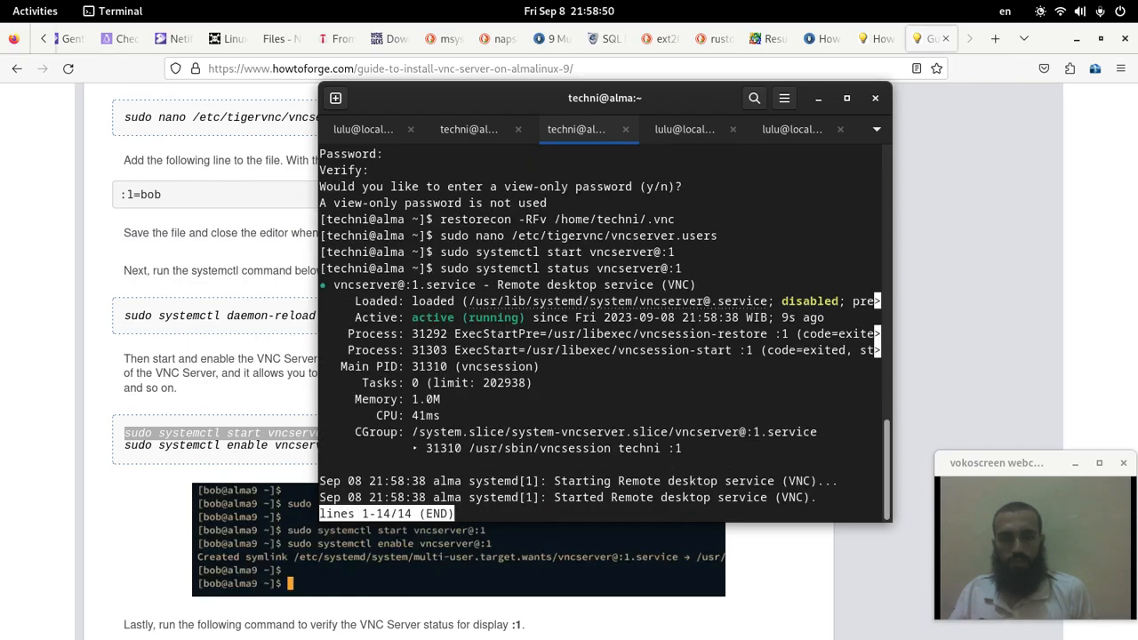
{"action": "left_click", "coordinate": [683, 129]}
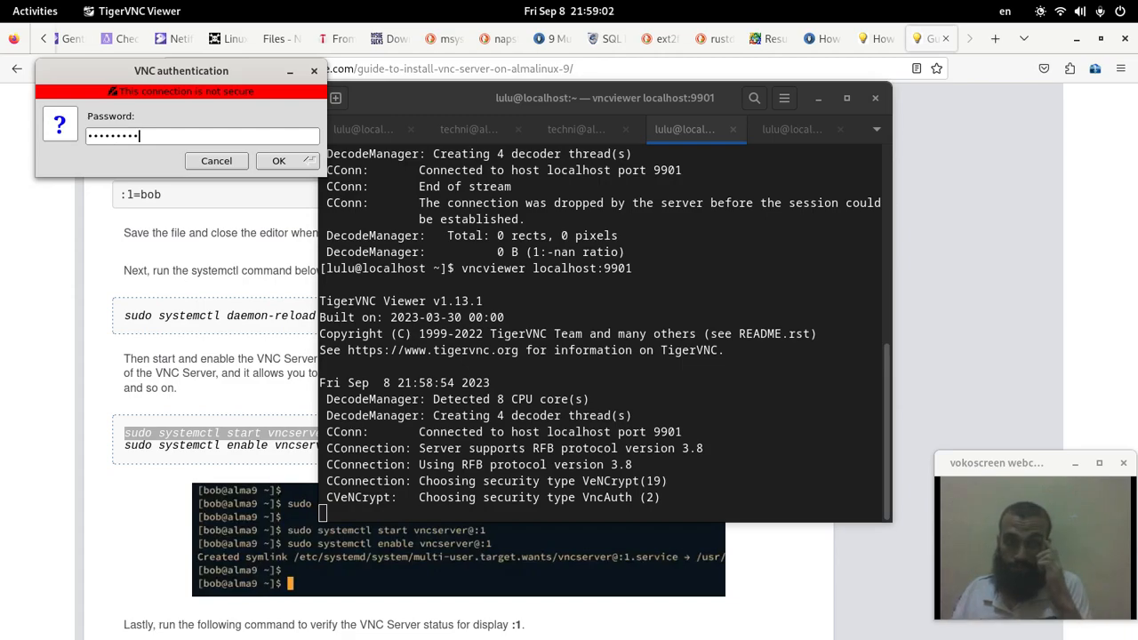
- Submit the VNC password to reach the alma:1 desktop, then return to the Firefox guide
{"action": "left_click", "coordinate": [278, 161]}
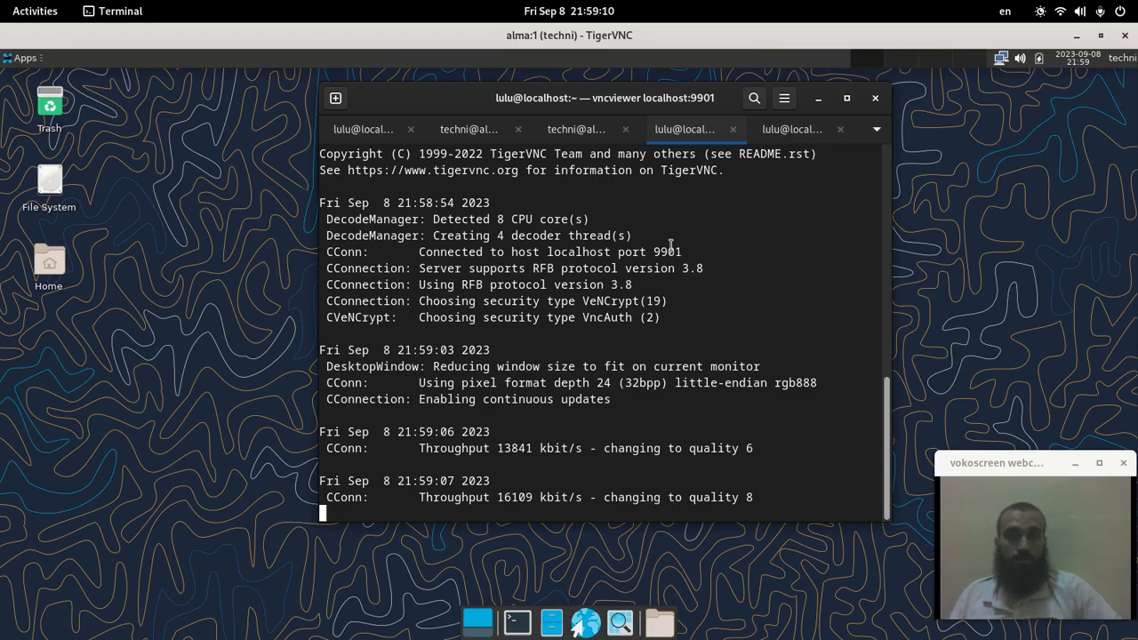
{"action": "left_click", "coordinate": [34, 10]}
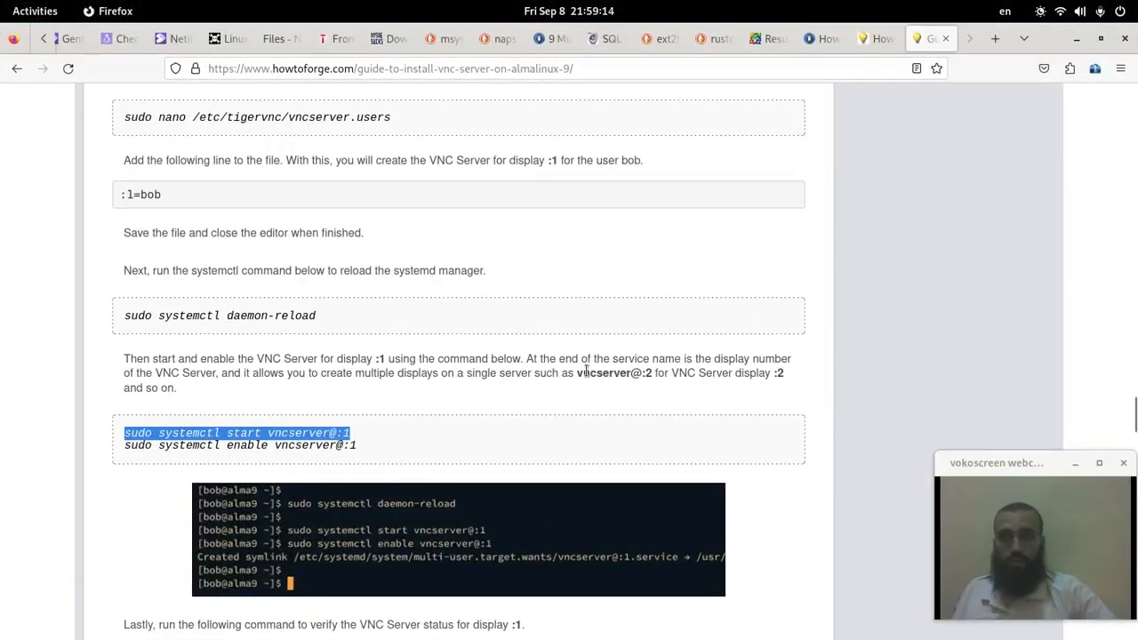
- Scroll the guide to the Configuring Firewalld section and bring the terminal to the front
{"action": "scroll", "scroll_direction": "down", "scroll_amount": 3}
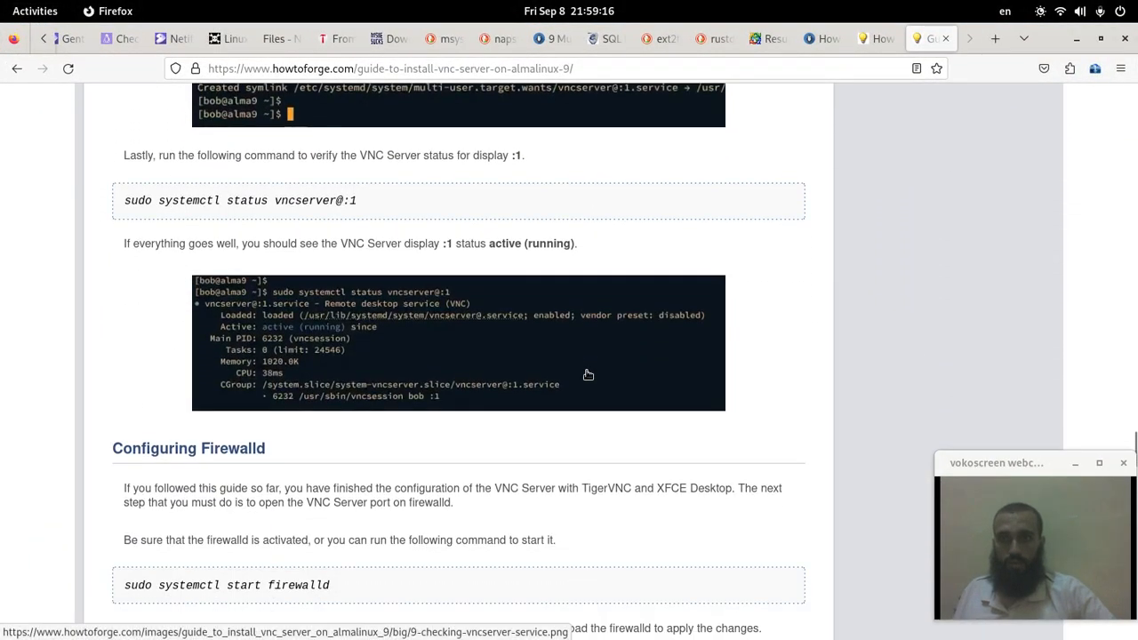
{"action": "scroll", "scroll_direction": "down", "scroll_amount": 3}
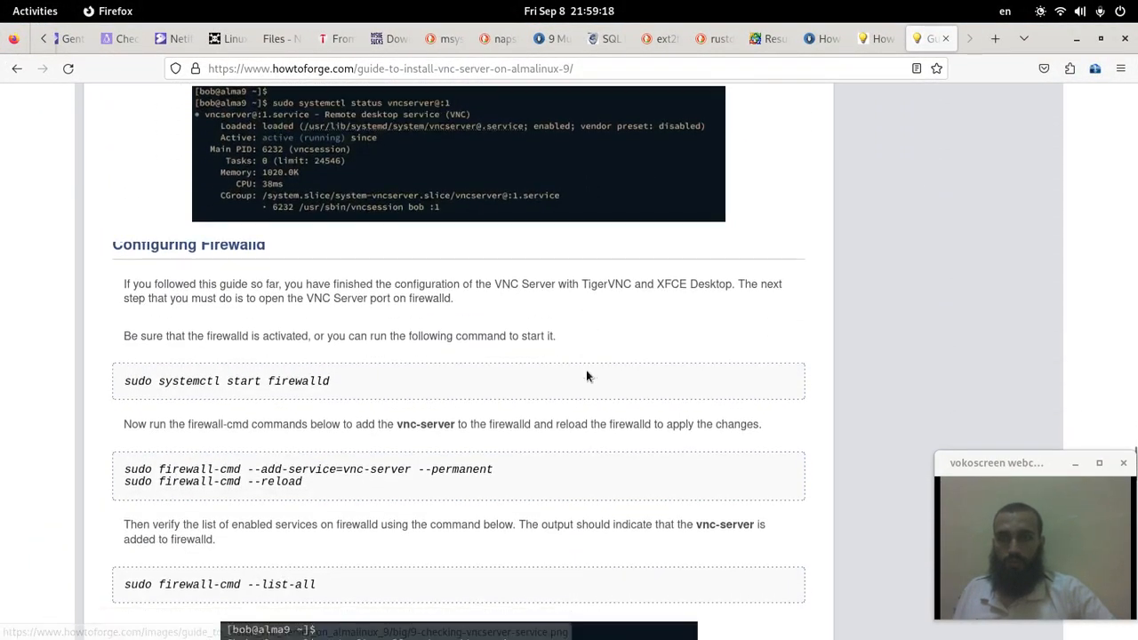
{"action": "scroll", "scroll_direction": "down", "scroll_amount": 3}
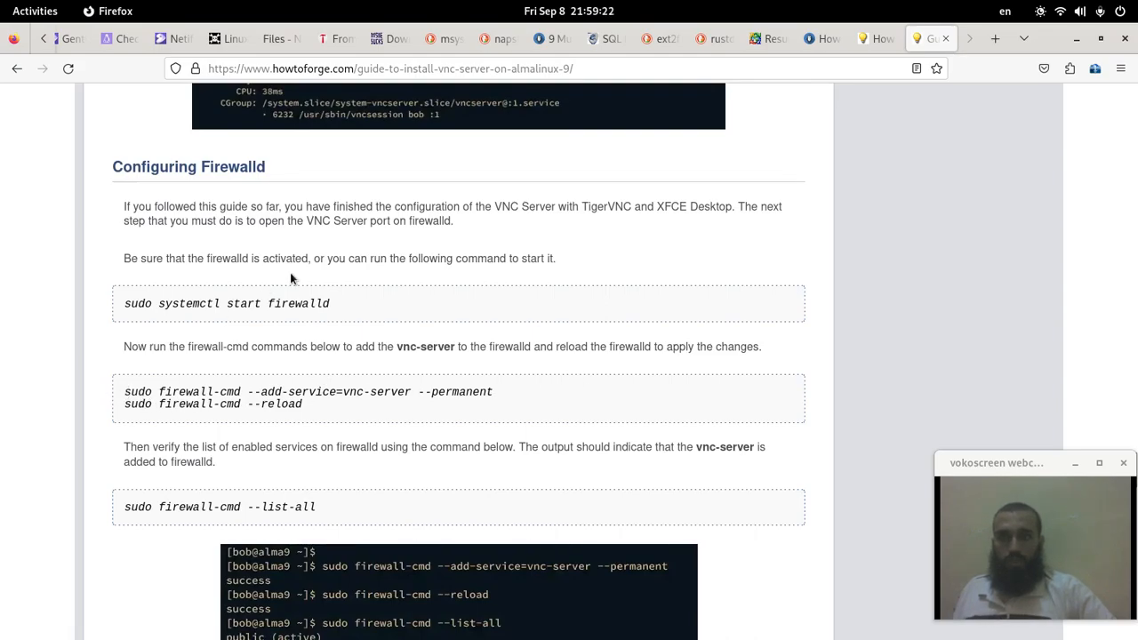
{"action": "mouse_move", "coordinate": [338, 420]}
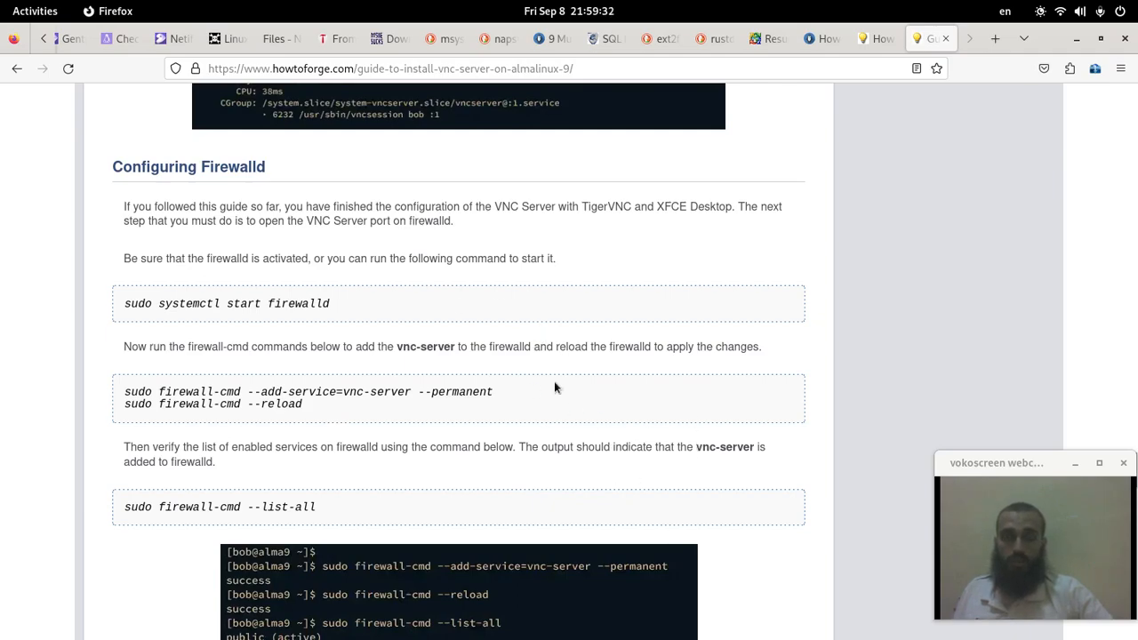
{"action": "key", "text": "Alt+Tab"}
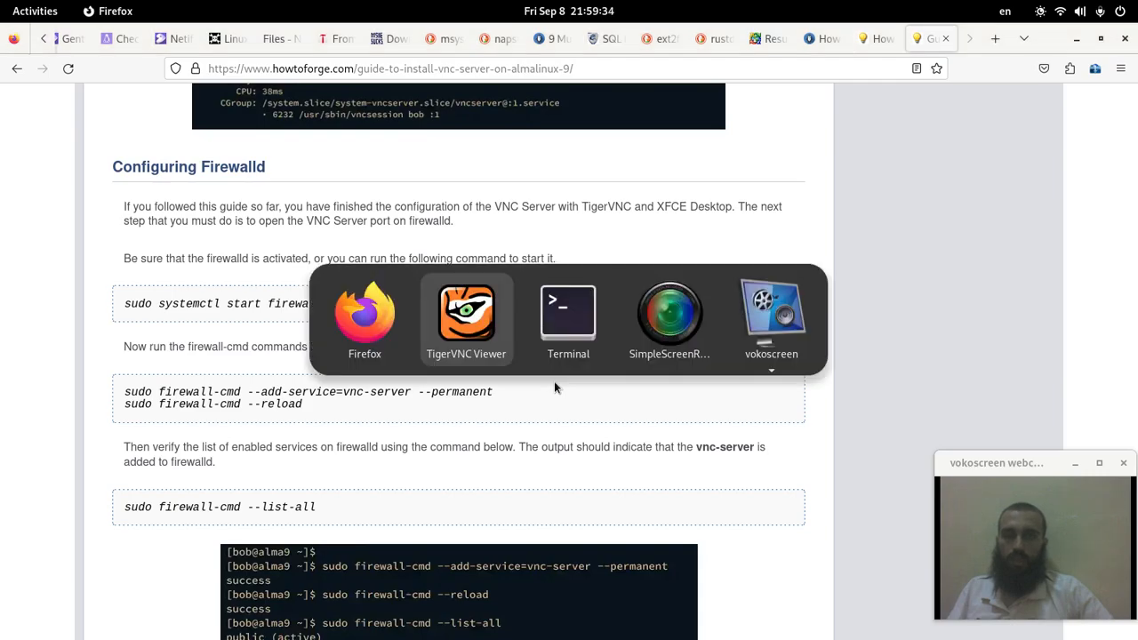
{"action": "left_click", "coordinate": [466, 311]}
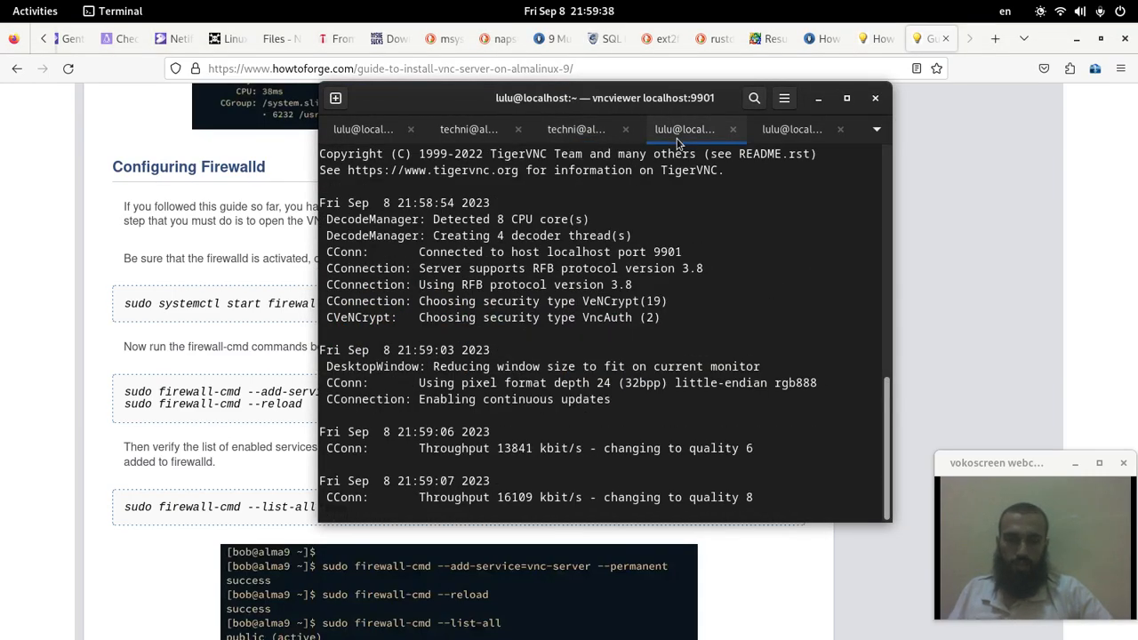
{"action": "left_click", "coordinate": [575, 129]}
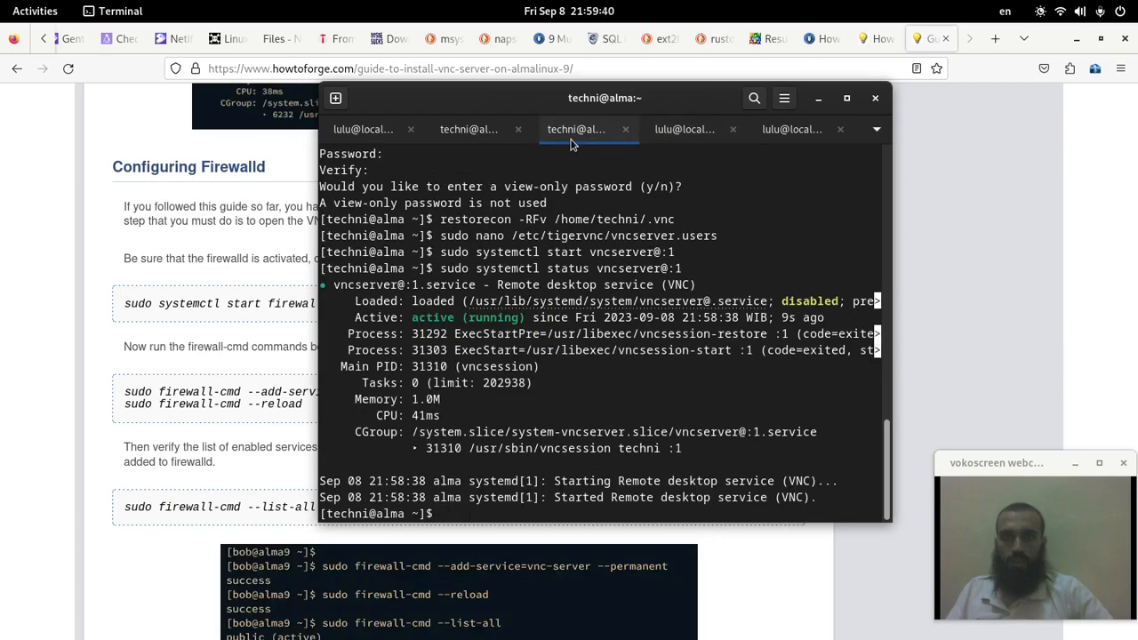
{"action": "type", "text": "exit"}
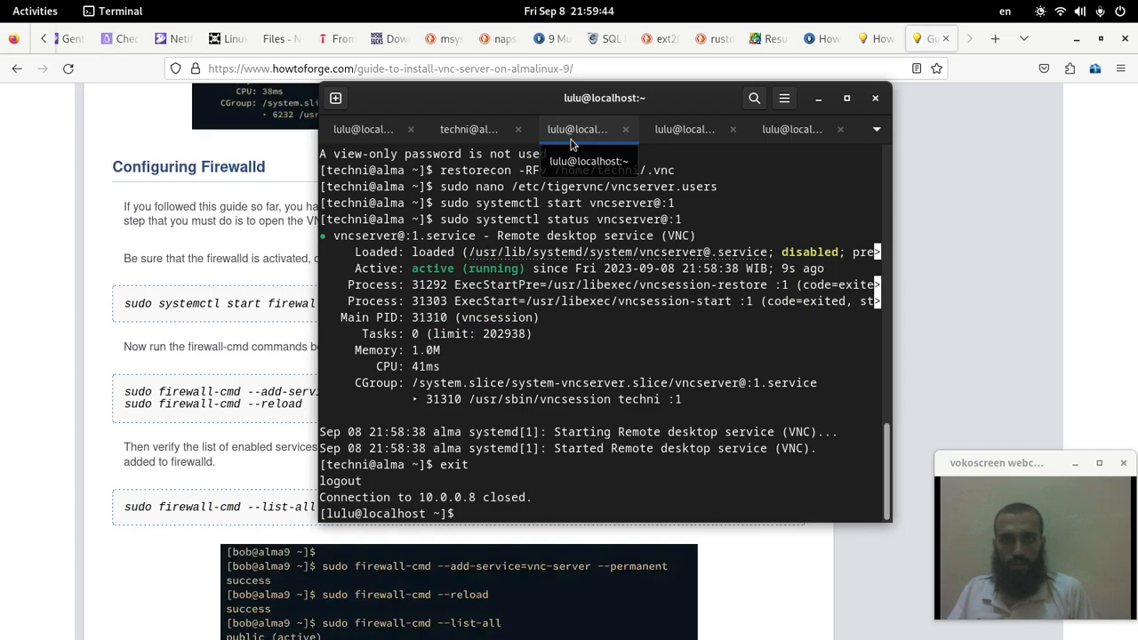
{"action": "type", "text": "ssh"}
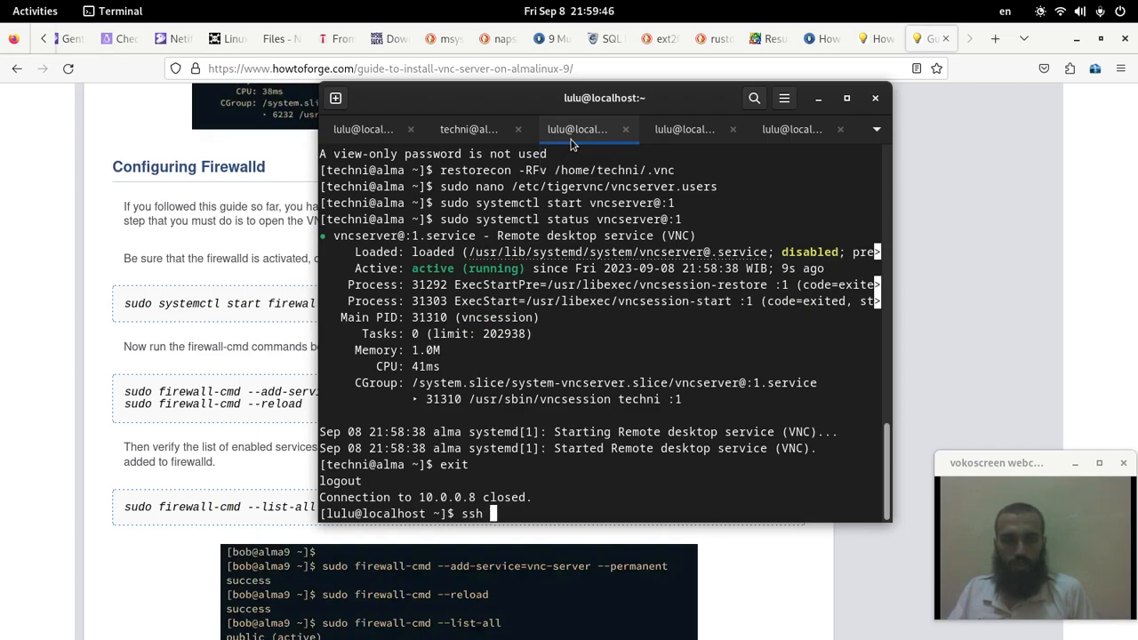
{"action": "type", "text": "techni@"}
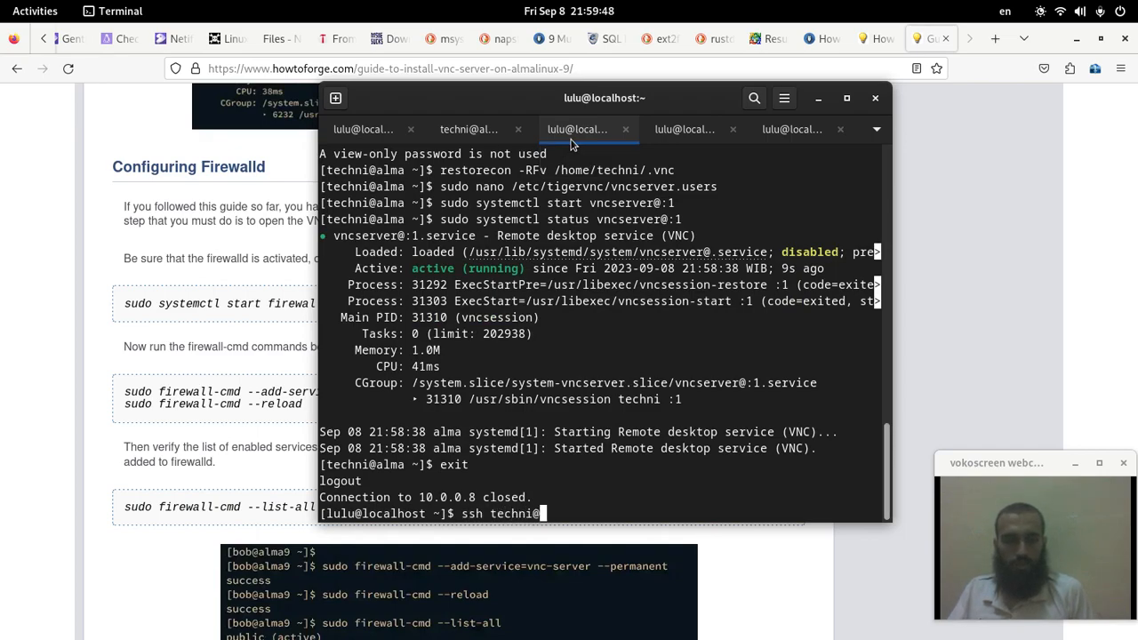
{"action": "type", "text": "10.0.0.8"}
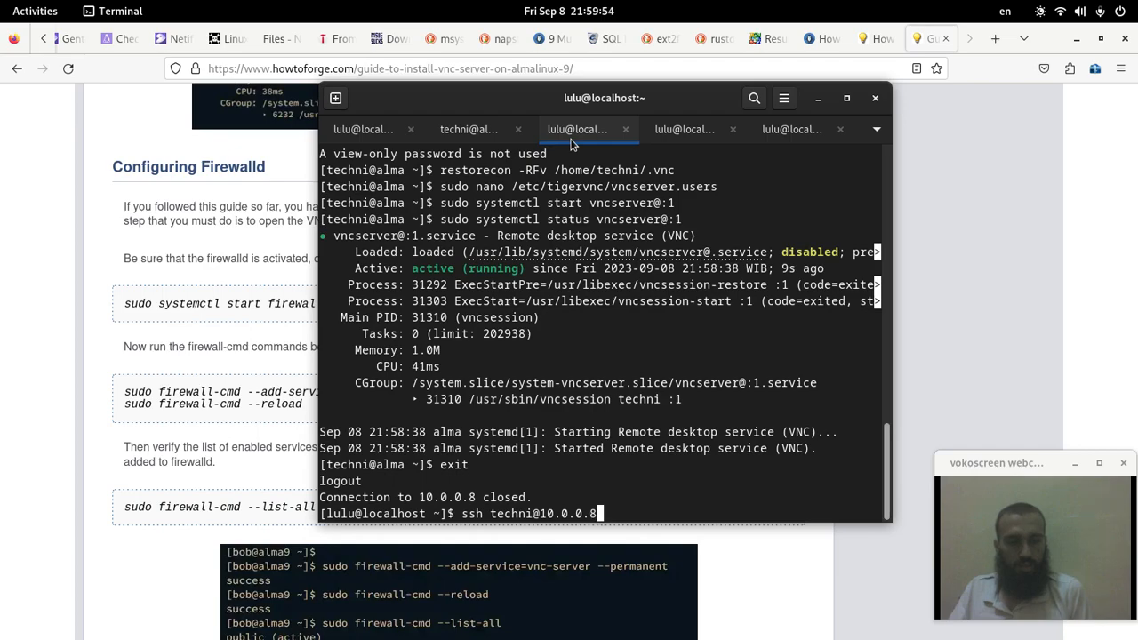
{"action": "type", "text": "-p 6"}
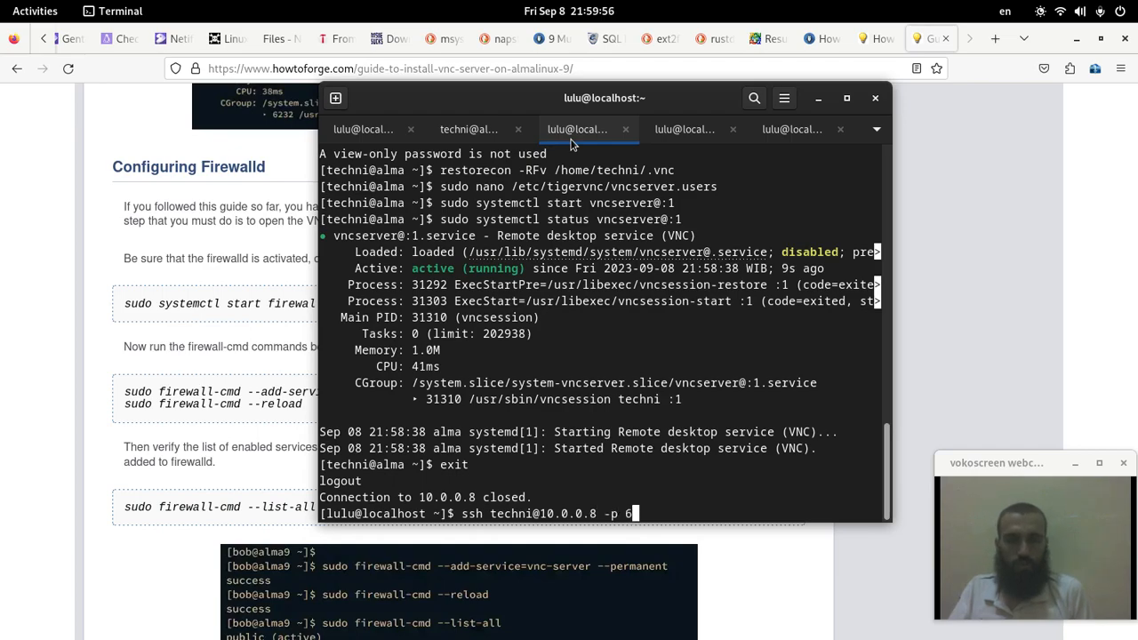
{"action": "type", "text": "9"}
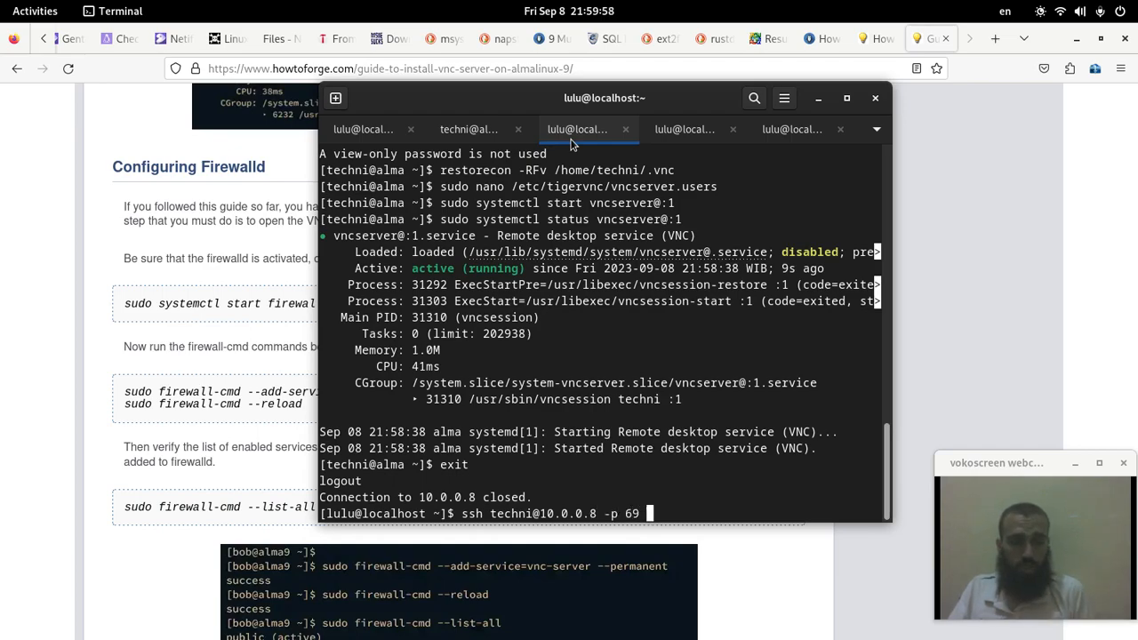
{"action": "type", "text": "-L"}
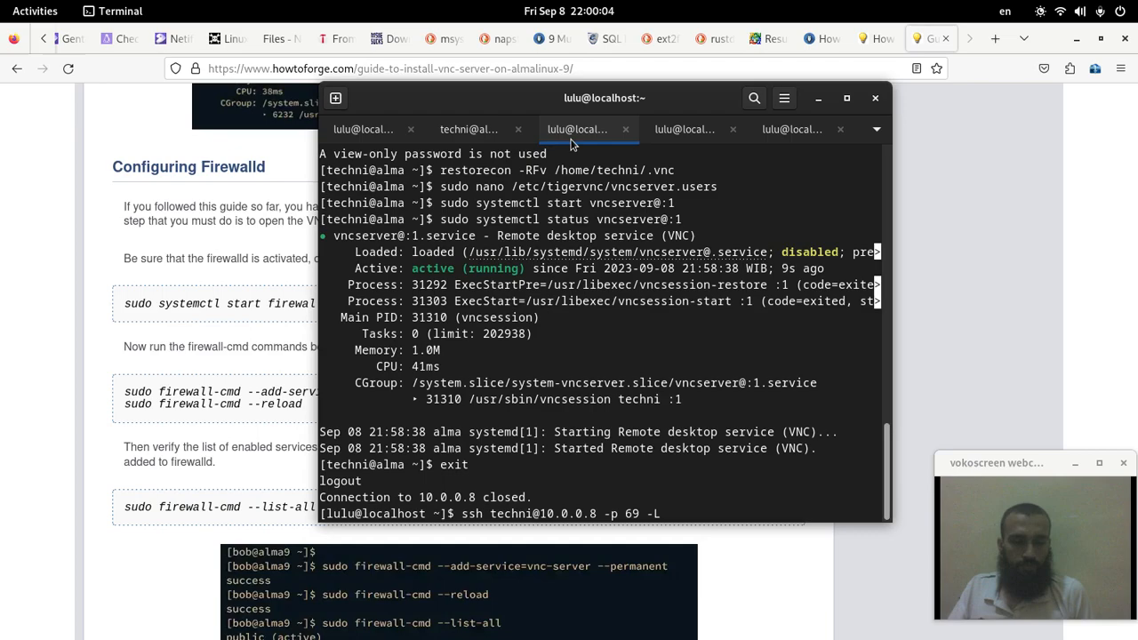
{"action": "type", "text": "9901:"}
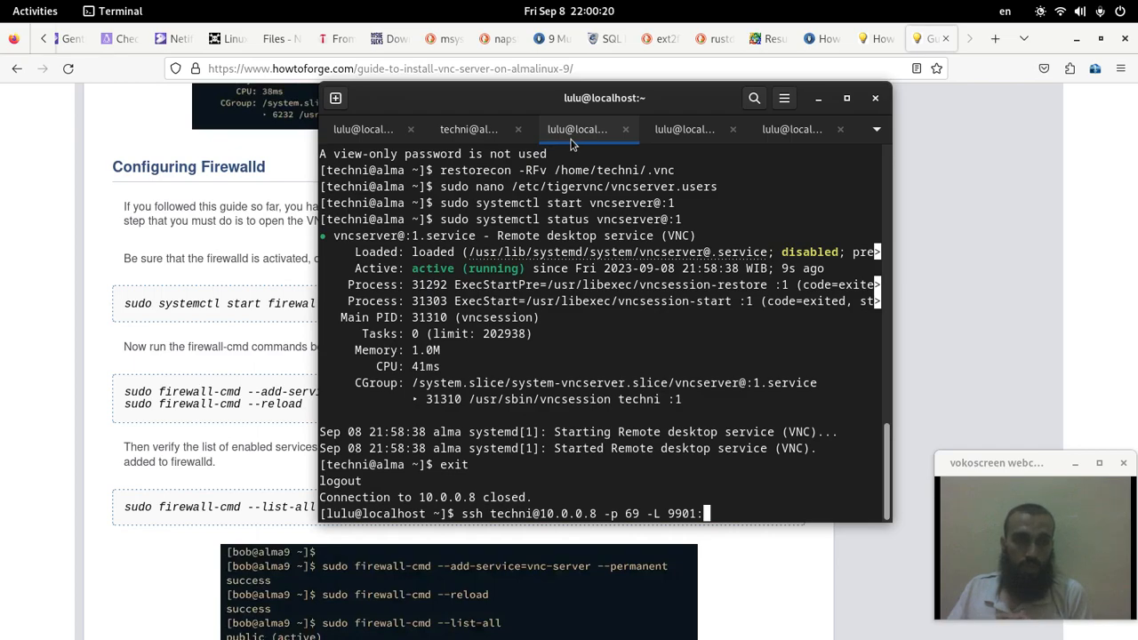
{"action": "type", "text": "localhost:"}
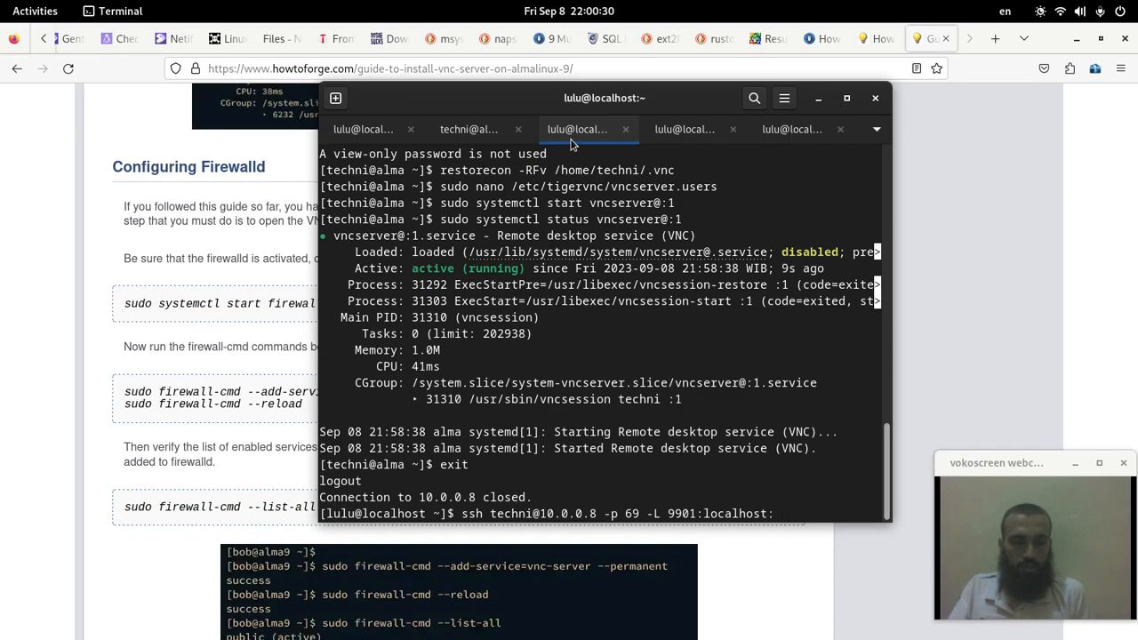
{"action": "type", "text": "5901"}
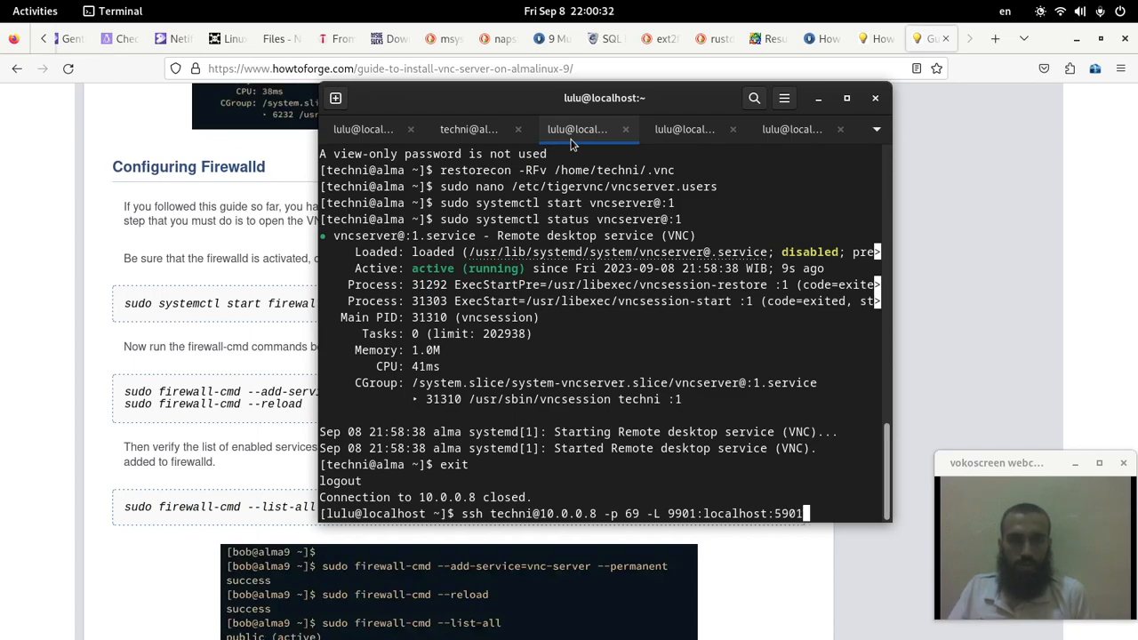
{"action": "key", "text": "Return"}
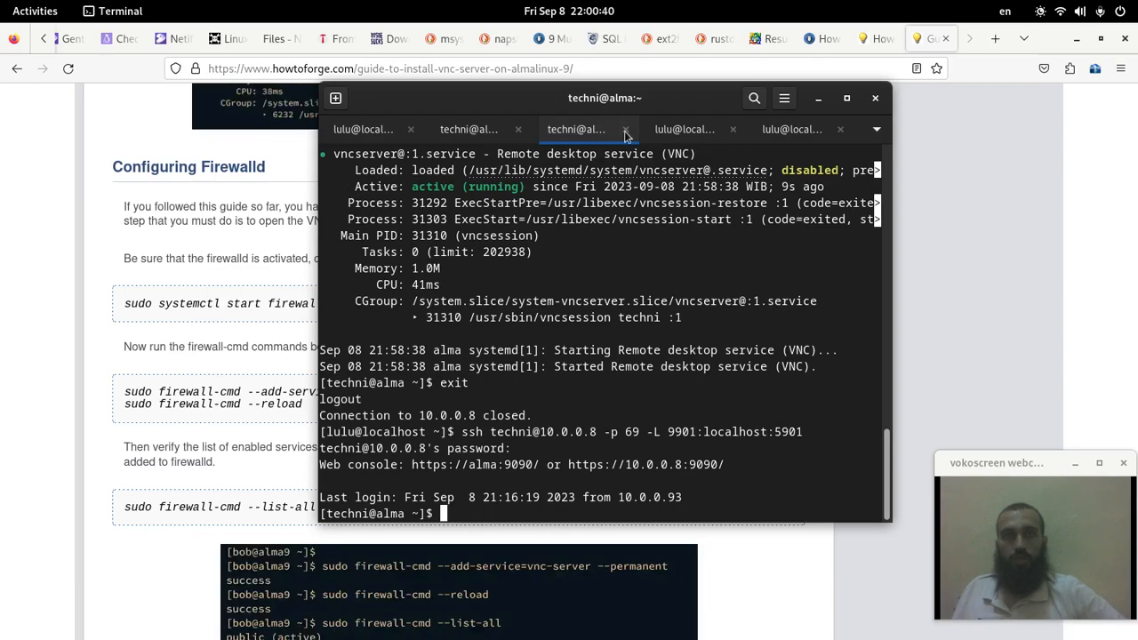
{"action": "left_click", "coordinate": [684, 129]}
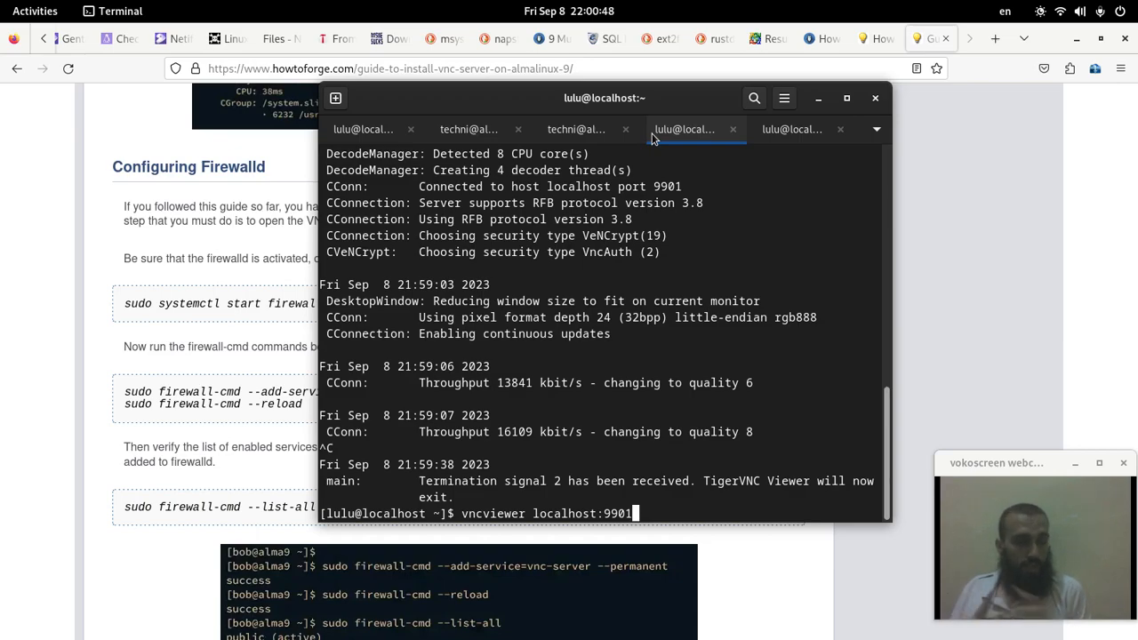
- Run vncviewer localhost:9901 and submit the VNC password
{"action": "key", "text": "Return"}
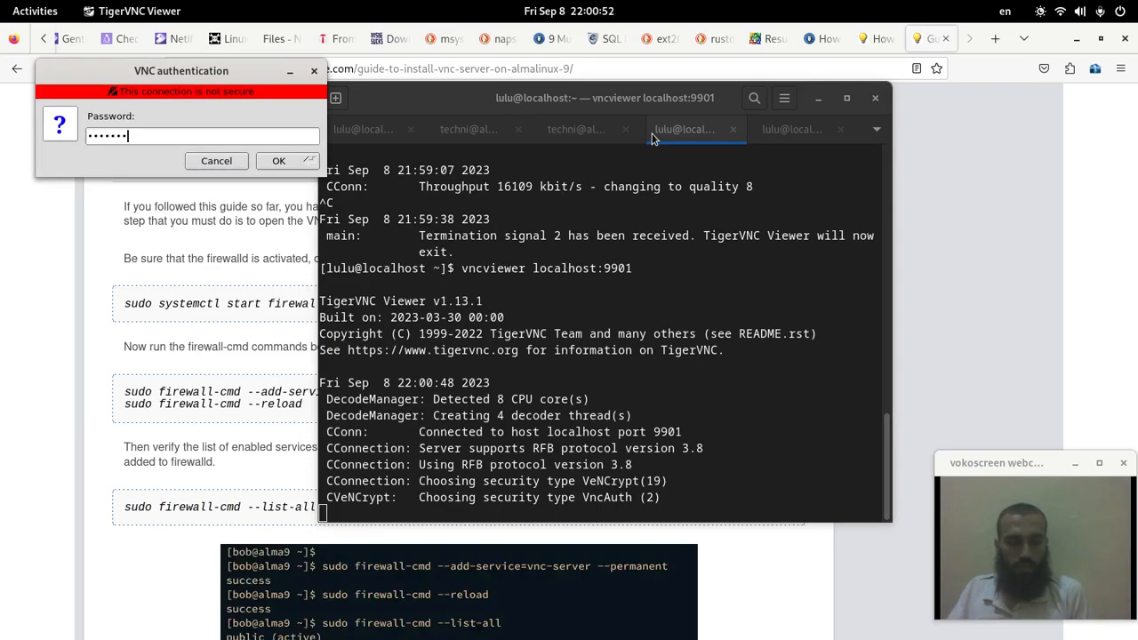
{"action": "type", "text": "••"}
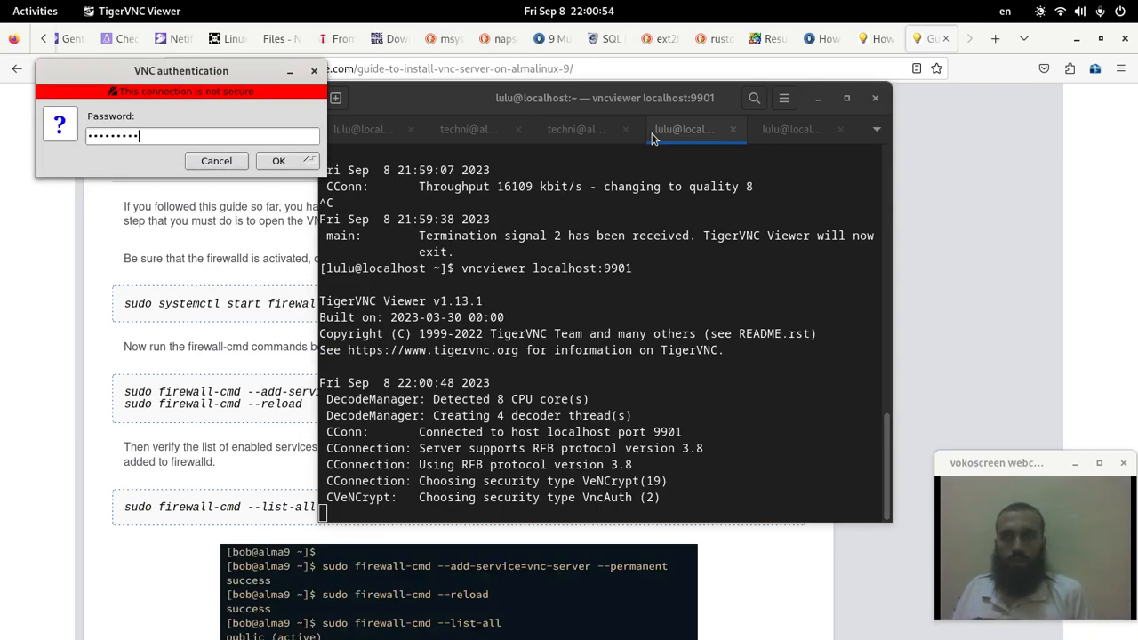
{"action": "left_click", "coordinate": [278, 161]}
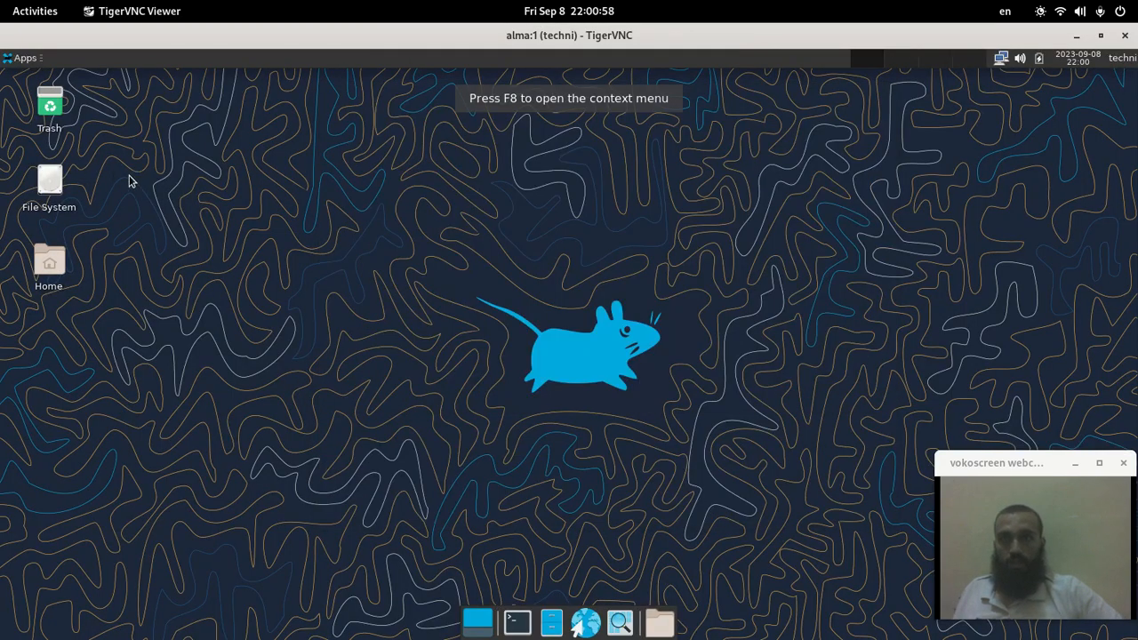
- Open a terminal on the remote desktop and try the neofetch command
{"action": "left_click", "coordinate": [25, 57]}
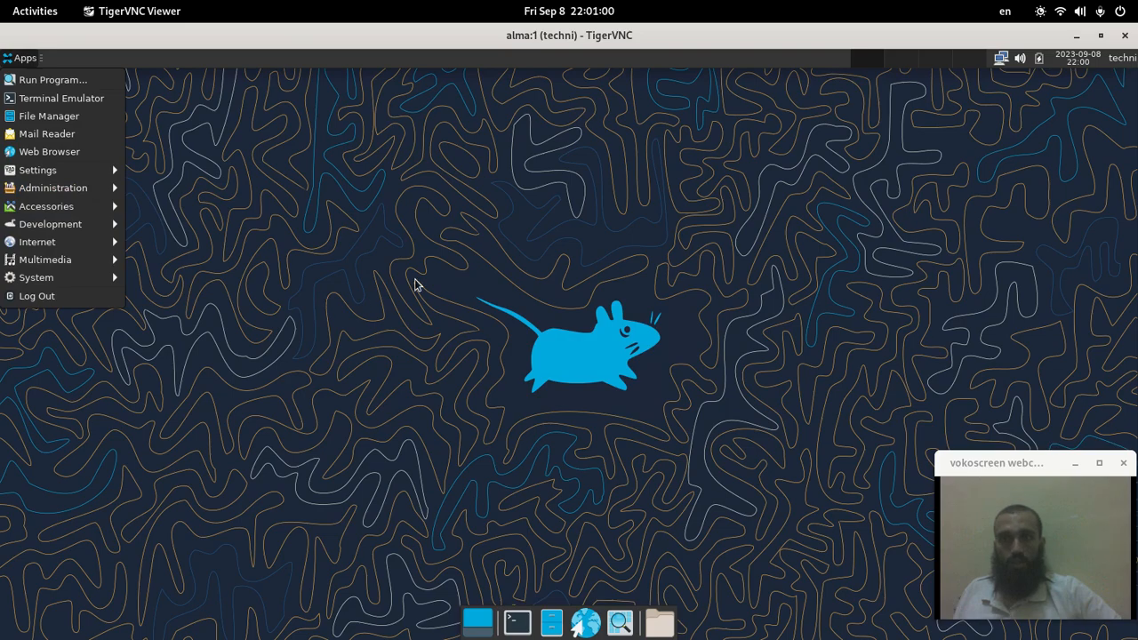
{"action": "left_click", "coordinate": [61, 98]}
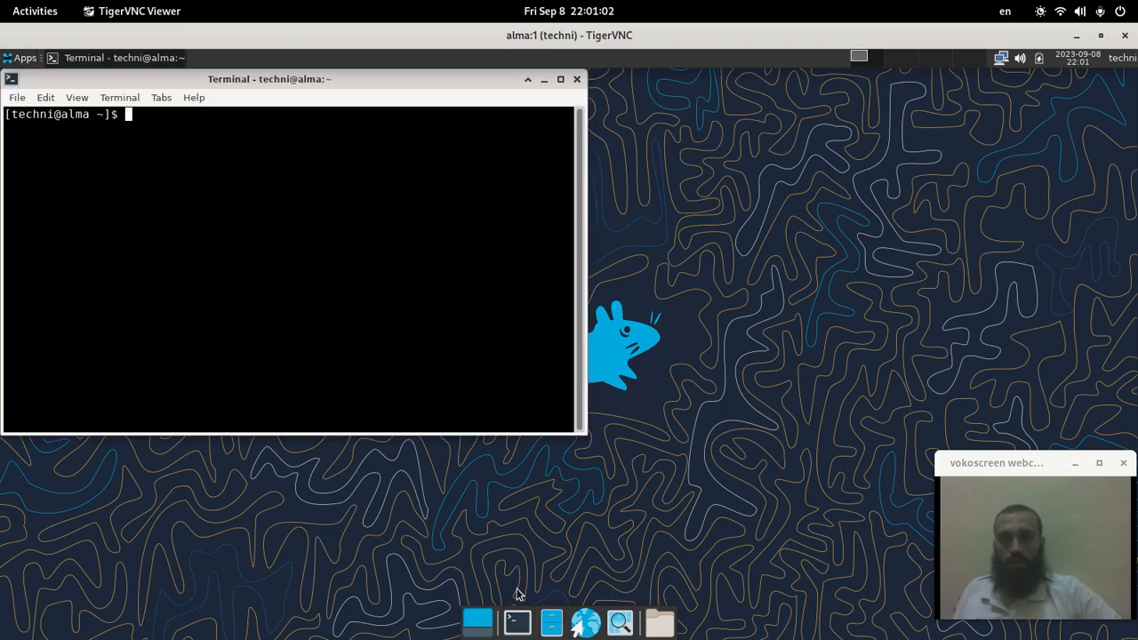
{"action": "type", "text": "neof"}
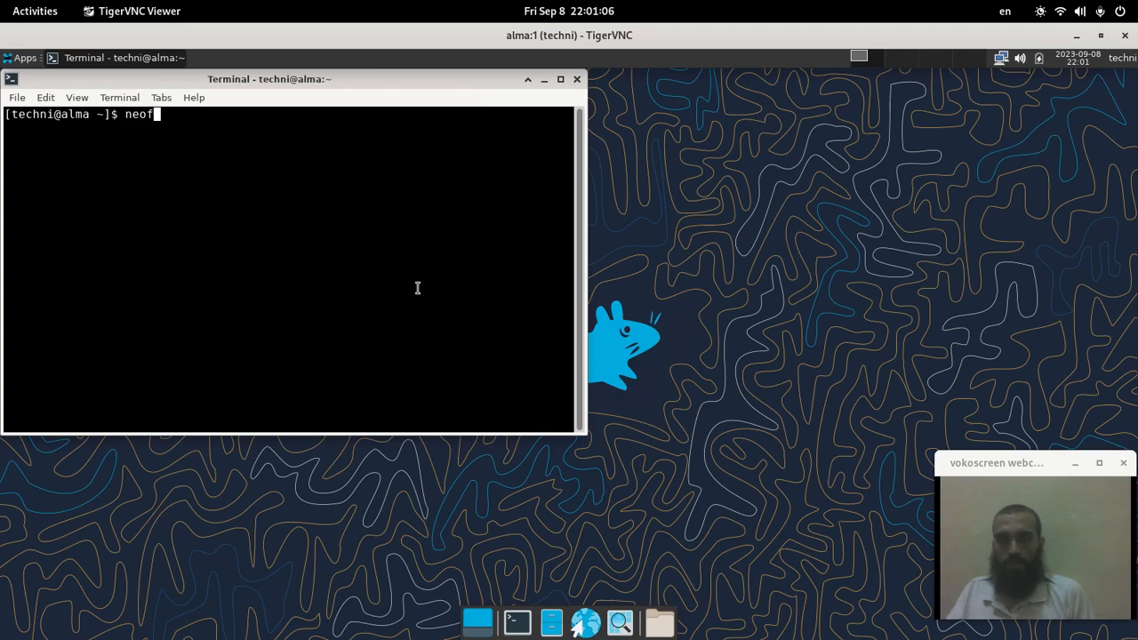
{"action": "type", "text": "etch"}
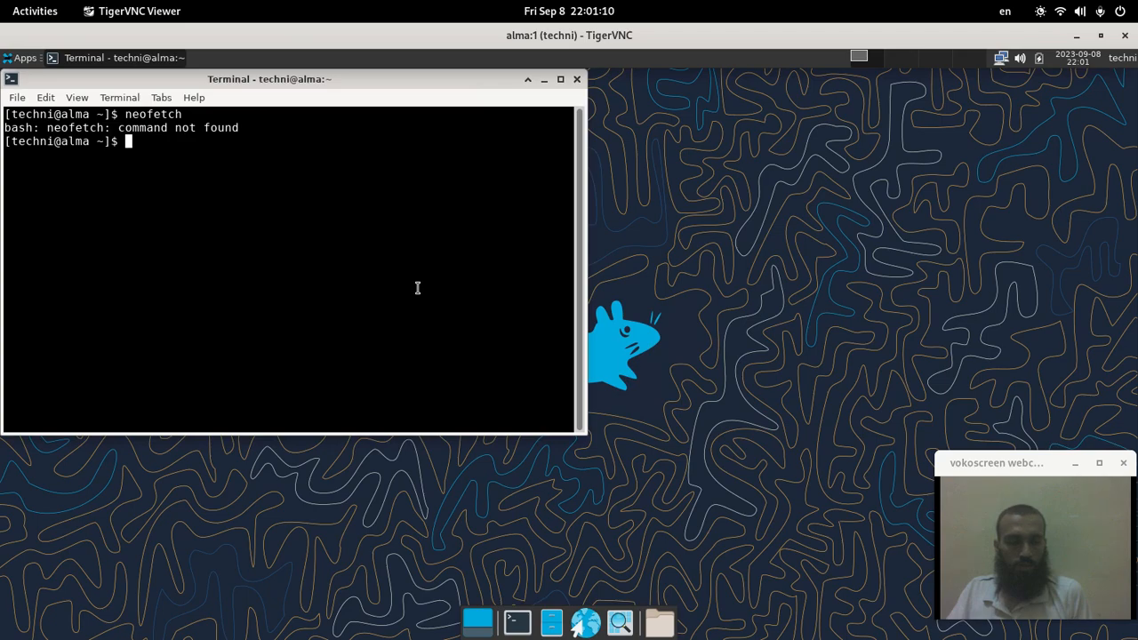
- Type cat /etc/*-release in the remote terminal, fixing typos along the way
{"action": "type", "text": "cat /"}
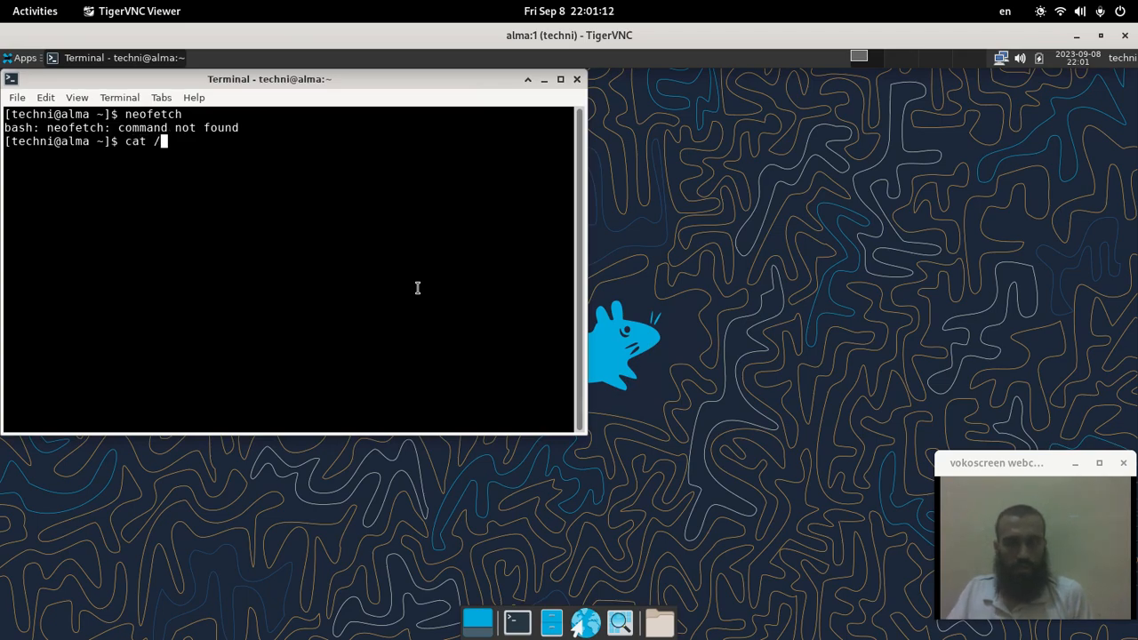
{"action": "type", "text": "etc/r"}
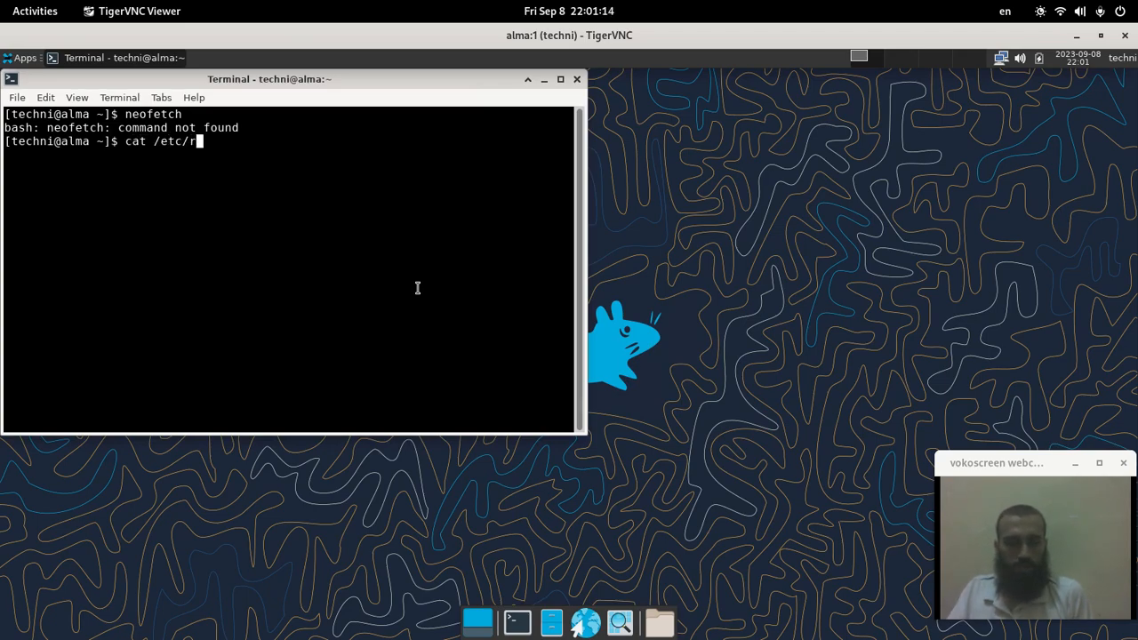
{"action": "key", "text": "BackSpace"}
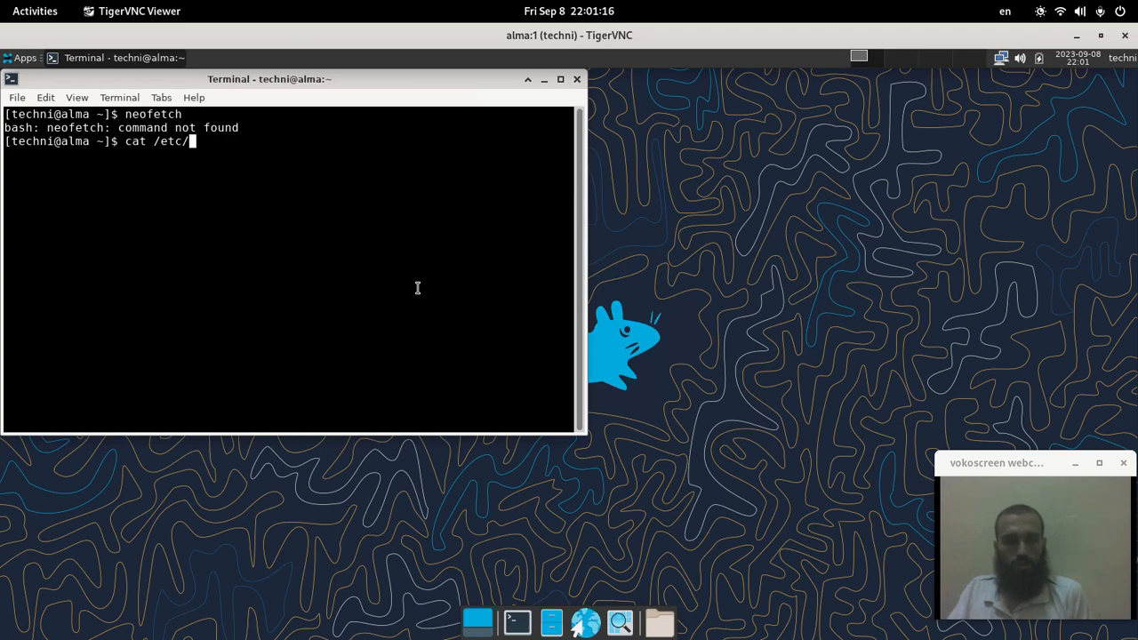
{"action": "type", "text": "lsb"}
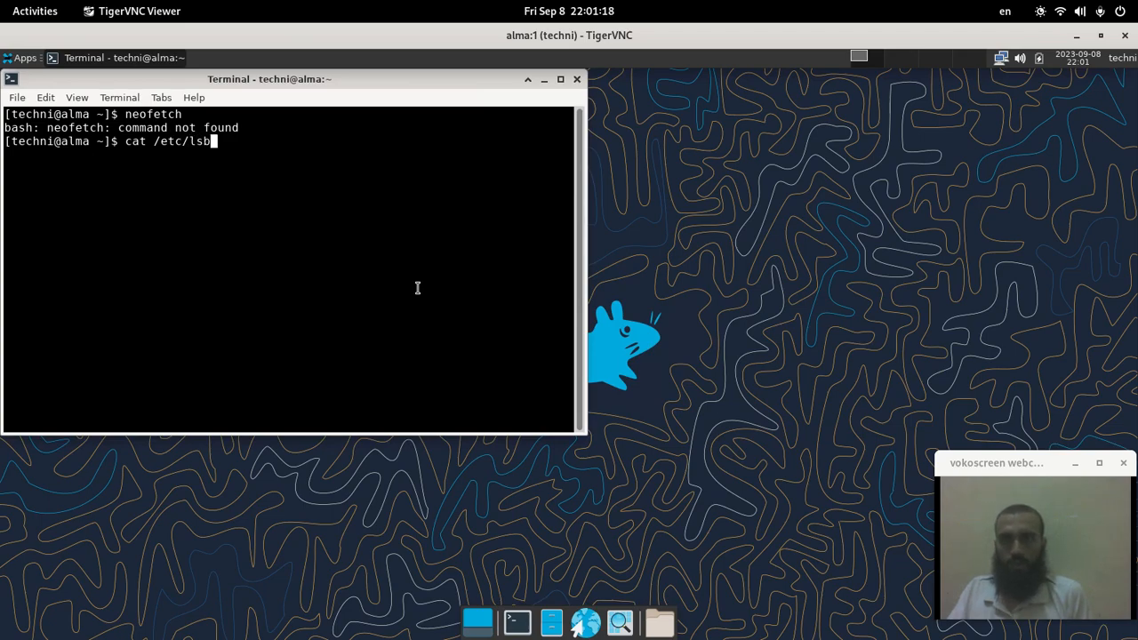
{"action": "key", "text": "BackSpace"}
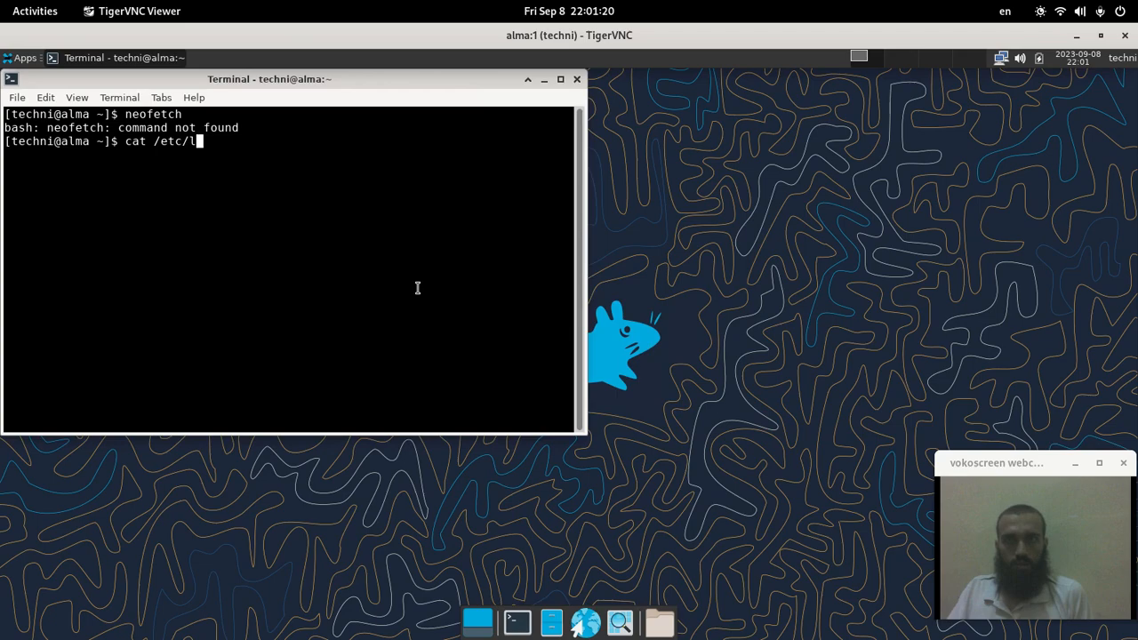
{"action": "type", "text": "*-re"}
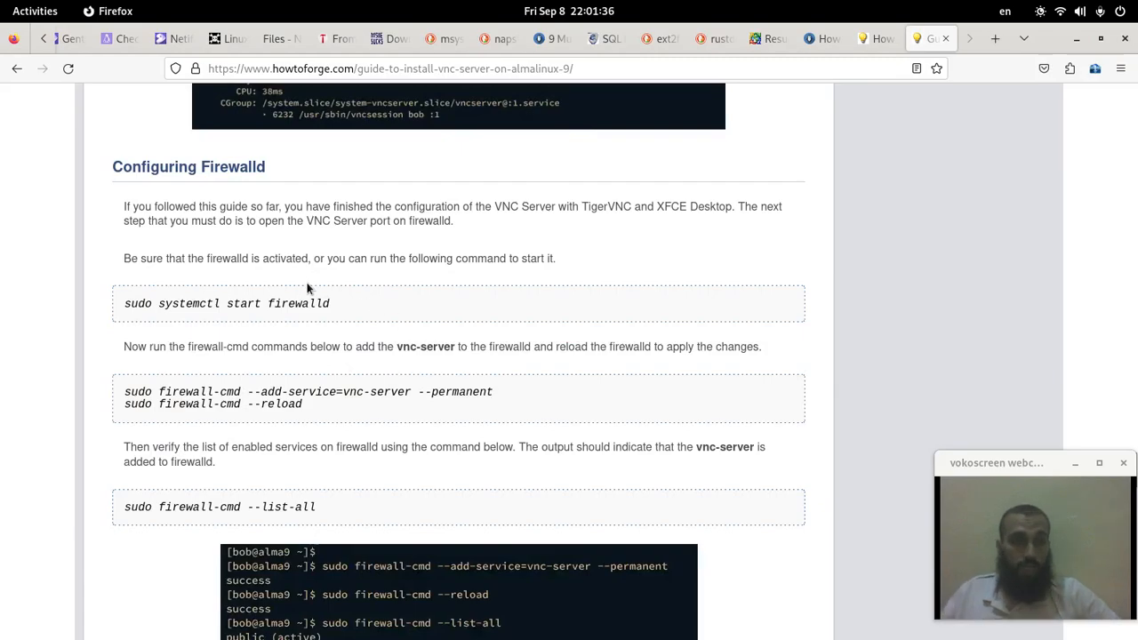
{"action": "mouse_move", "coordinate": [179, 336]}
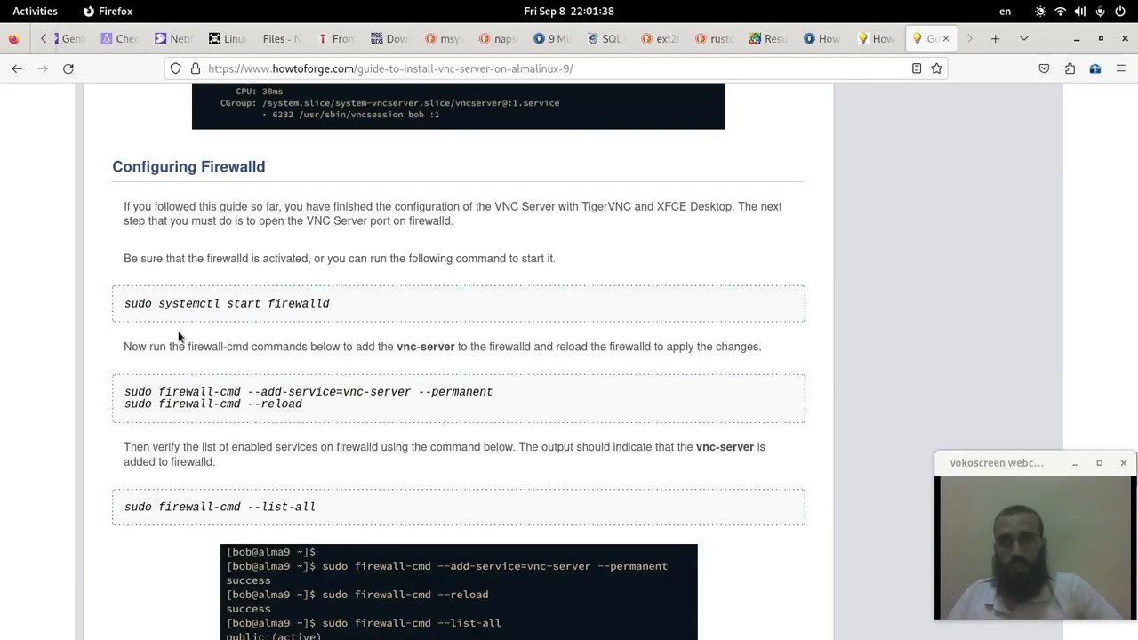
- Read the firewalld commands, scroll to SSH Tunneling, and select the ssh tunnel command
{"action": "left_click_drag", "start_coordinate": [164, 303], "coordinate": [329, 303]}
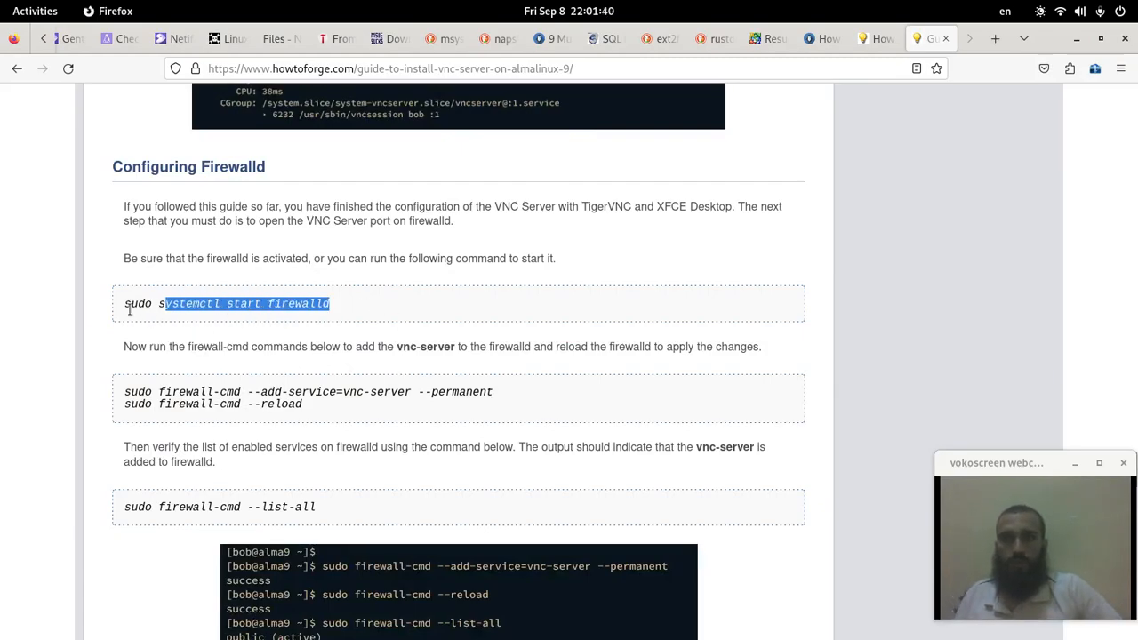
{"action": "left_click", "coordinate": [344, 309]}
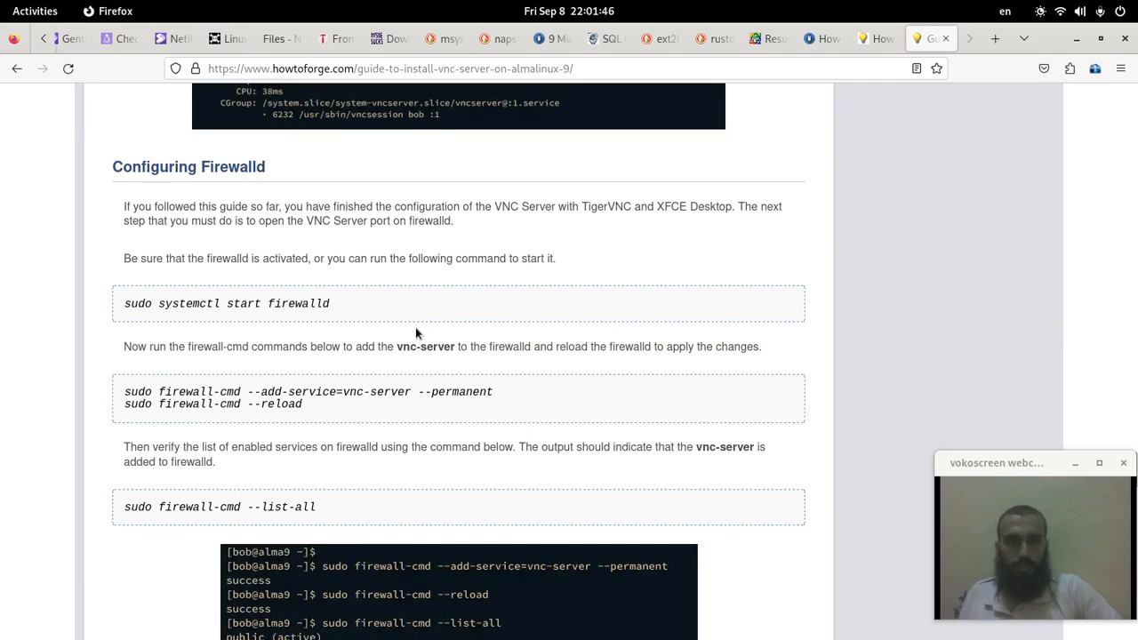
{"action": "mouse_move", "coordinate": [263, 234]}
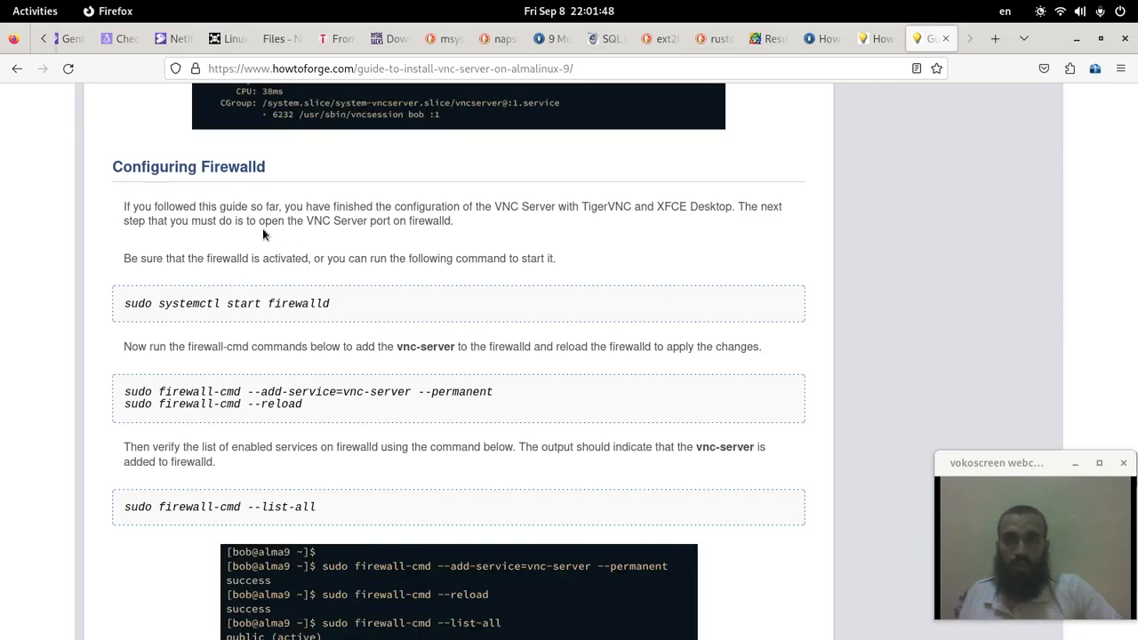
{"action": "mouse_move", "coordinate": [377, 317]}
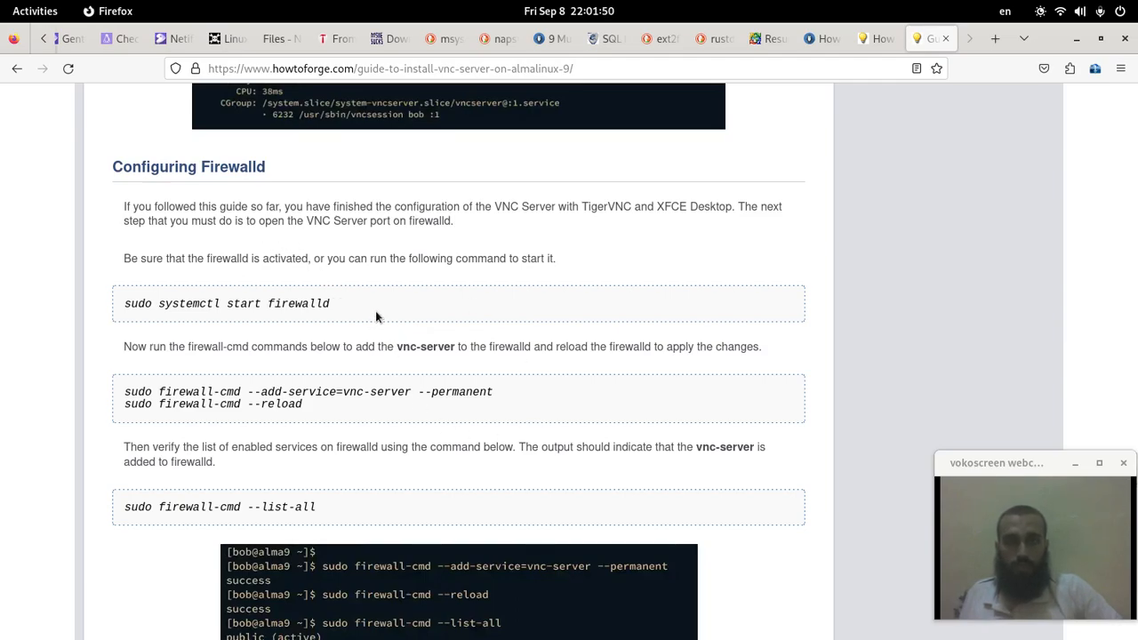
{"action": "scroll", "scroll_direction": "down", "scroll_amount": 3}
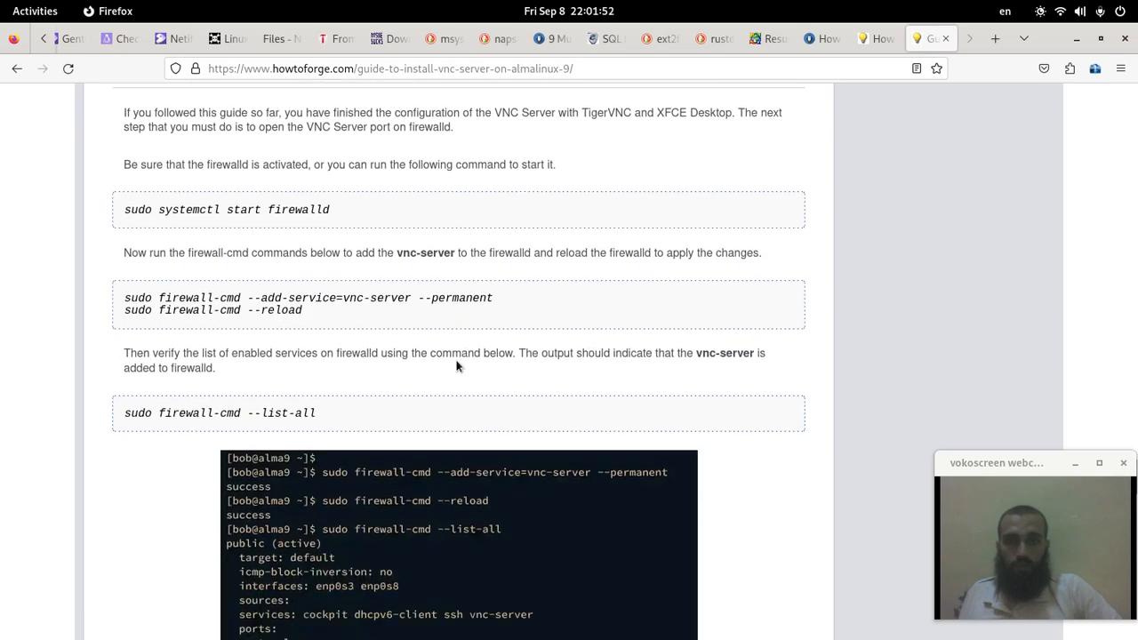
{"action": "scroll", "scroll_direction": "down", "scroll_amount": 3}
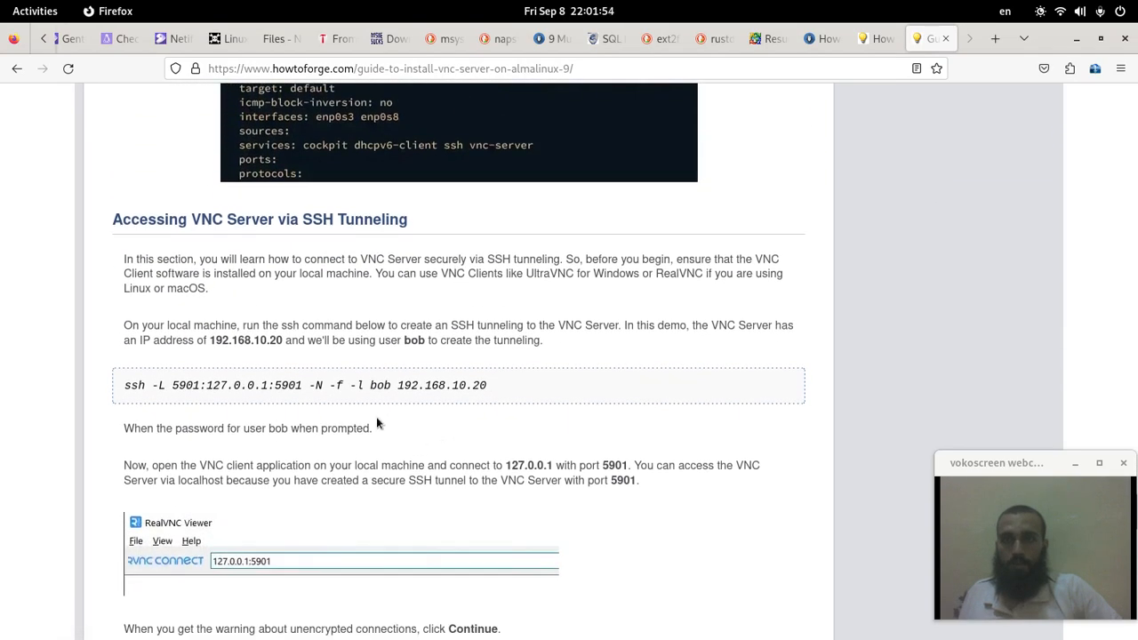
{"action": "double_click", "coordinate": [468, 385]}
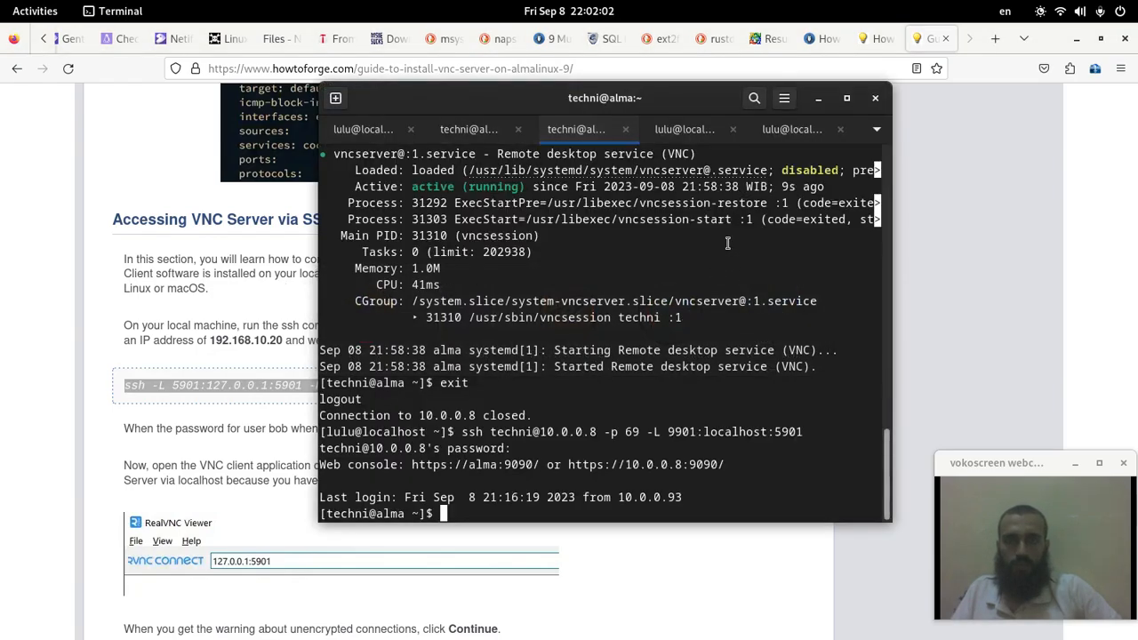
- Return to the lulu@localhost tab running vncviewer and quit it with Ctrl+C
{"action": "left_click", "coordinate": [684, 129]}
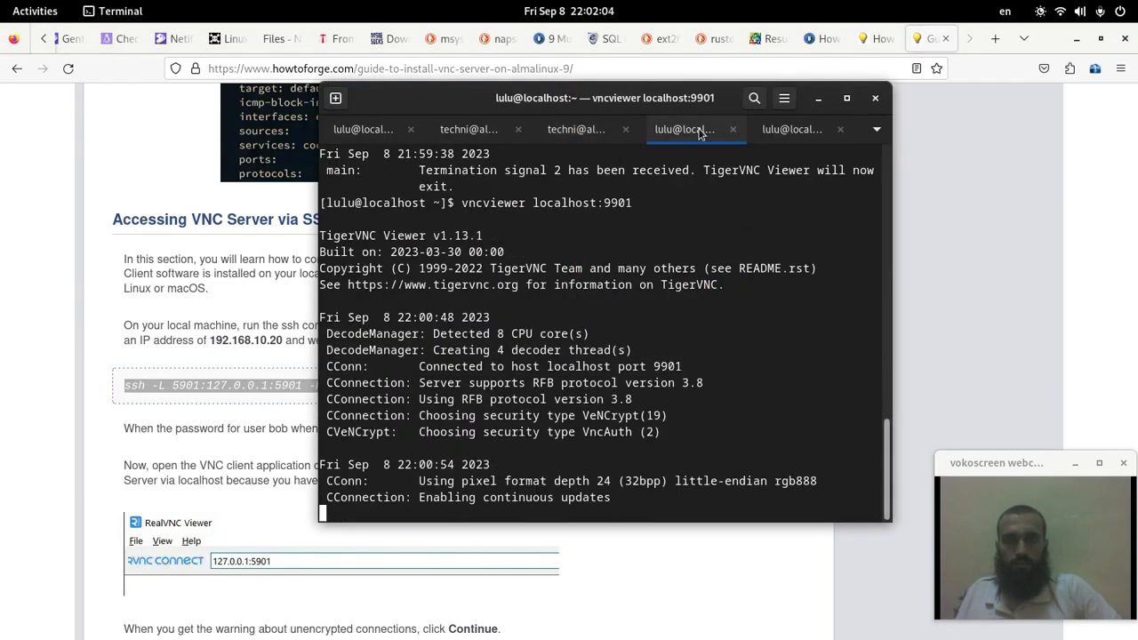
{"action": "left_click", "coordinate": [792, 129]}
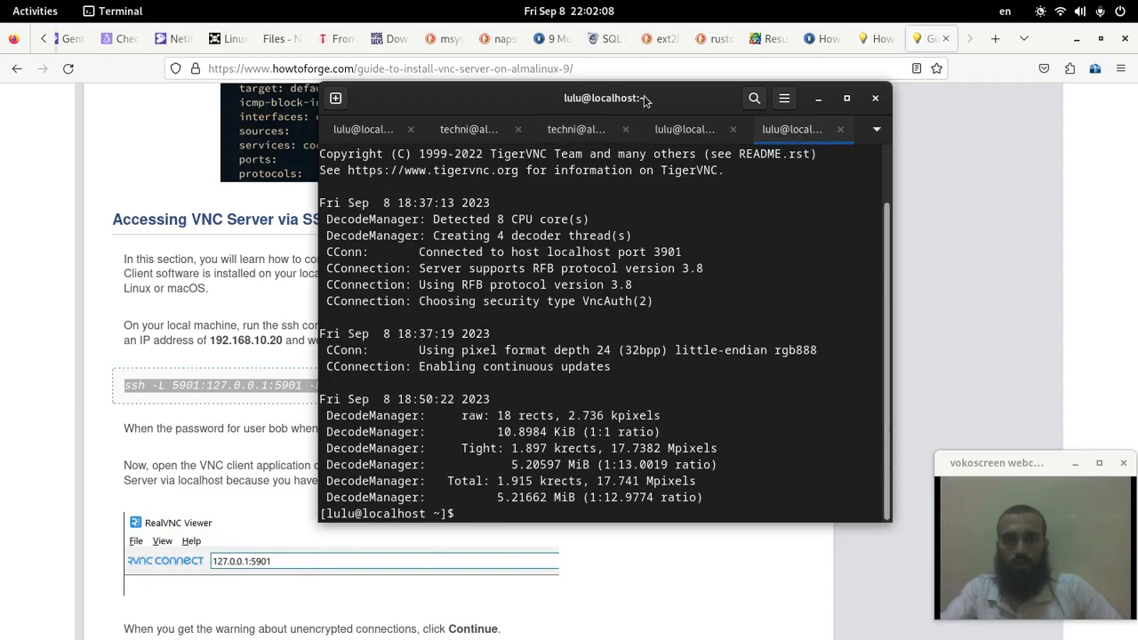
{"action": "left_click", "coordinate": [683, 129]}
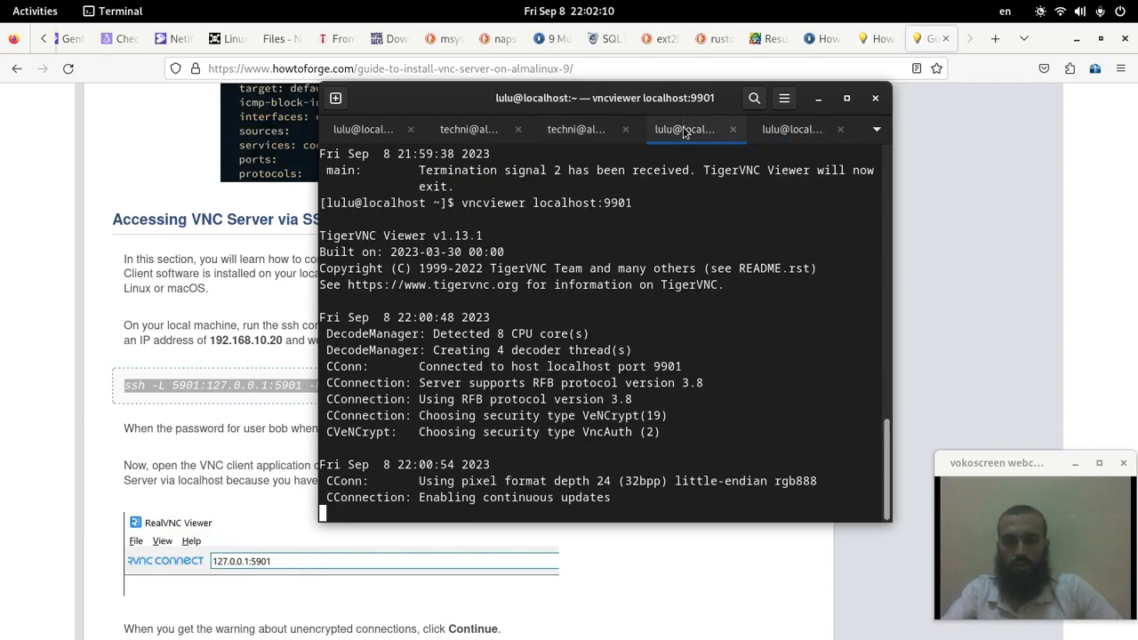
{"action": "key", "text": "ctrl+c"}
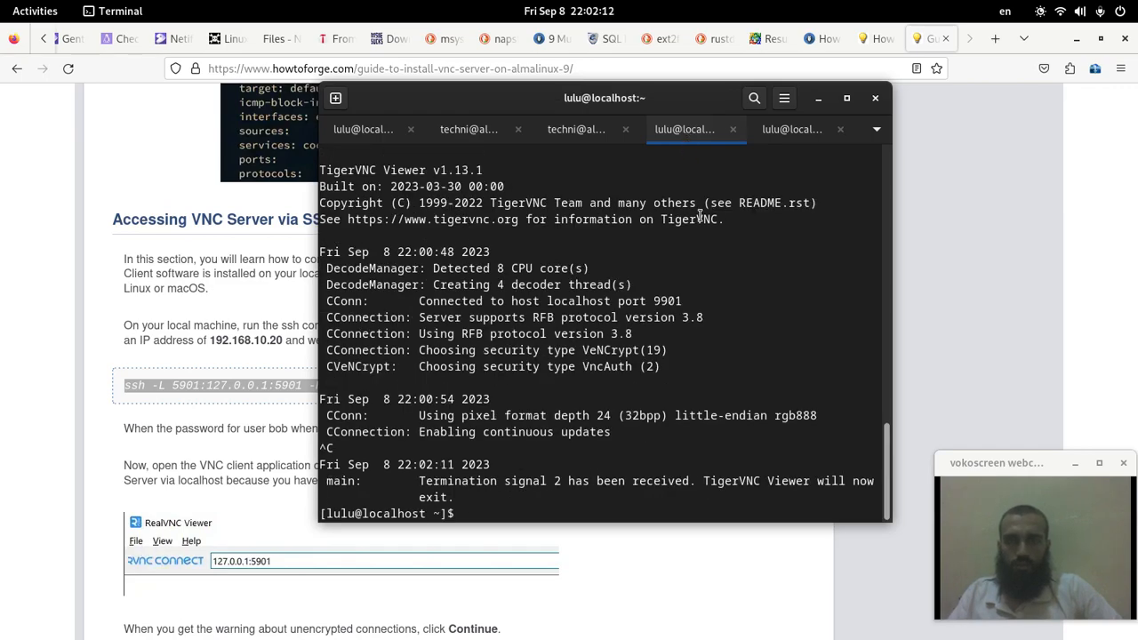
- Draft the backgrounded ssh -L 5901:127.0.0.1:5901 -N -f command, then abort the misordered attempt
{"action": "type", "text": "ssh -L 5901:127.0.0.1:5901 -N -f -l bob 192.168.10.20"}
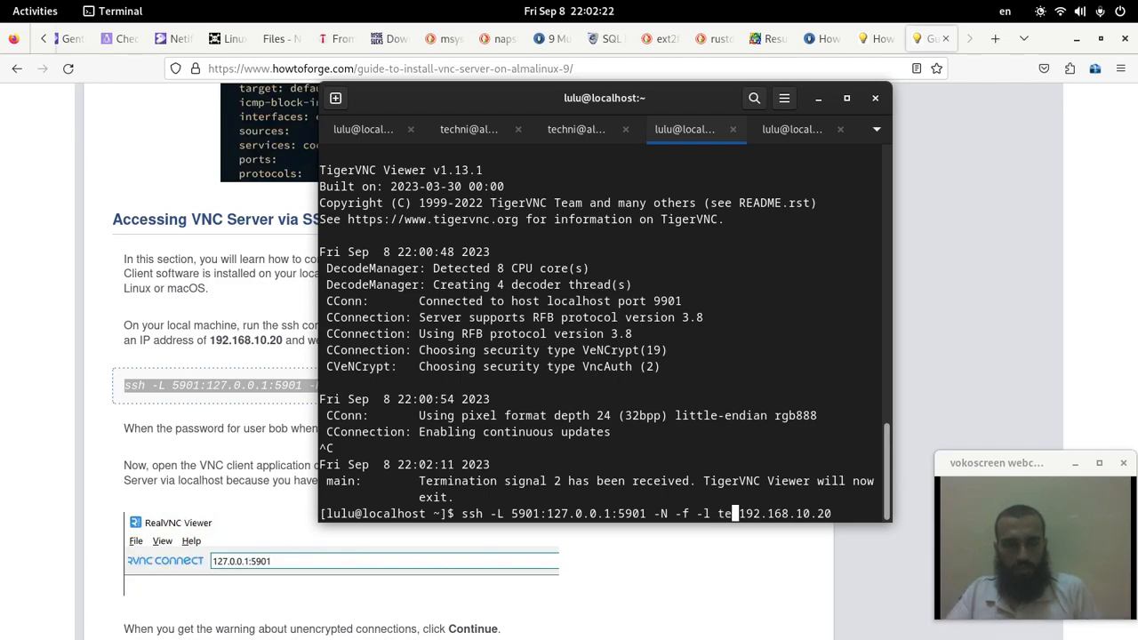
{"action": "type", "text": "clear"}
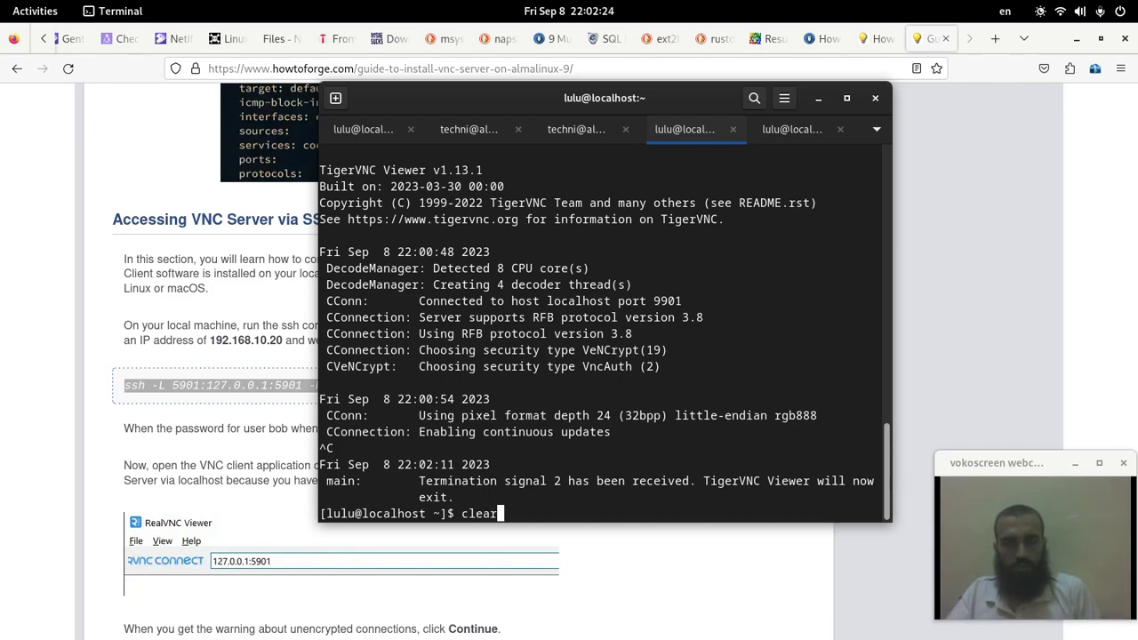
{"action": "type", "text": "ssh -L 5901:127.0.0.1:5901 -N -f -l tehcni 192.168.10.20"}
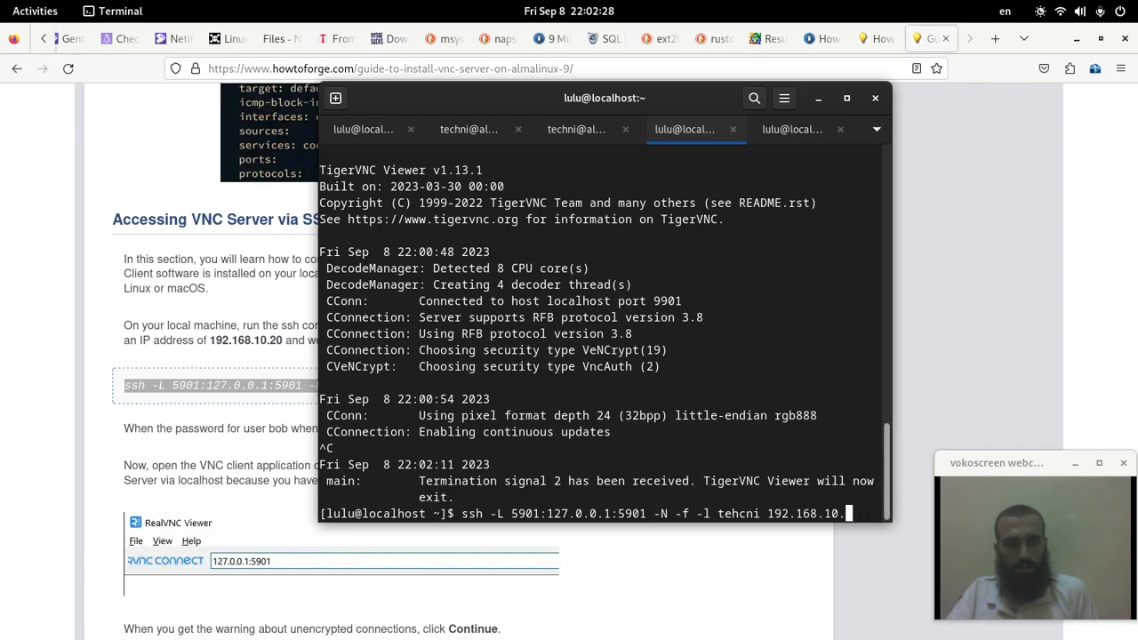
{"action": "type", "text": "8"}
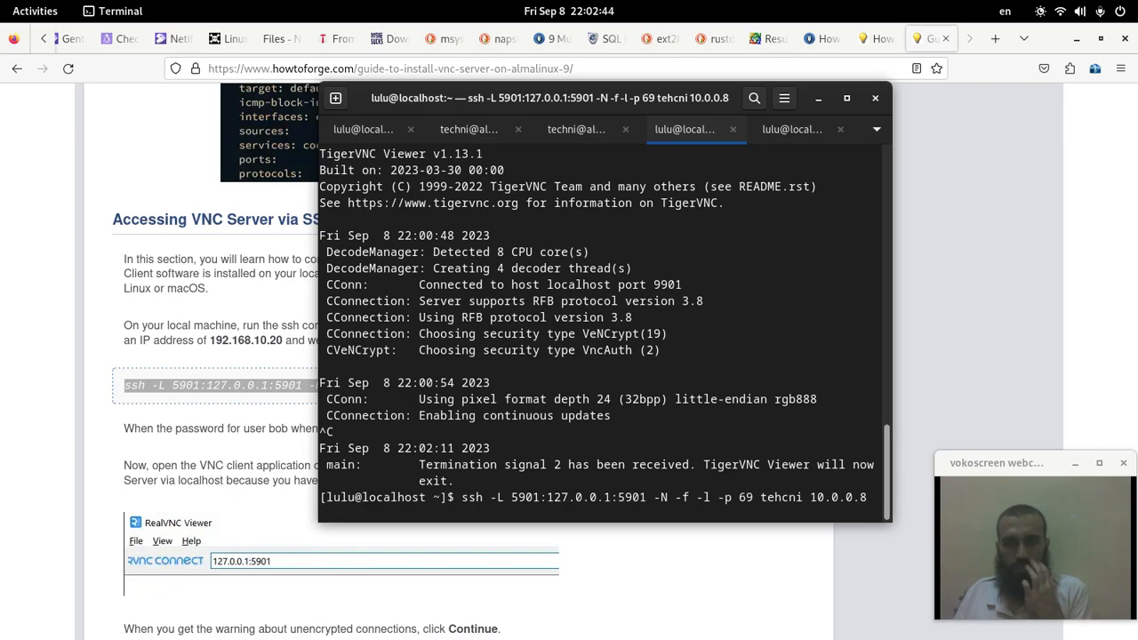
{"action": "key", "text": "ctrl+c"}
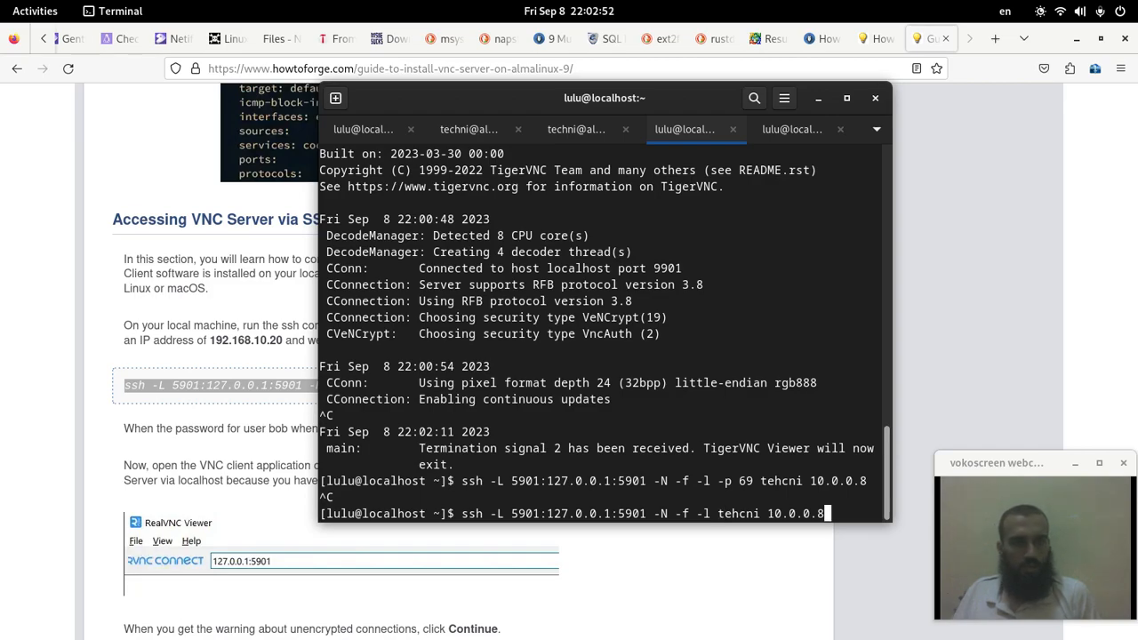
- Retry the tunnel to 10.0.0.8 with -p 69 and resubmit the password
{"action": "type", "text": "-p 69"}
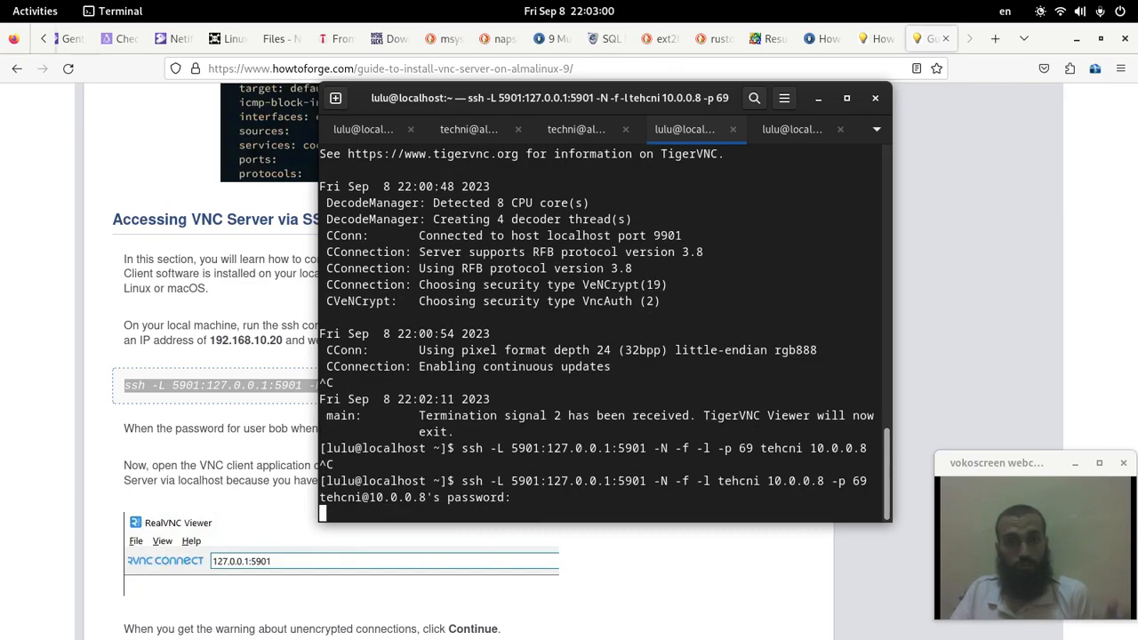
{"action": "mouse_move", "coordinate": [716, 327]}
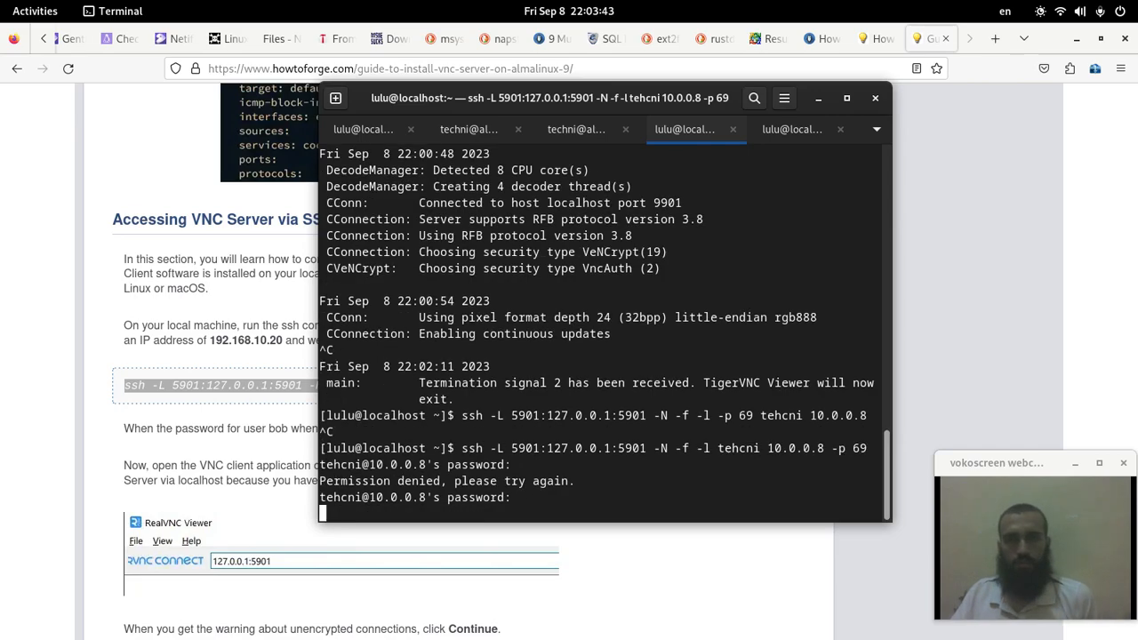
{"action": "key", "text": "Return"}
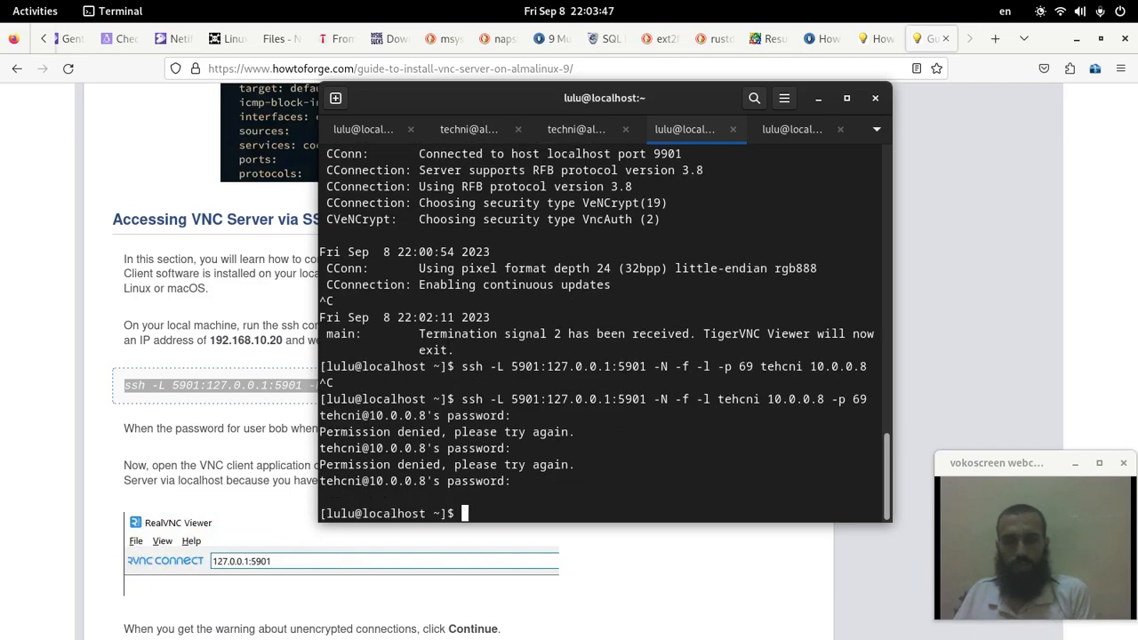
{"action": "left_click", "coordinate": [875, 98]}
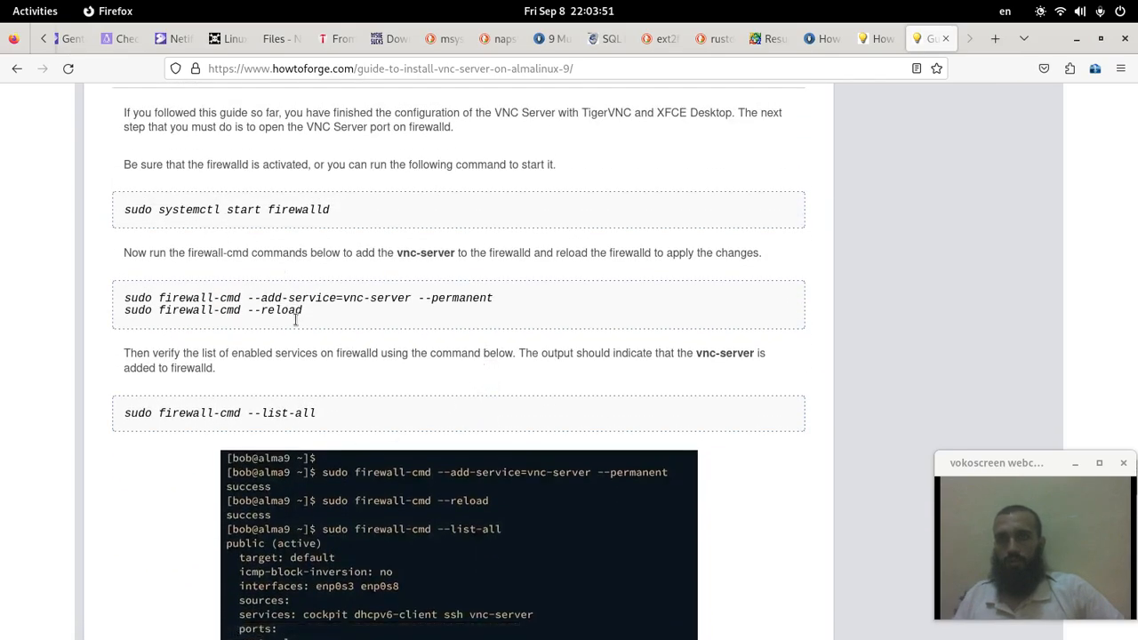
{"action": "mouse_move", "coordinate": [375, 348]}
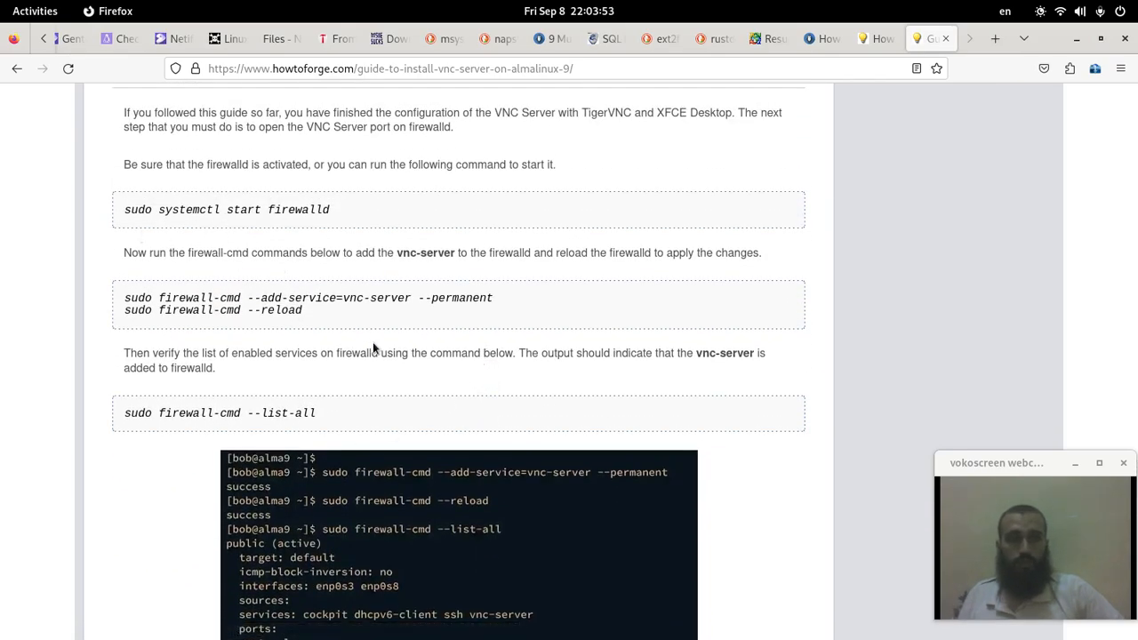
{"action": "scroll", "scroll_direction": "up", "scroll_amount": 3}
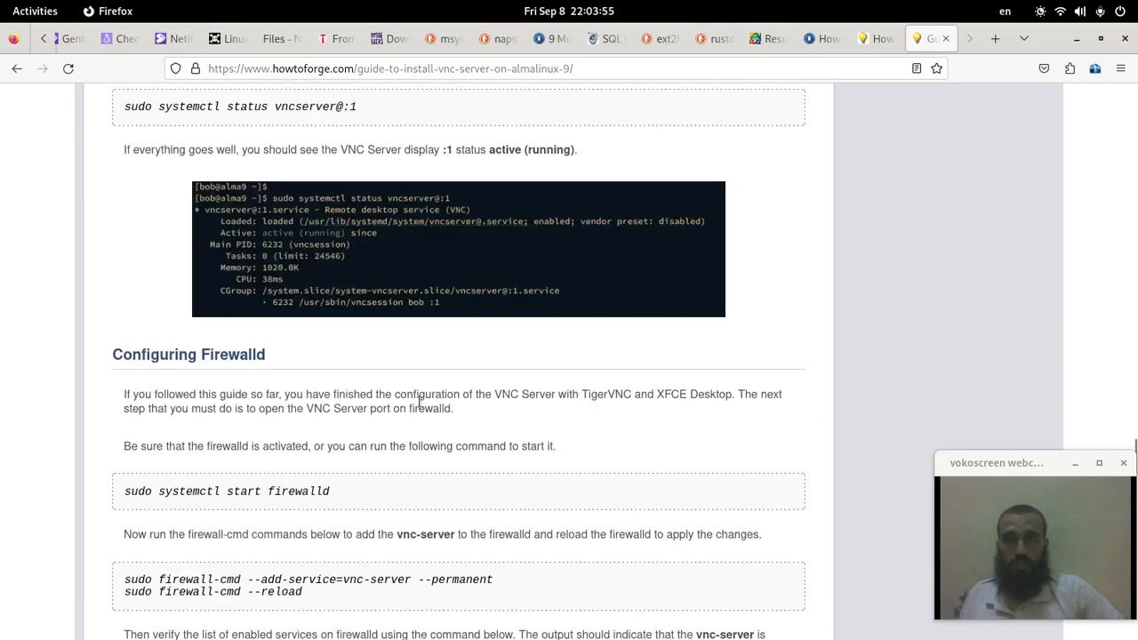
{"action": "scroll", "scroll_direction": "up", "scroll_amount": 3}
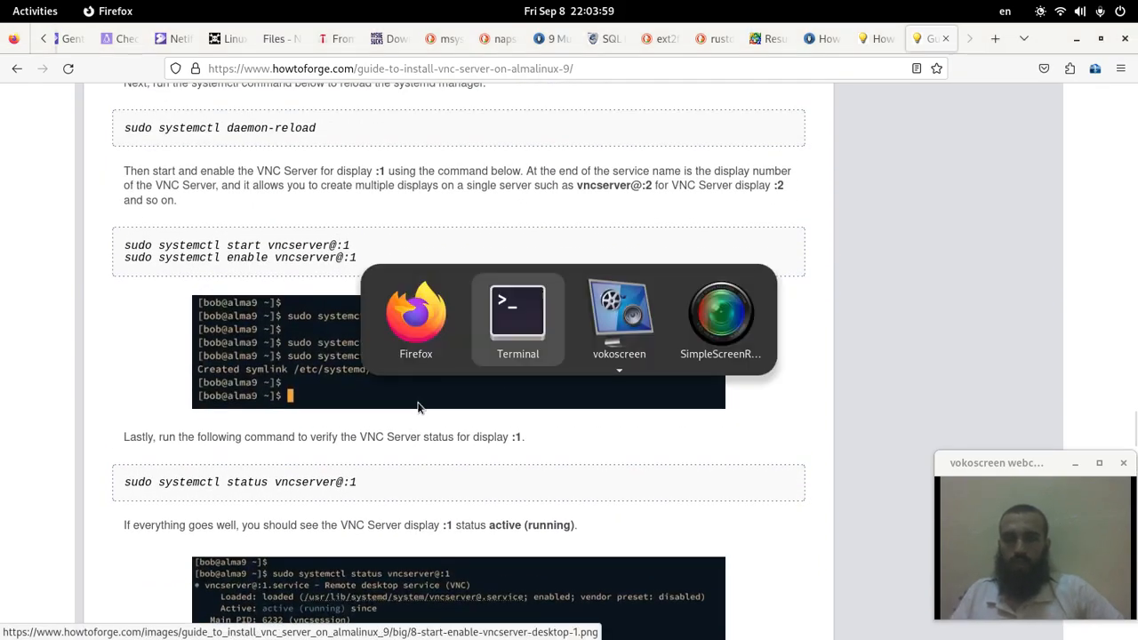
- Run sudo dnf remove x11vnc on the local machine, then move to the alma shell
{"action": "left_click", "coordinate": [517, 311]}
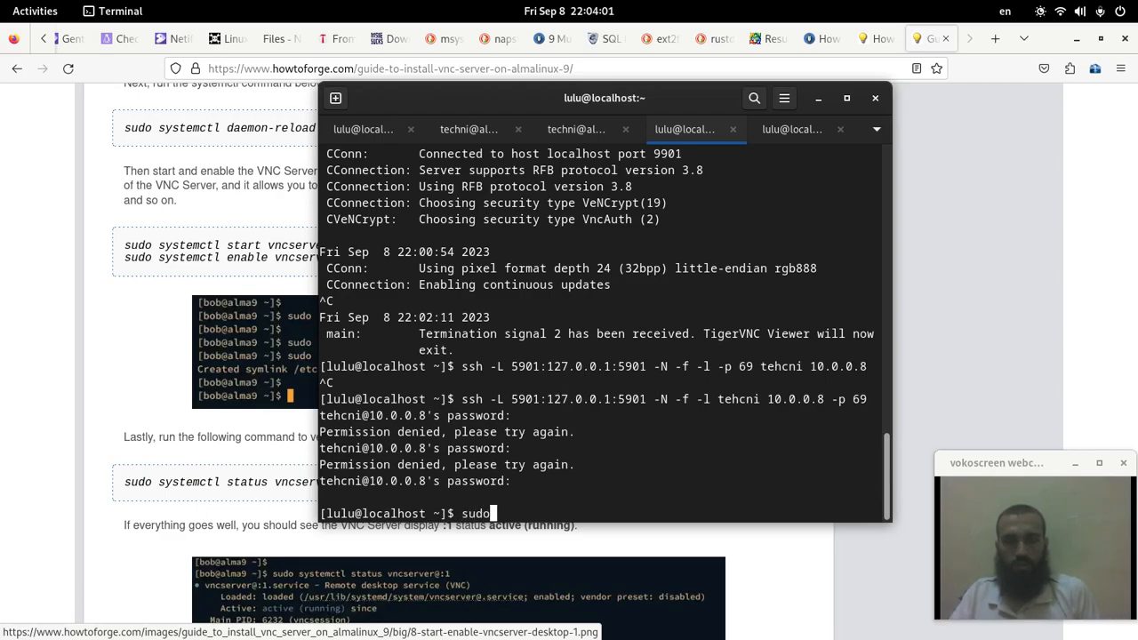
{"action": "type", "text": "dnf"}
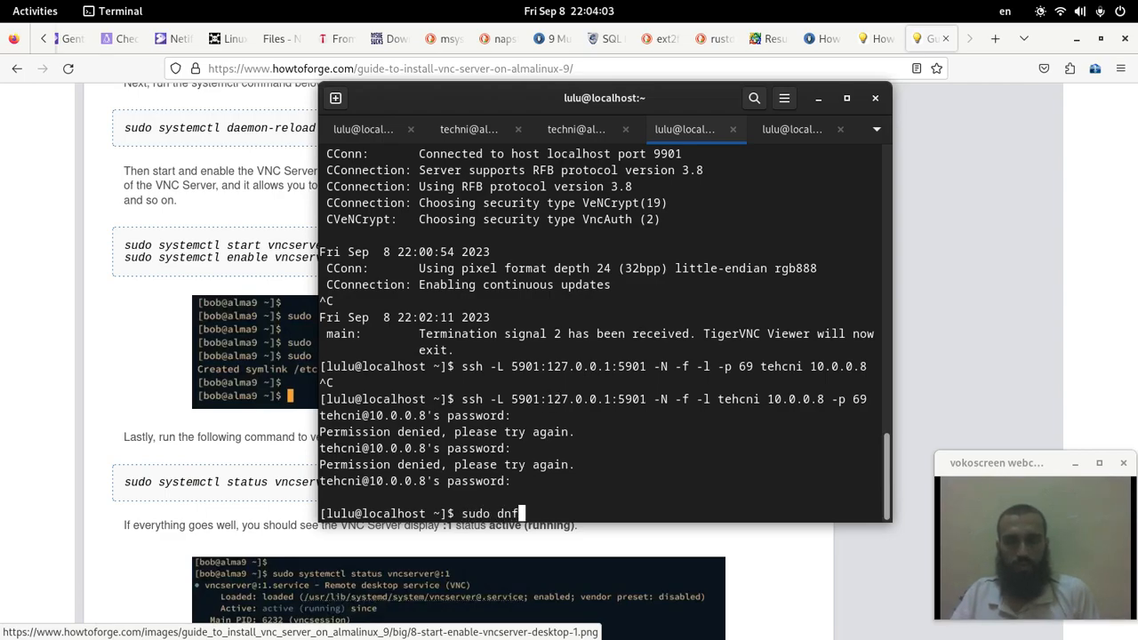
{"action": "type", "text": "remove"}
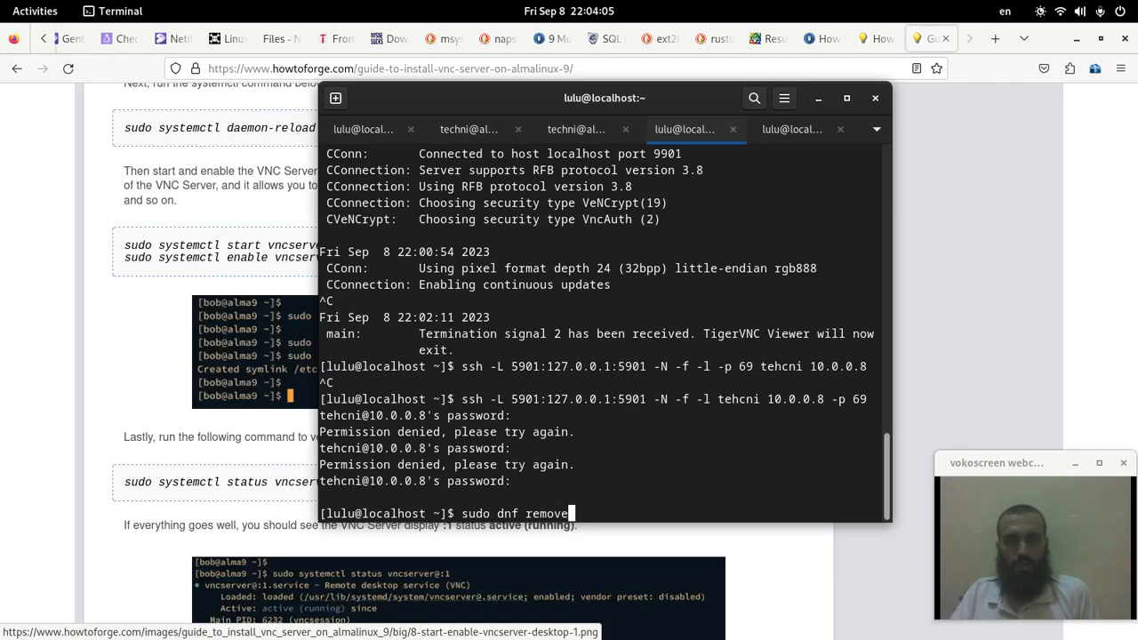
{"action": "type", "text": "x"}
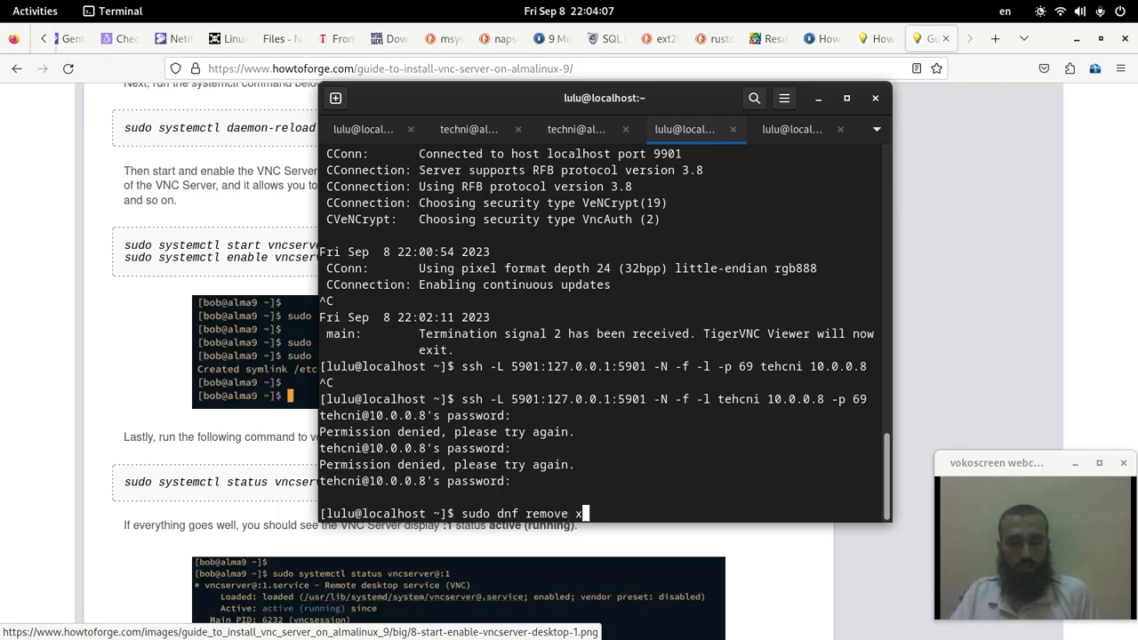
{"action": "key", "text": "Return"}
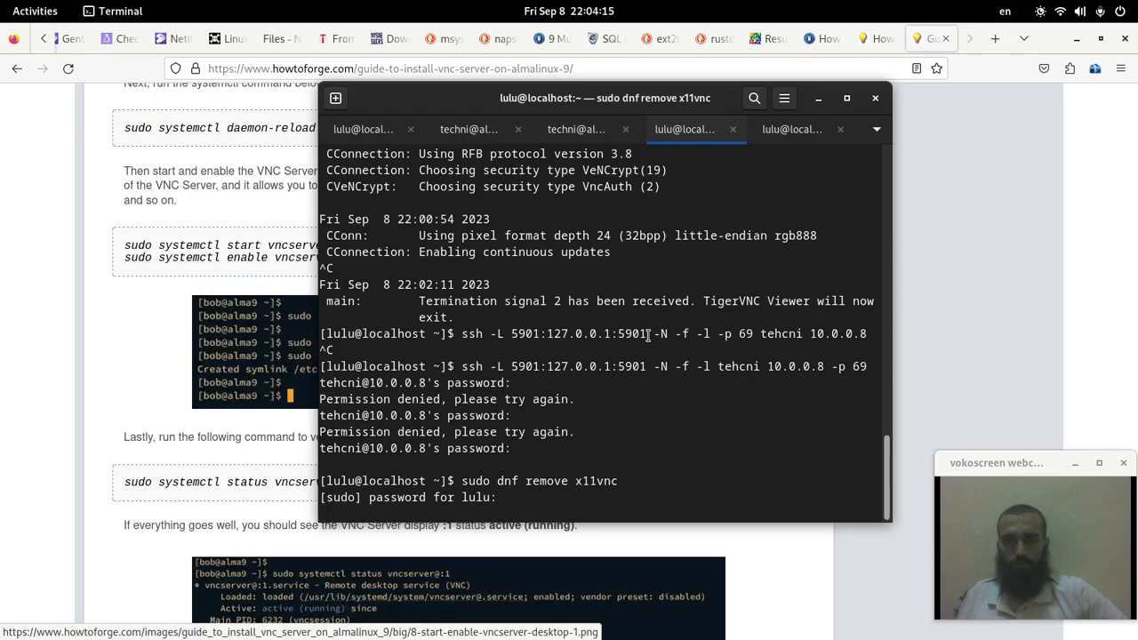
{"action": "key", "text": "Return"}
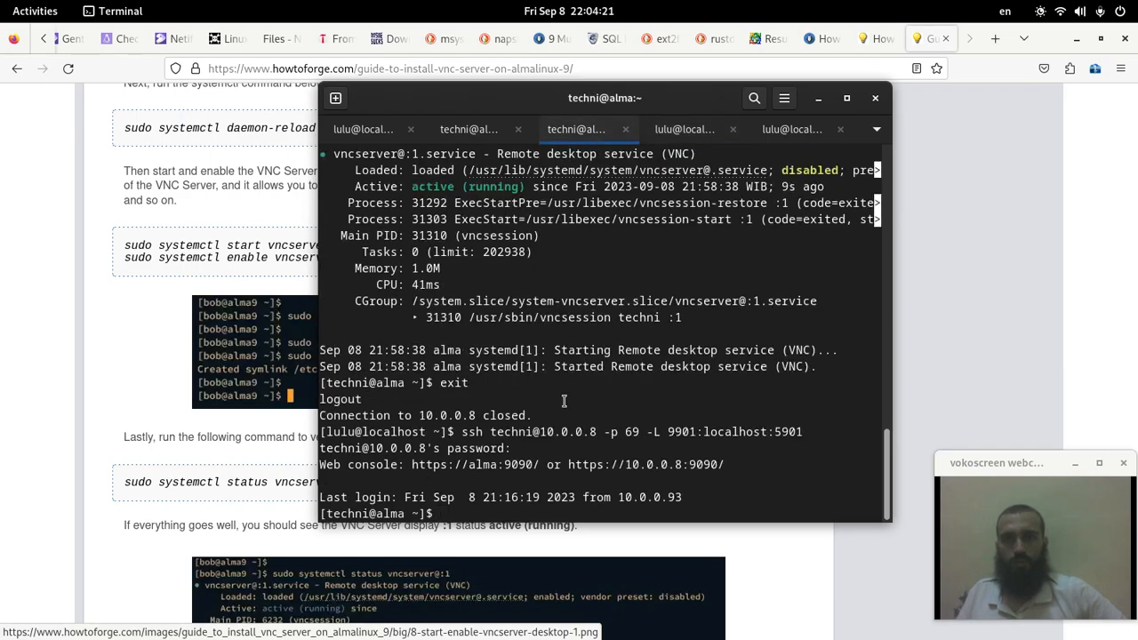
- Run sudo dnf remove x11vnc on alma, entering the password and confirming with y
{"action": "type", "text": "sudo dnf"}
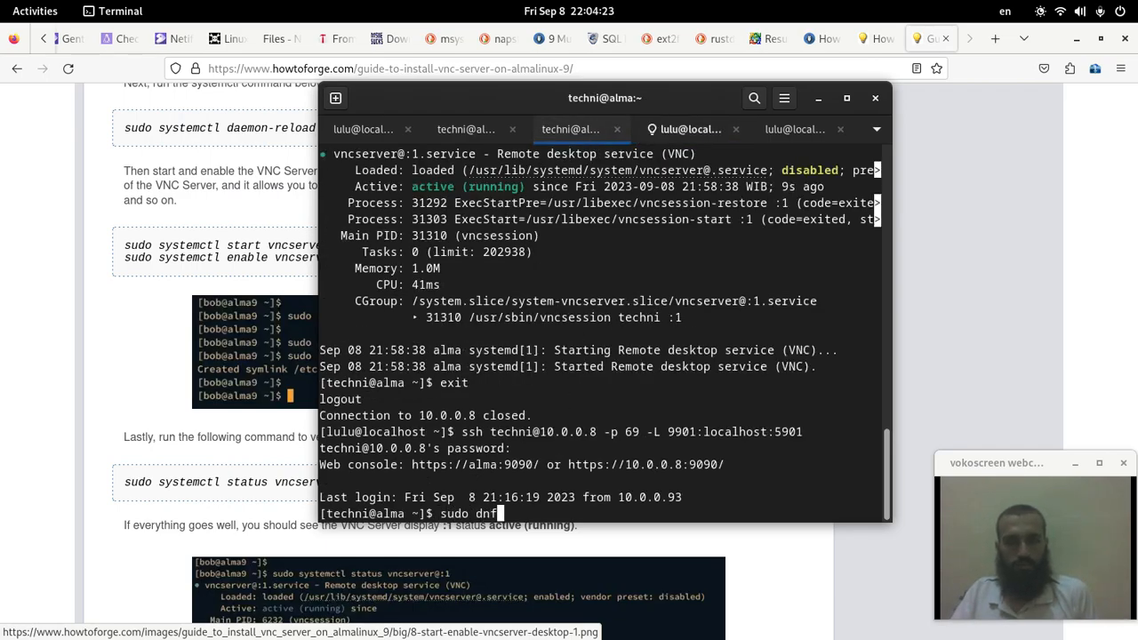
{"action": "type", "text": "remove x11vnc"}
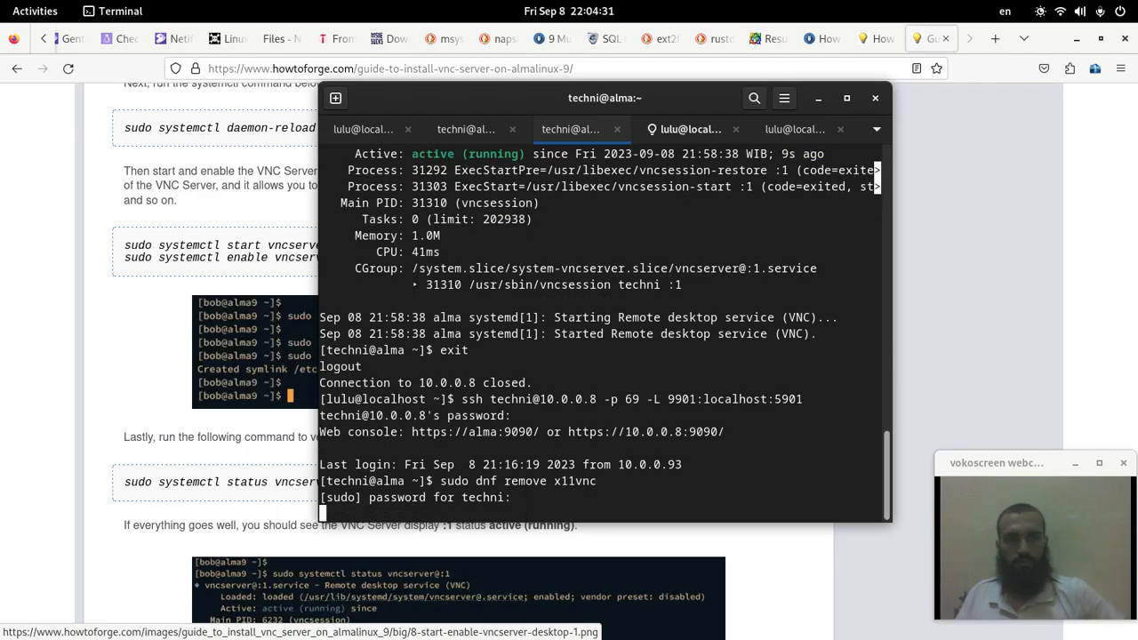
{"action": "key", "text": "Return"}
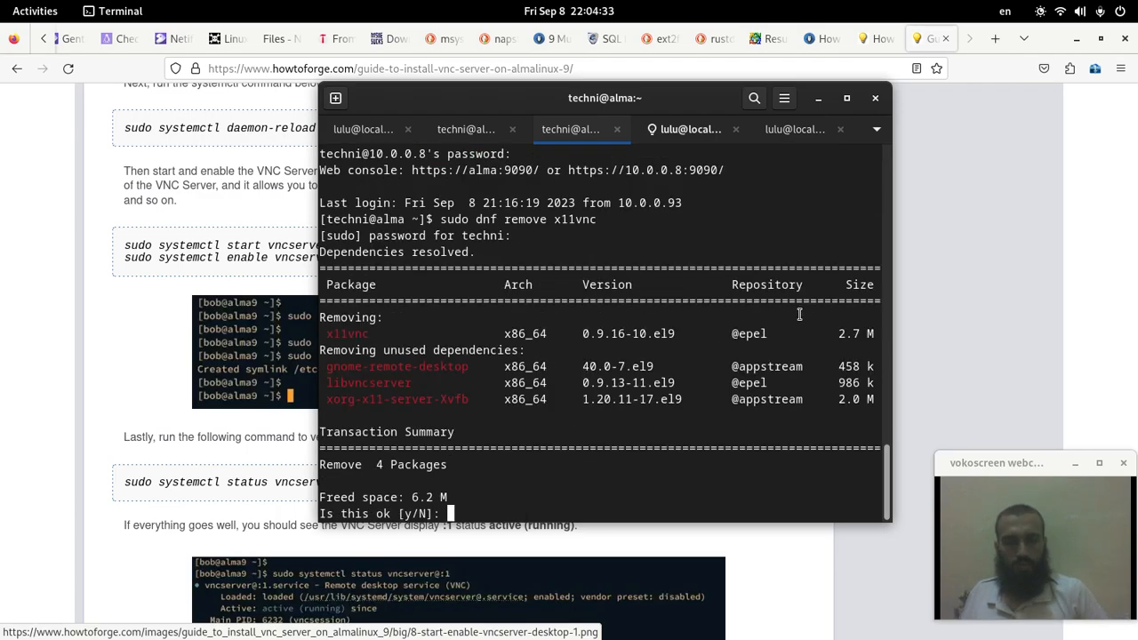
{"action": "type", "text": "y"}
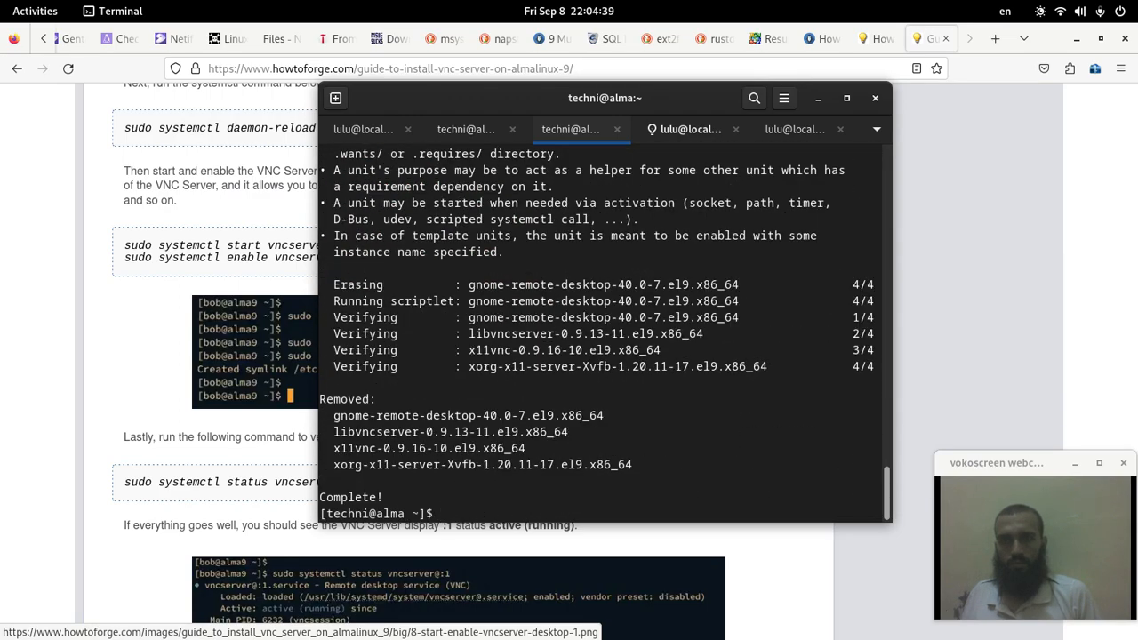
{"action": "left_click", "coordinate": [685, 129]}
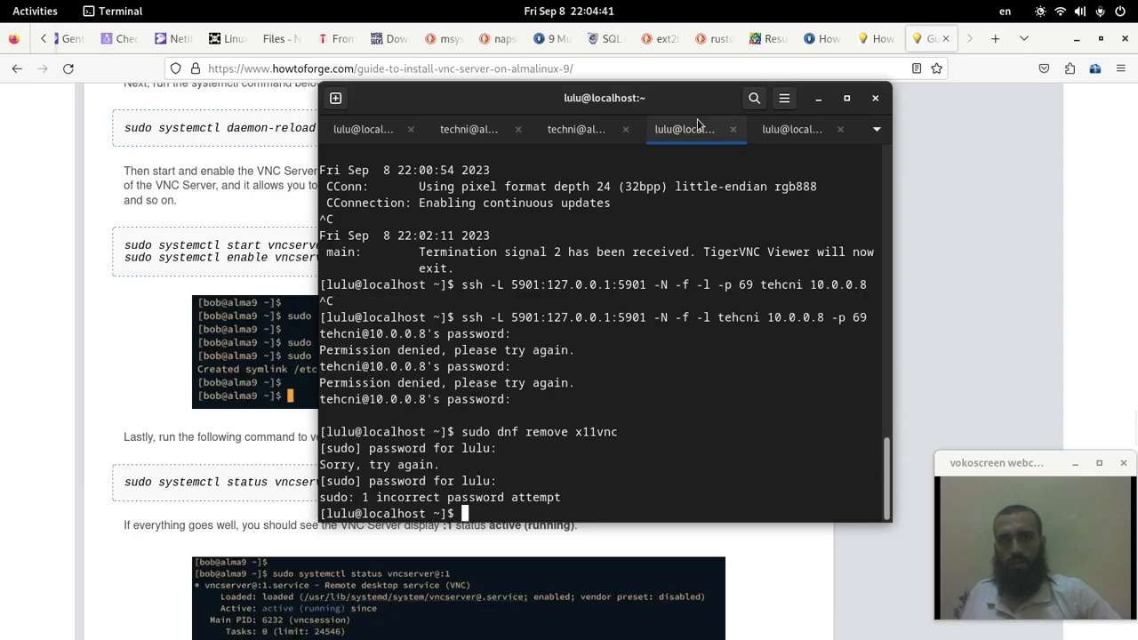
{"action": "type", "text": "ssh -L 5901:127.0.0.1:5901 -N -f -l -p 69 tehcni 10.0.0.8"}
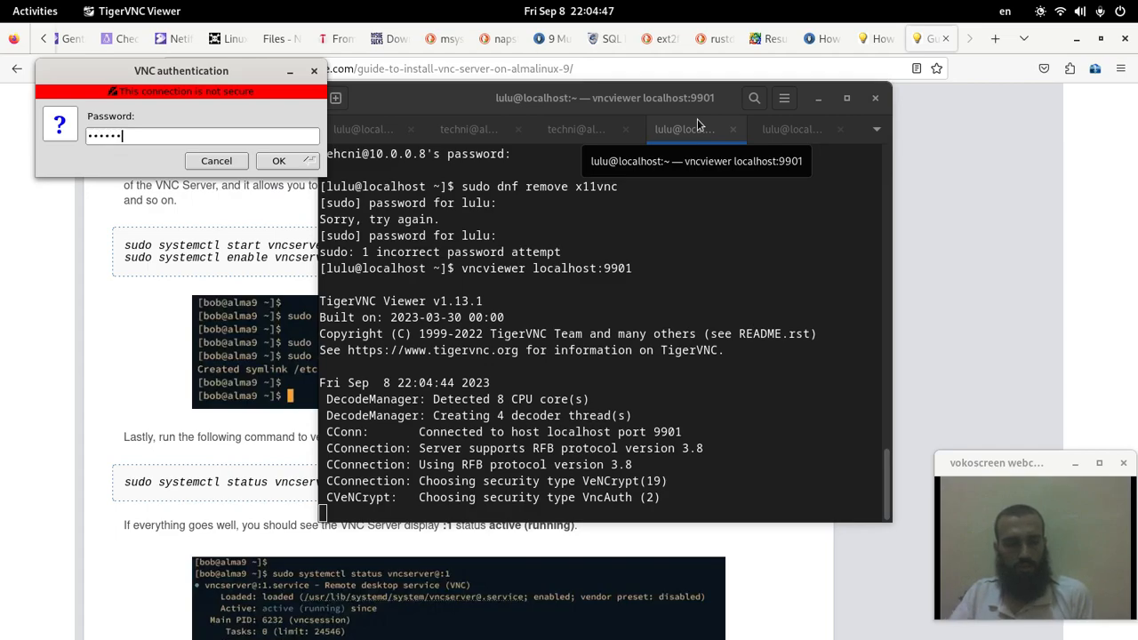
{"action": "left_click", "coordinate": [278, 161]}
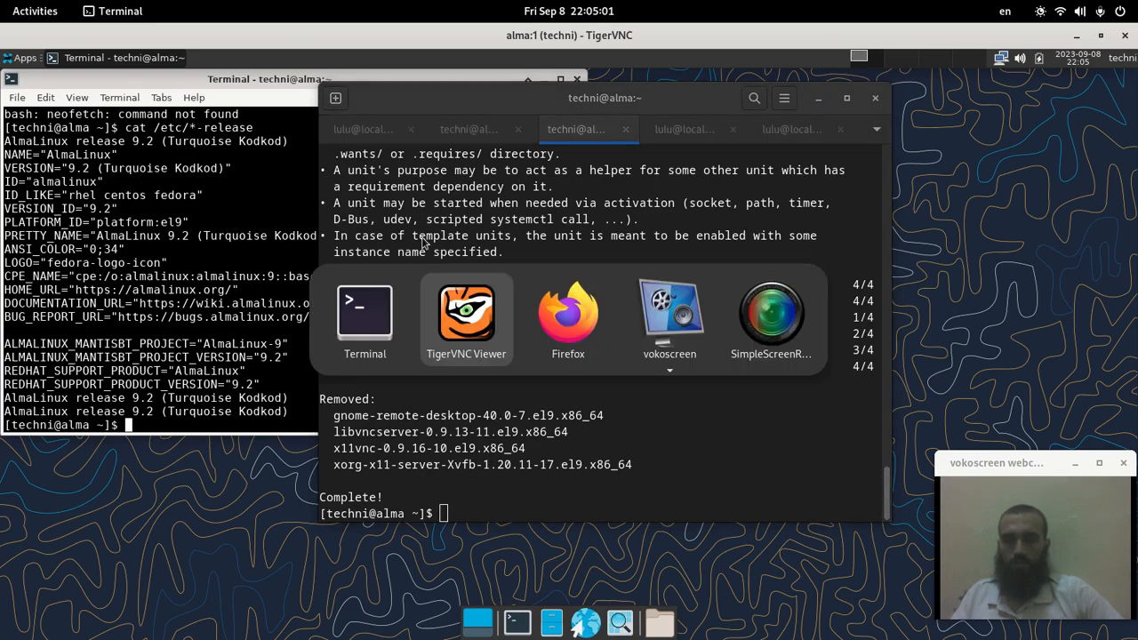
{"action": "left_click", "coordinate": [568, 315]}
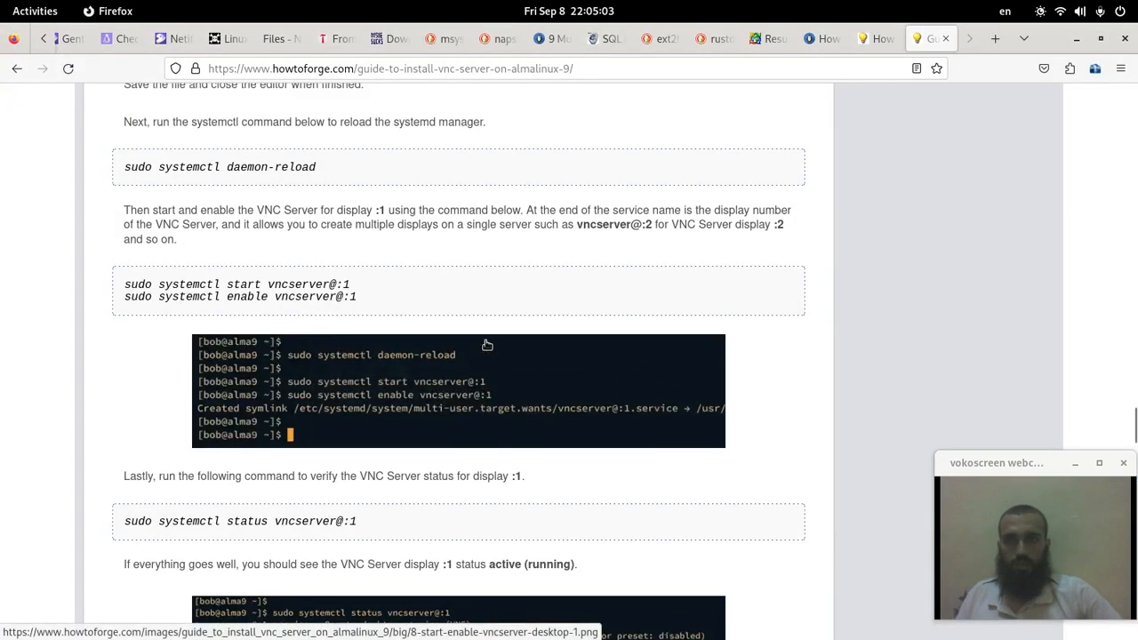
{"action": "scroll", "scroll_direction": "down", "scroll_amount": 3}
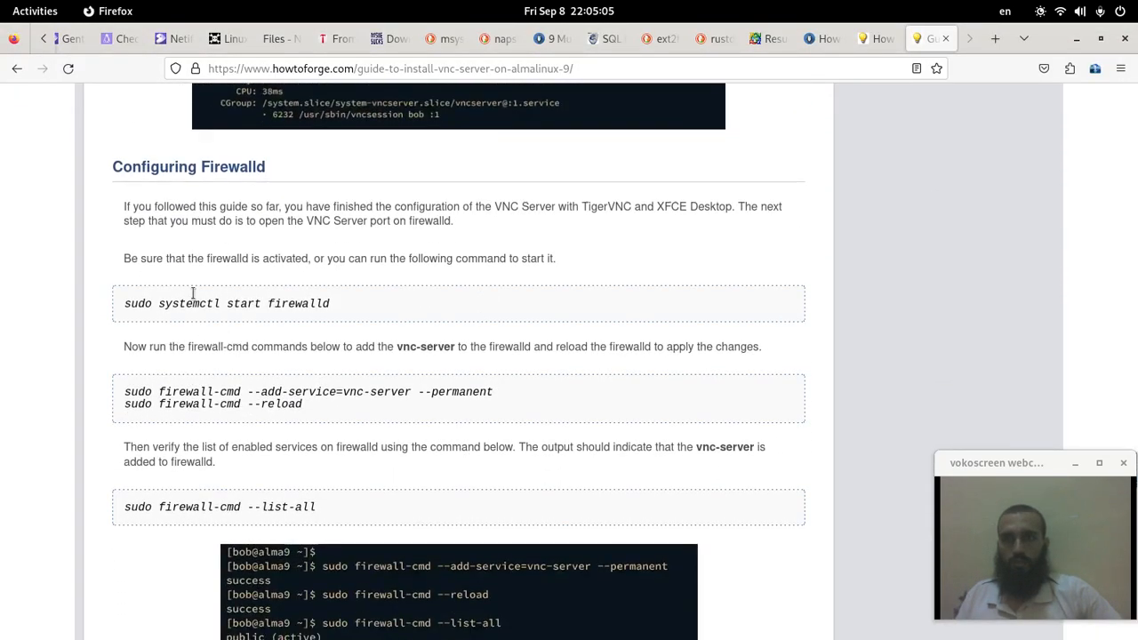
{"action": "mouse_move", "coordinate": [403, 438]}
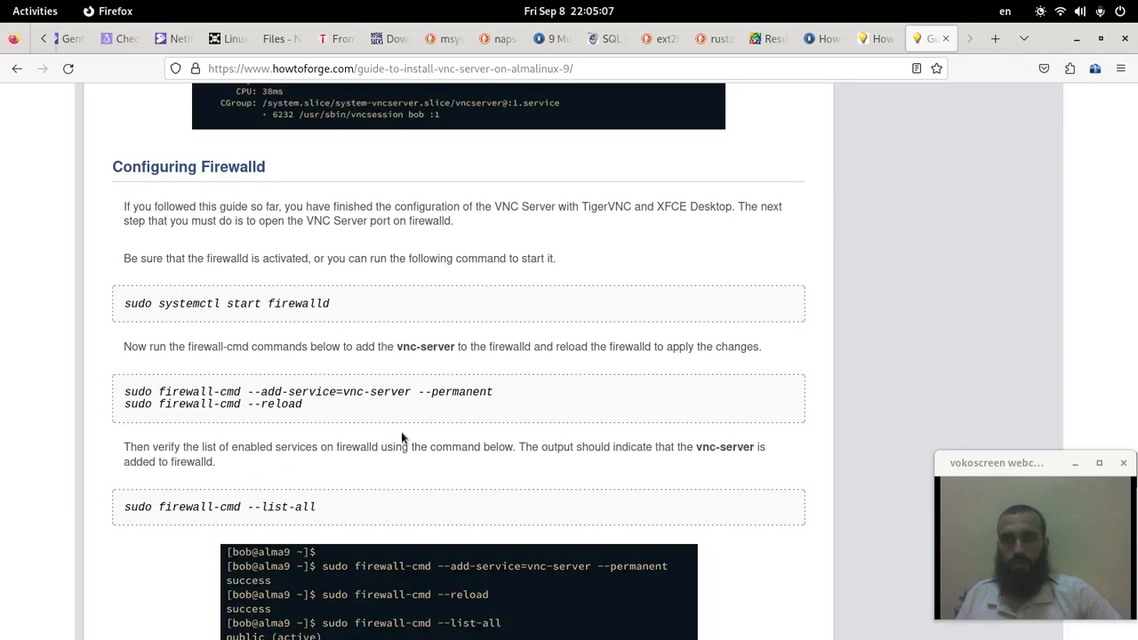
{"action": "scroll", "scroll_direction": "down", "scroll_amount": 3}
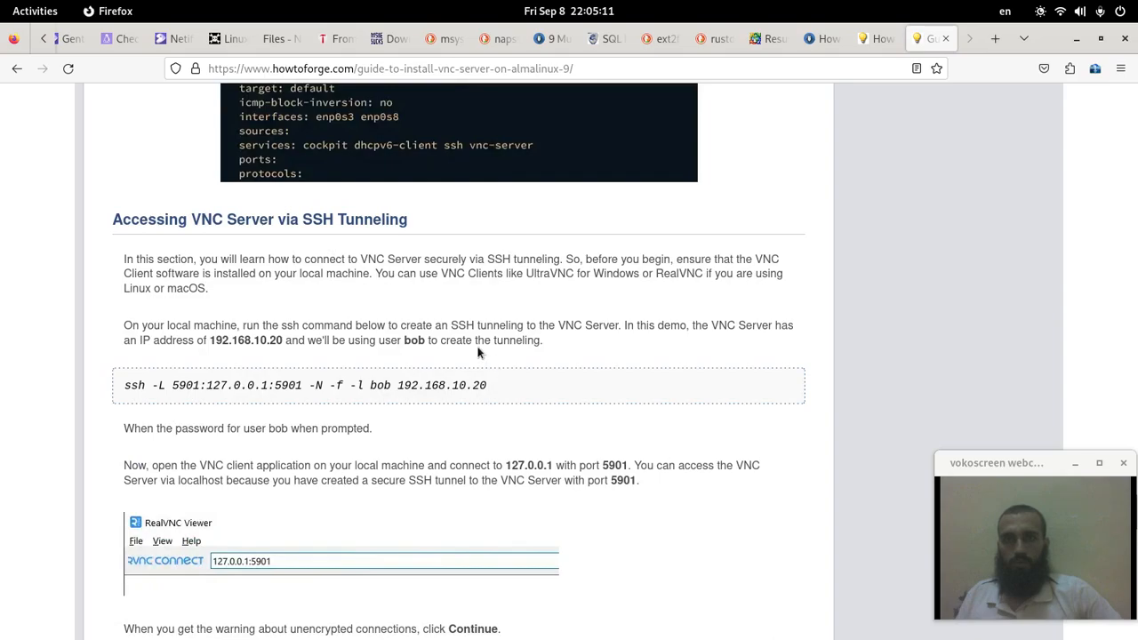
{"action": "scroll", "scroll_direction": "down", "scroll_amount": 3}
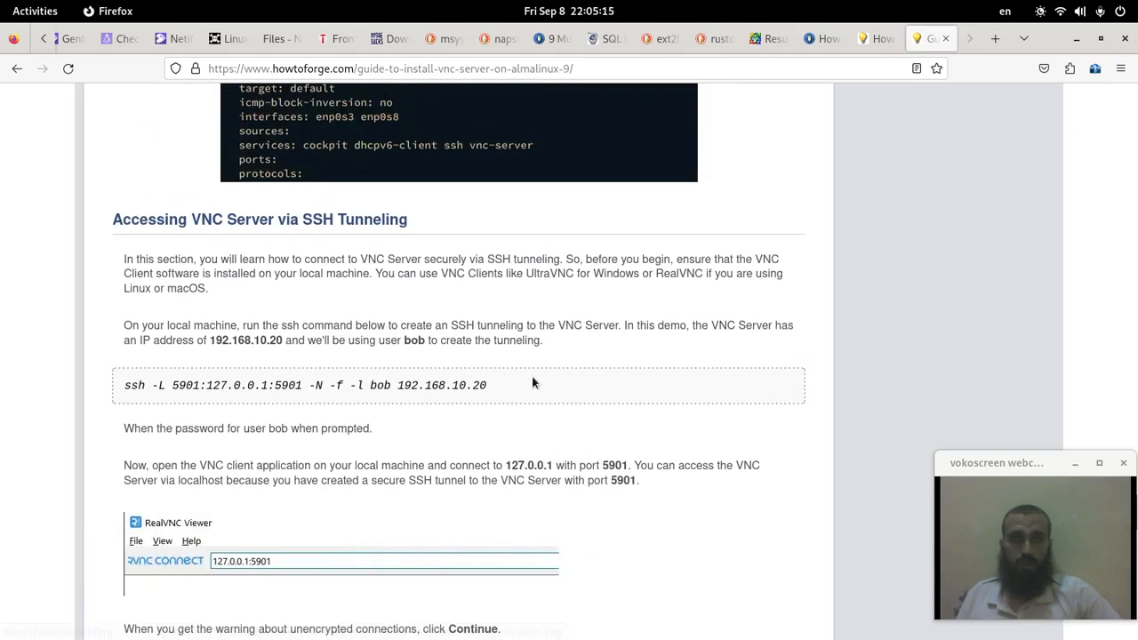
{"action": "mouse_move", "coordinate": [562, 340]}
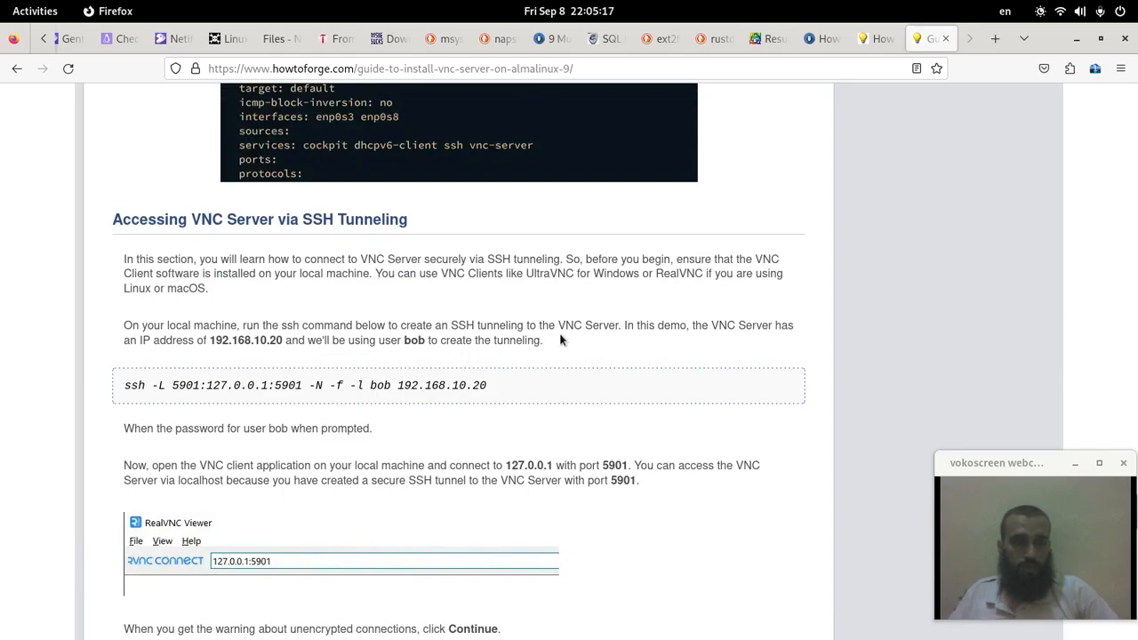